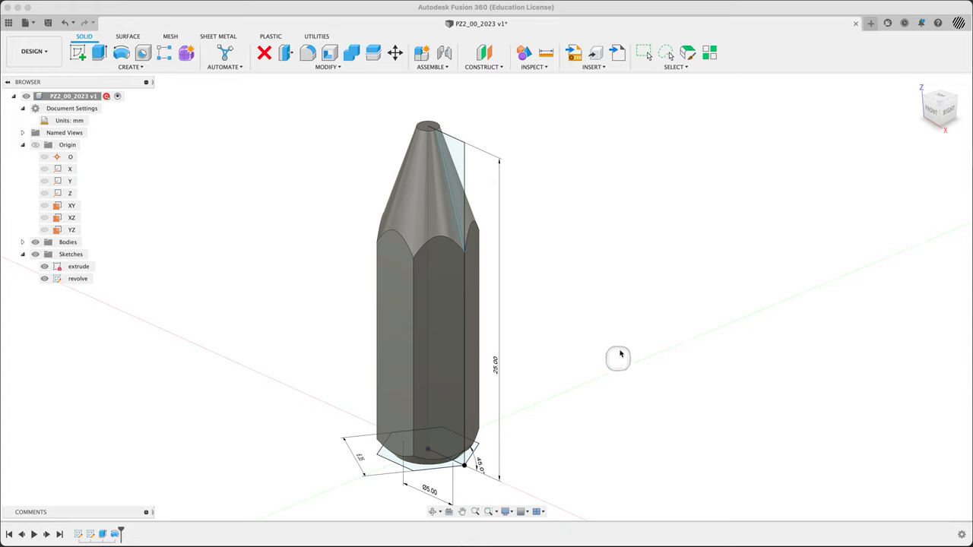
mouse_move(643, 239)
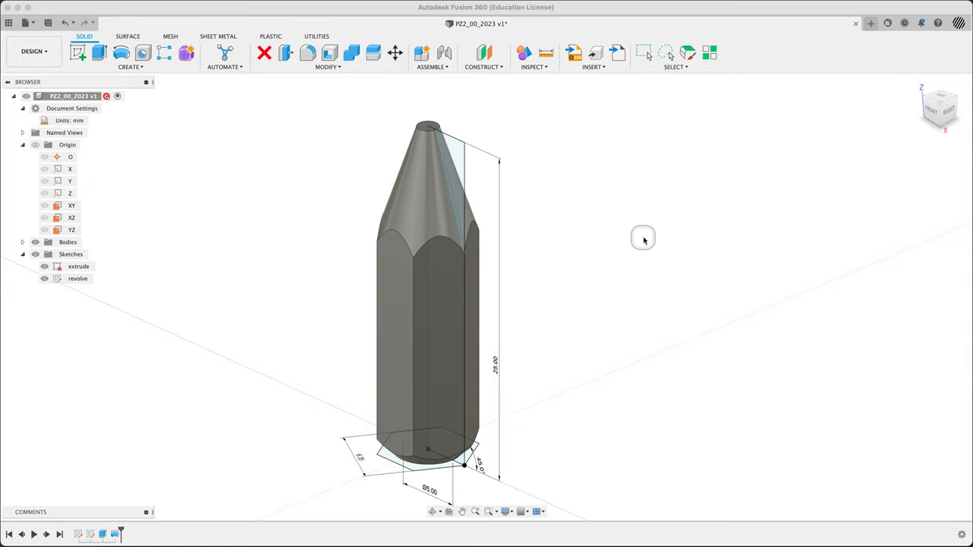
mouse_move(151, 471)
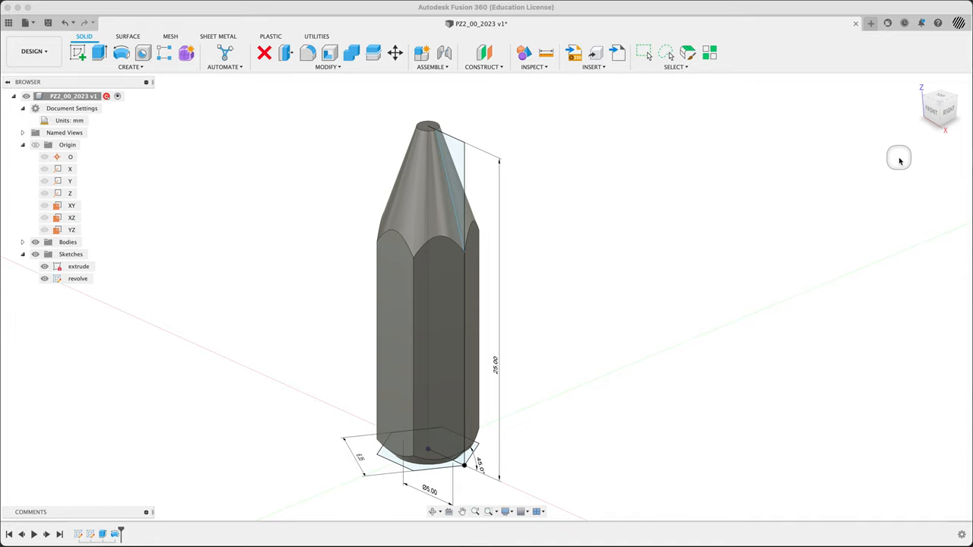
mouse_move(931, 112)
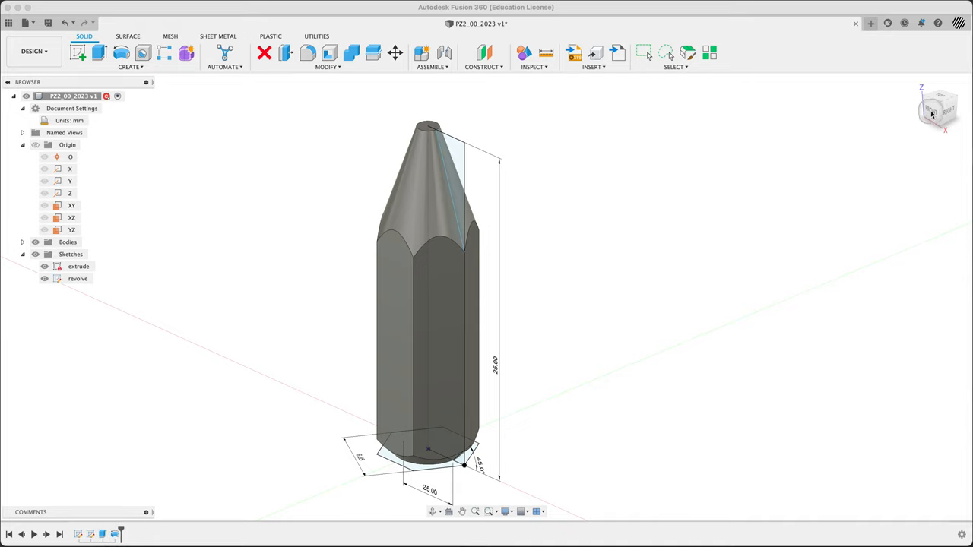
Open the revolve sketch from the timeline, view it from Front, and check the reference drawing
click(937, 108)
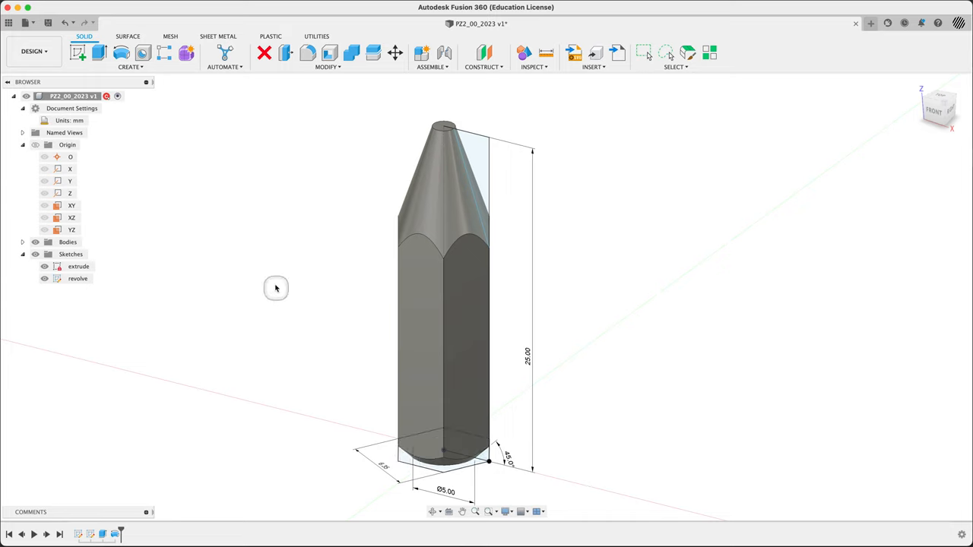
mouse_move(171, 348)
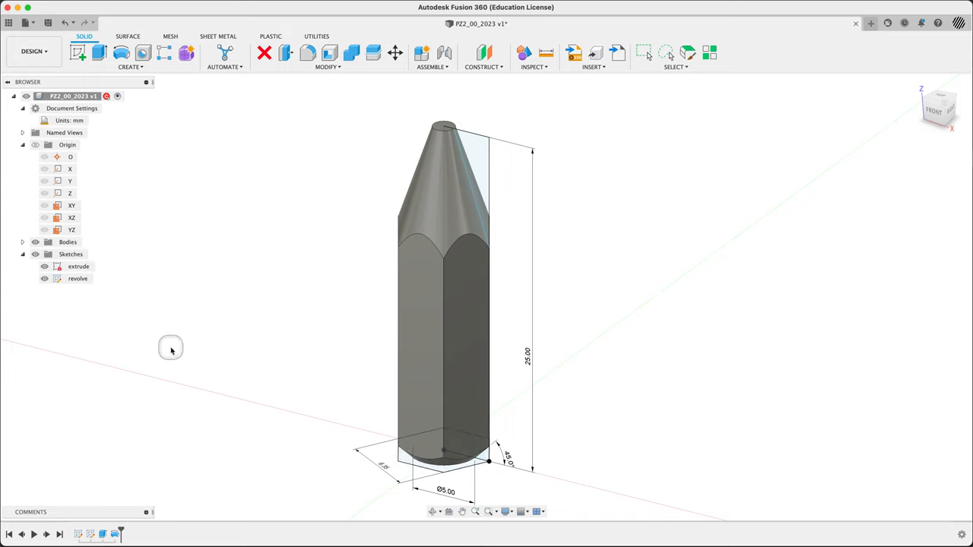
mouse_move(368, 188)
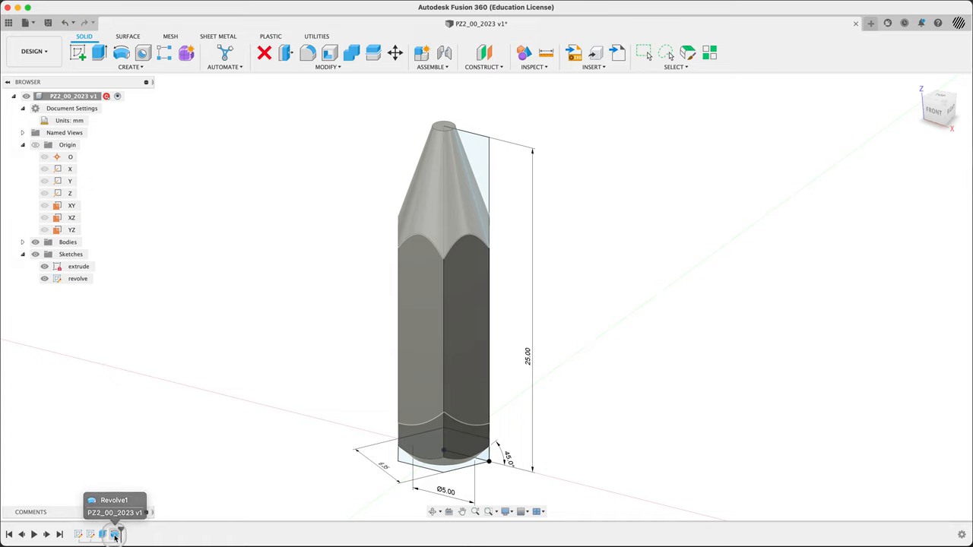
click(78, 534)
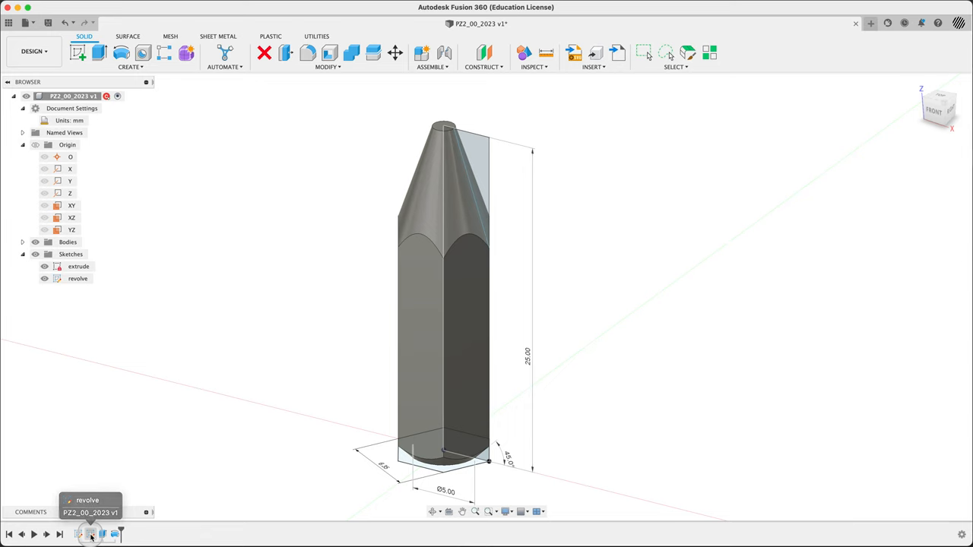
double_click(78, 265)
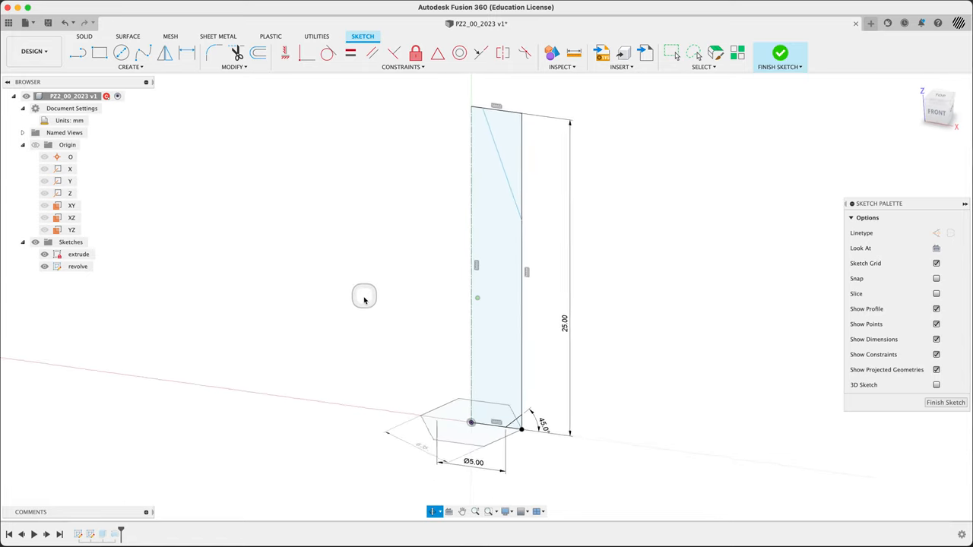
click(79, 254)
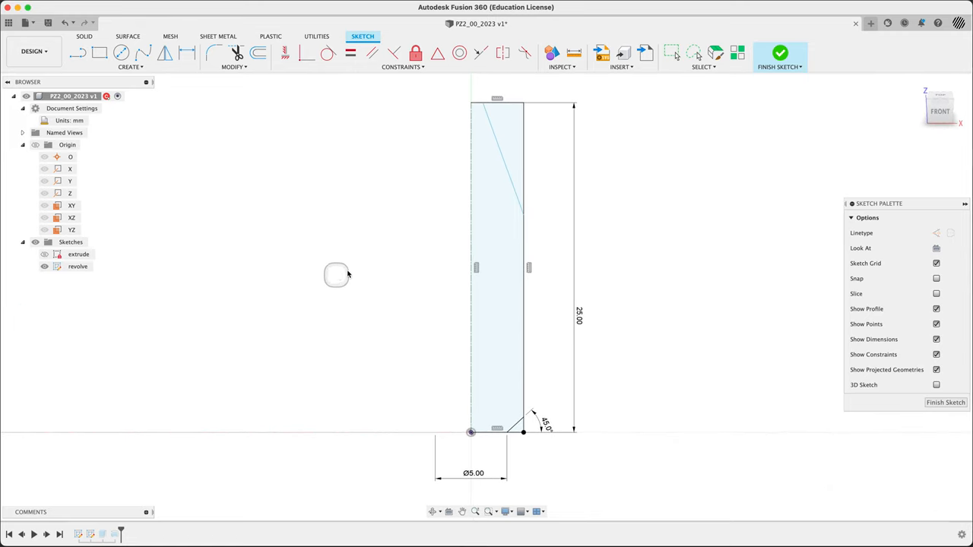
key(cmd+tab)
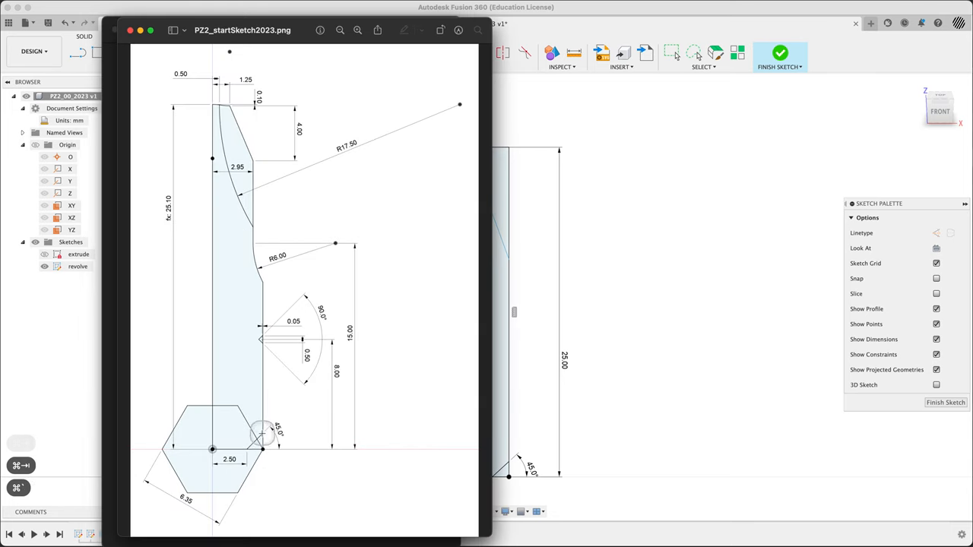
mouse_move(265, 281)
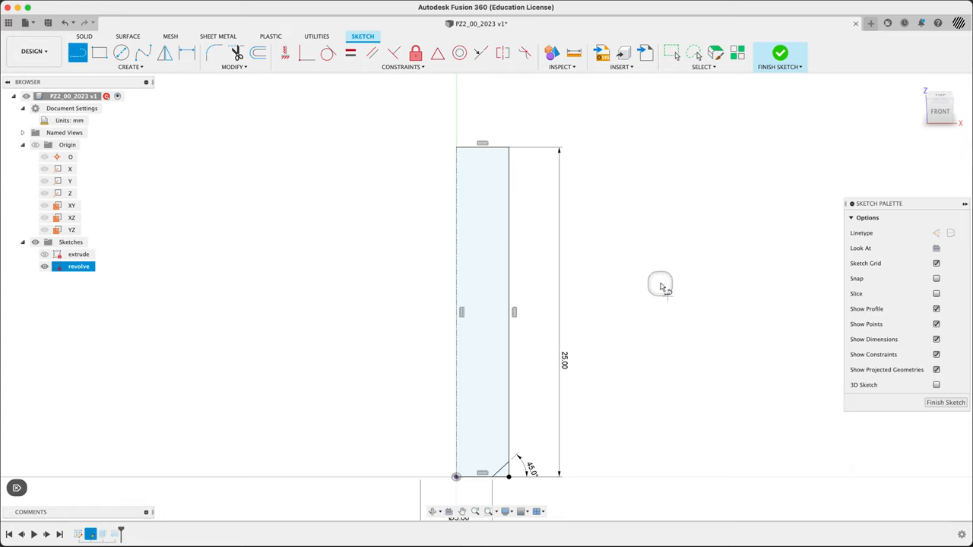
mouse_move(618, 151)
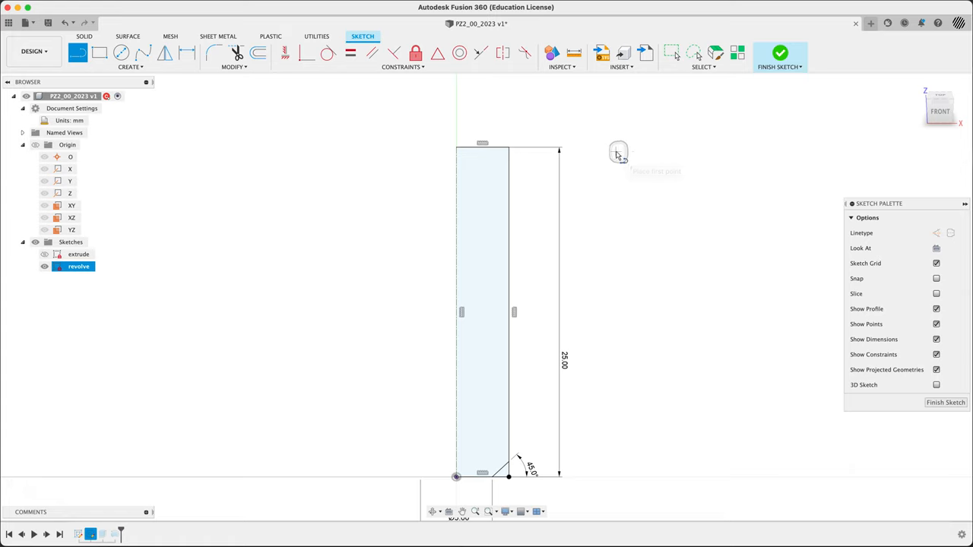
click(617, 152)
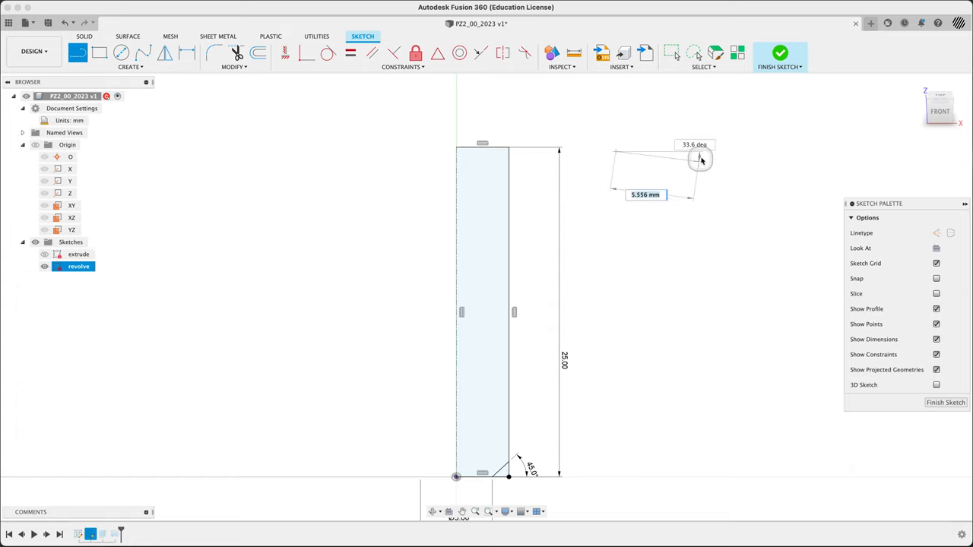
drag(700, 160, 625, 222)
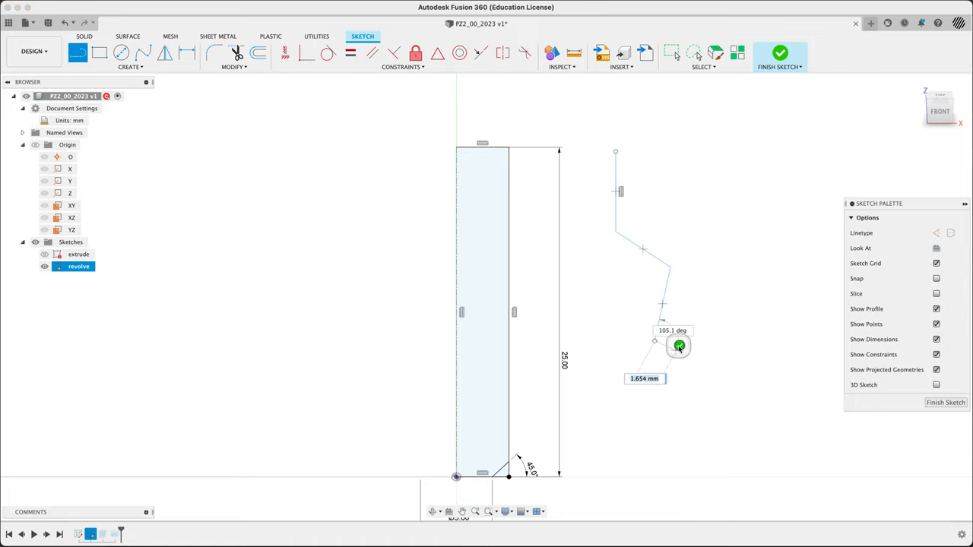
drag(679, 346, 652, 357)
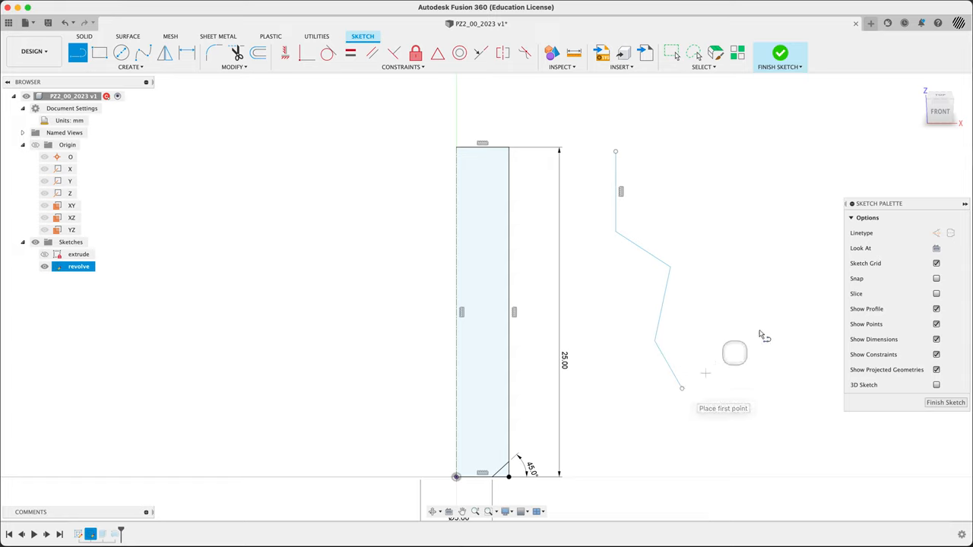
click(76, 52)
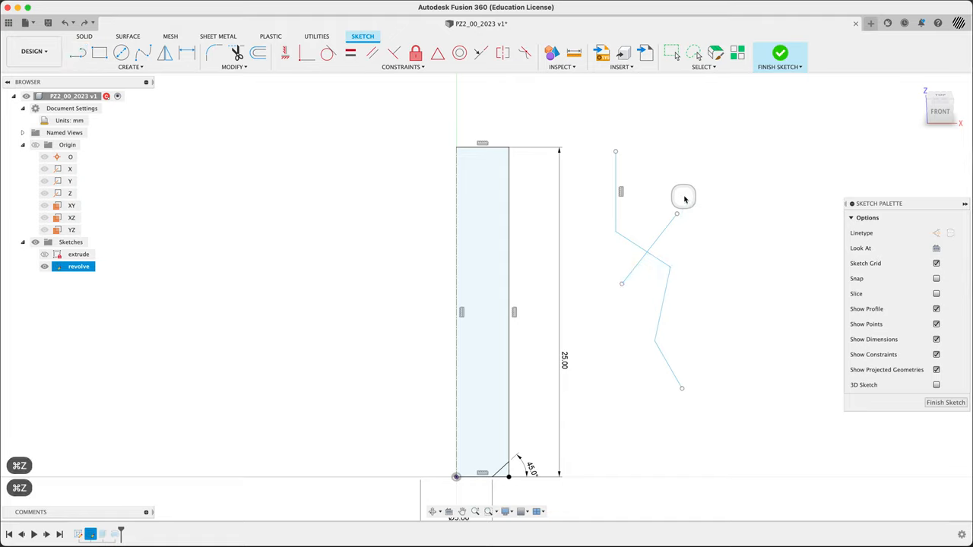
key(cmd+z)
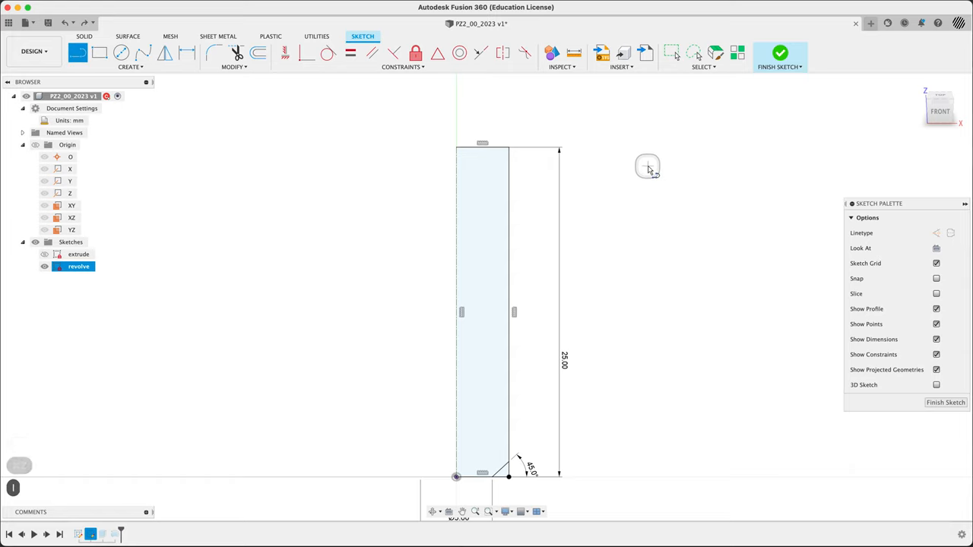
mouse_move(644, 173)
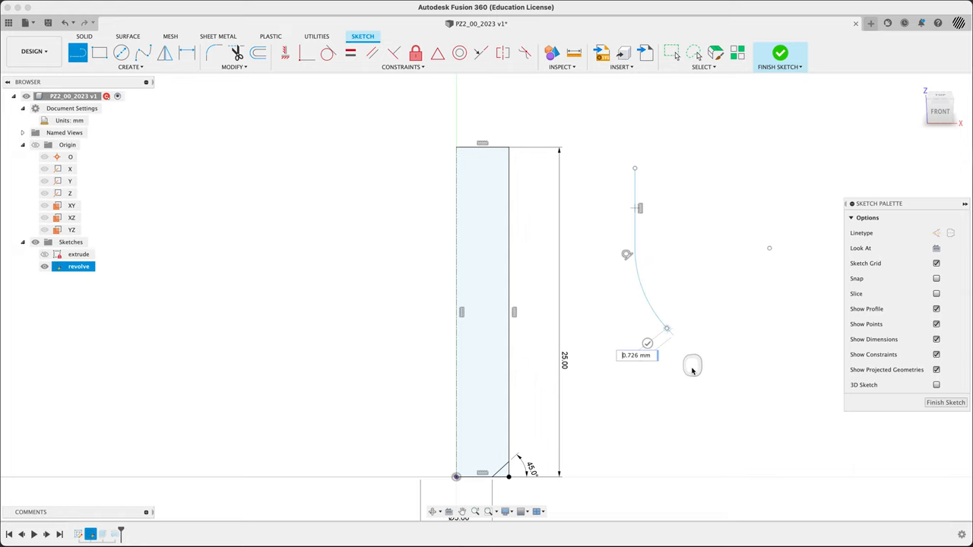
Draw a line beside the profile that continues into a tangent arc curving further down
drag(692, 369, 648, 399)
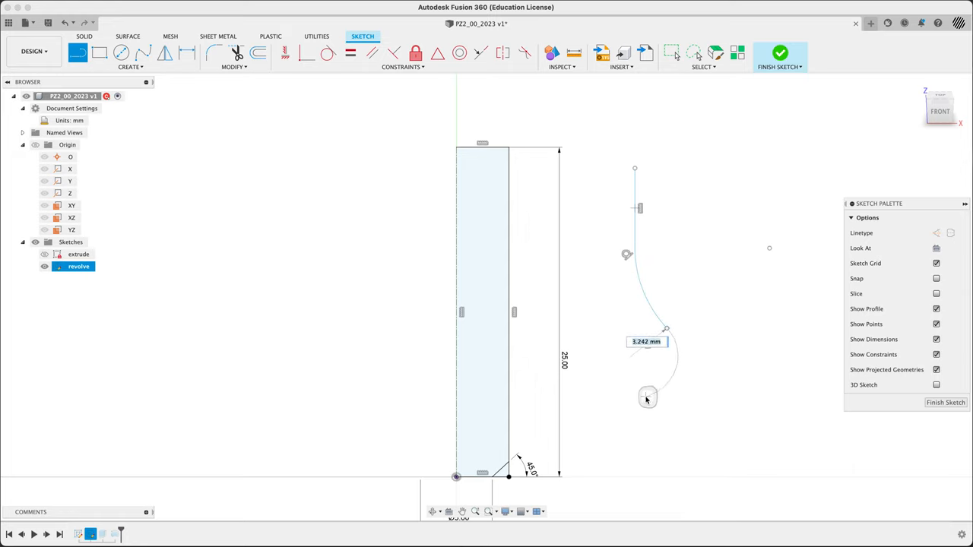
drag(647, 398, 599, 358)
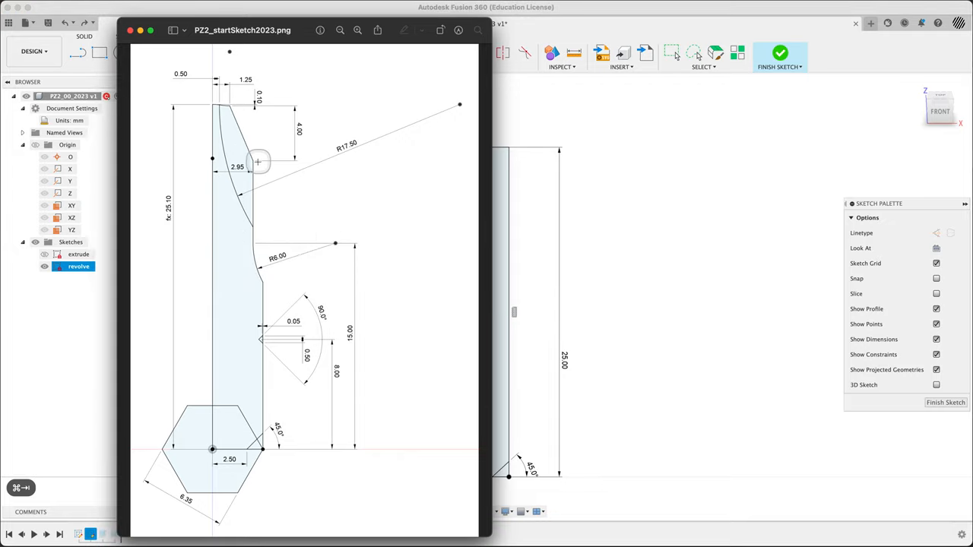
mouse_move(590, 294)
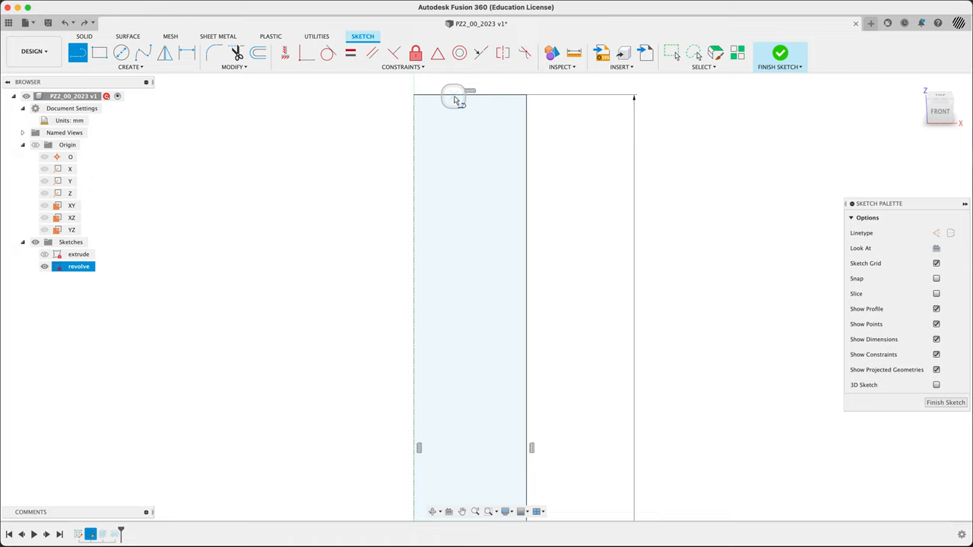
Draw the slanted tip line running down from the top of the rectangular profile
drag(456, 98, 504, 197)
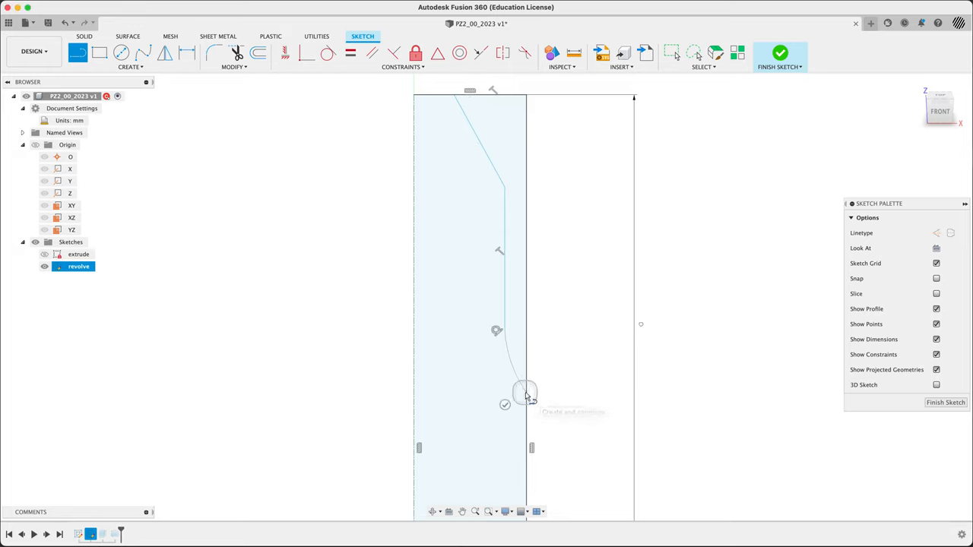
mouse_move(731, 323)
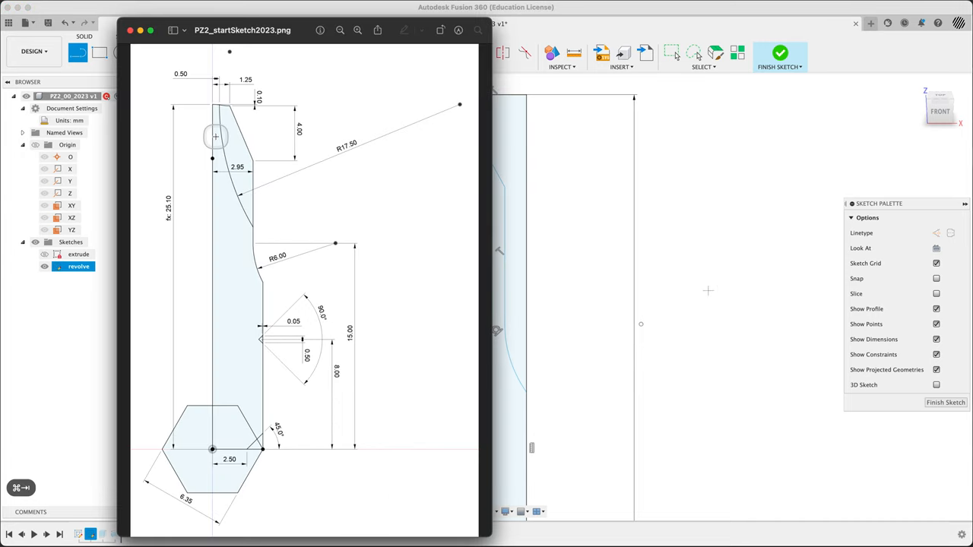
mouse_move(246, 256)
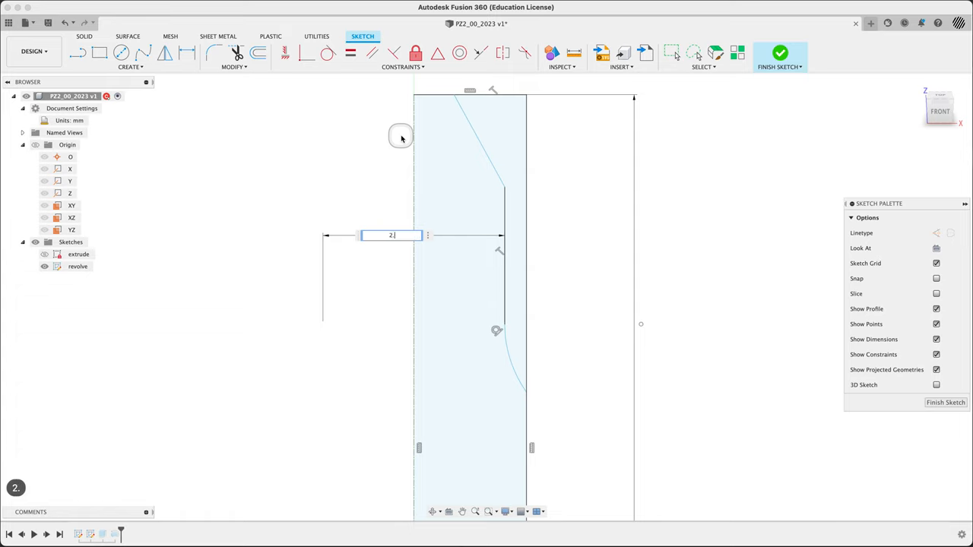
Dimension the tip outline: Ø2.50, Ø5.90 (entered as 2.95*2), 4.00 height, R6.00 arc
text(2.95*2)
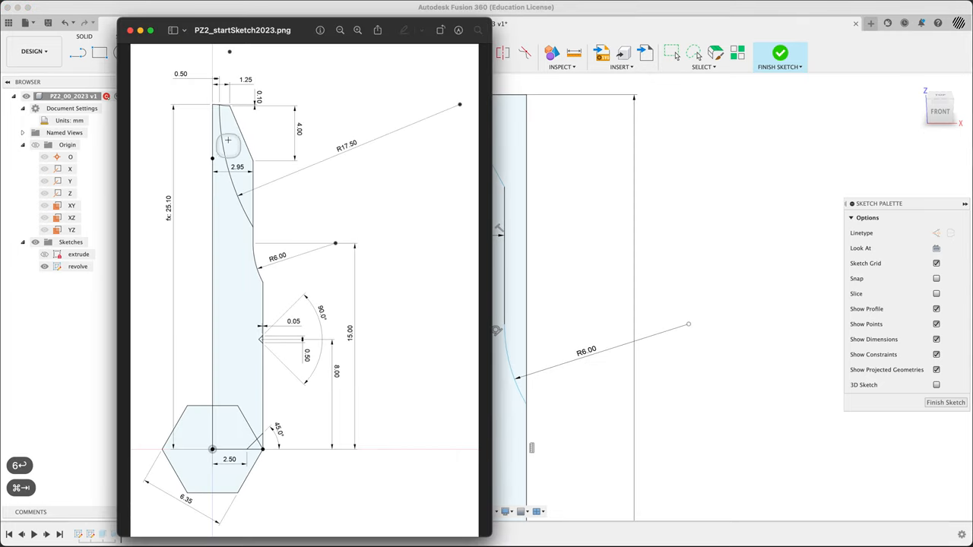
mouse_move(246, 94)
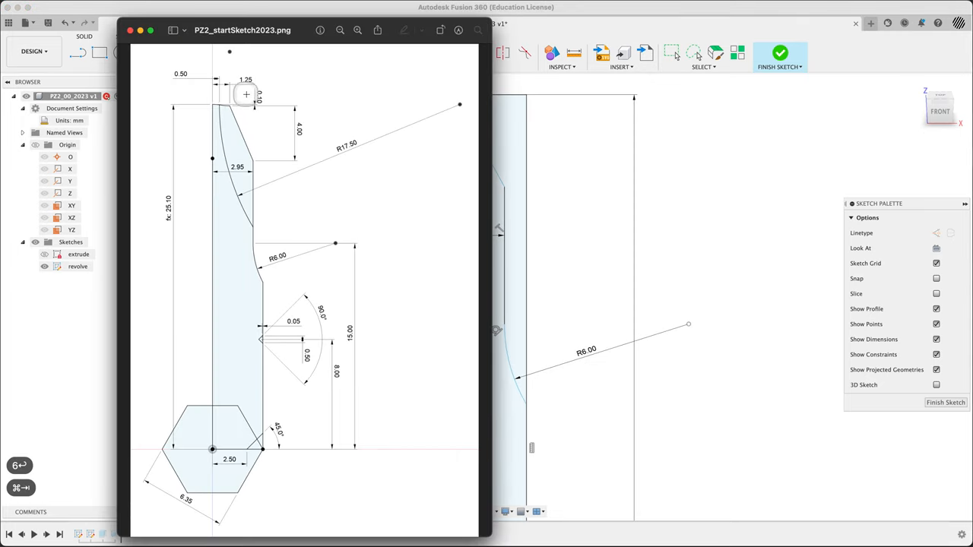
mouse_move(270, 144)
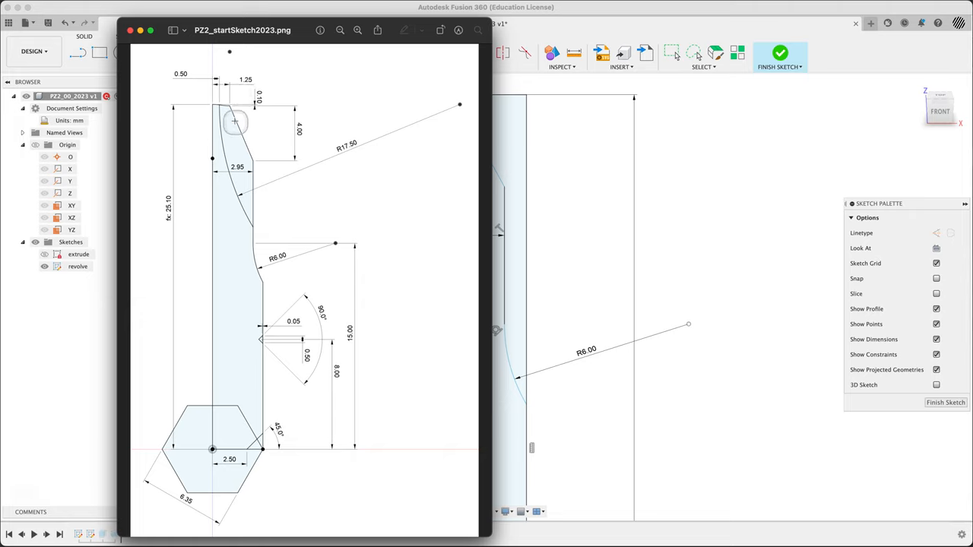
click(130, 30)
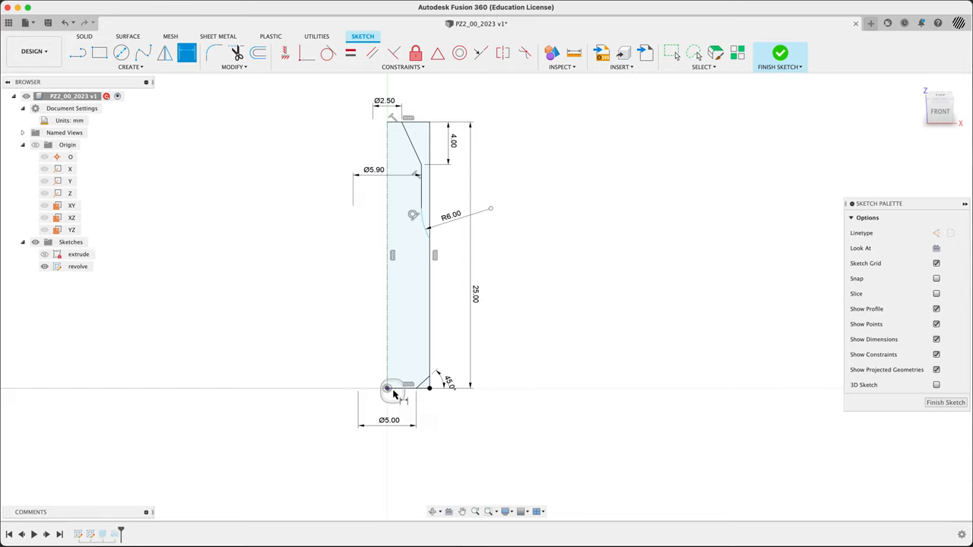
mouse_move(391, 389)
text(15)
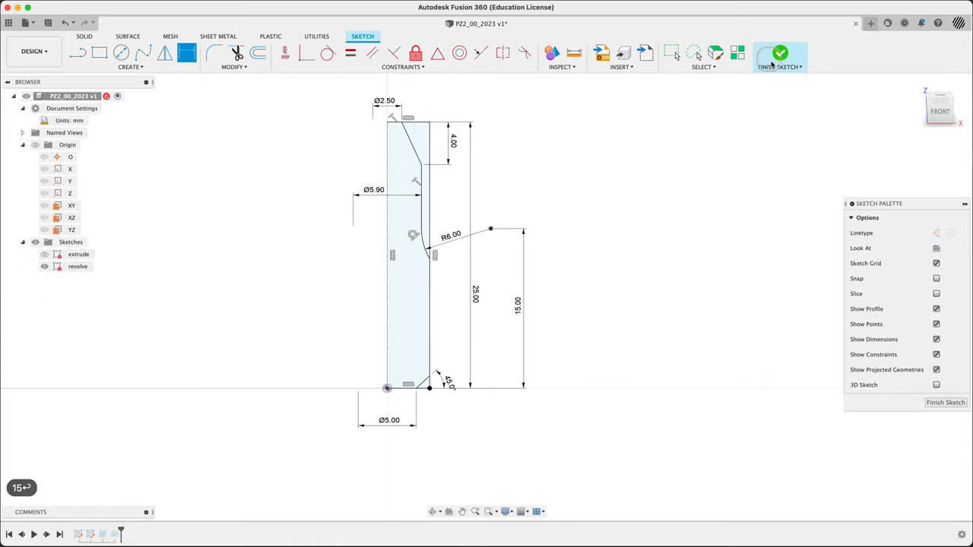
mouse_move(780, 57)
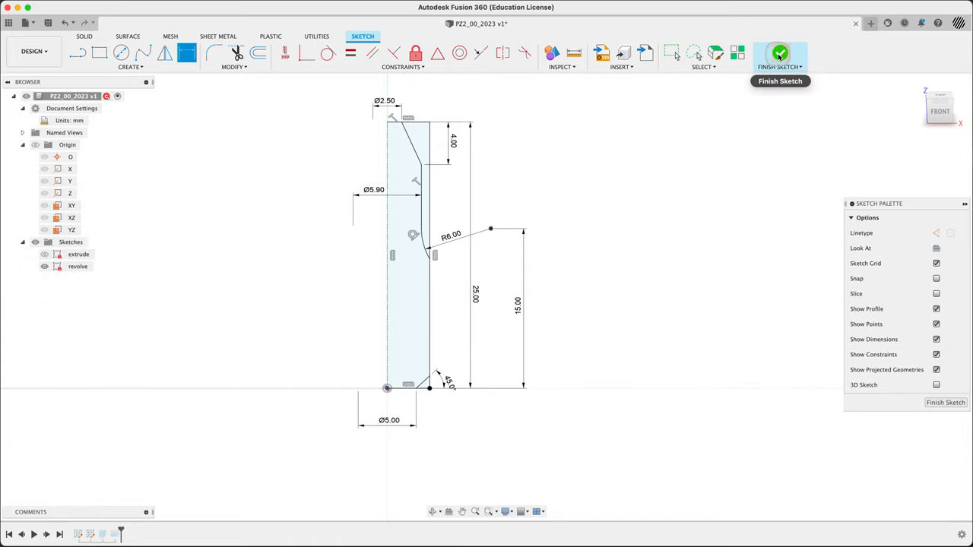
mouse_move(619, 228)
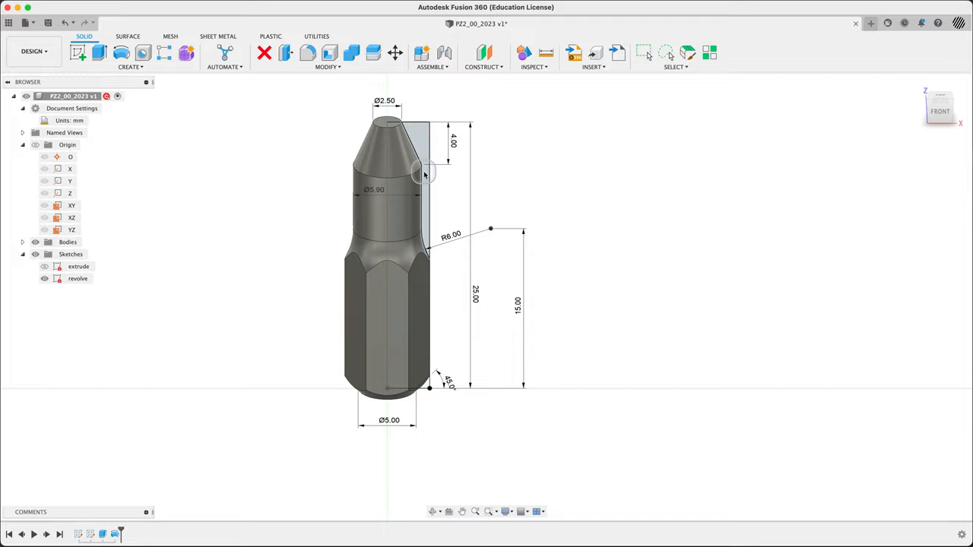
mouse_move(539, 179)
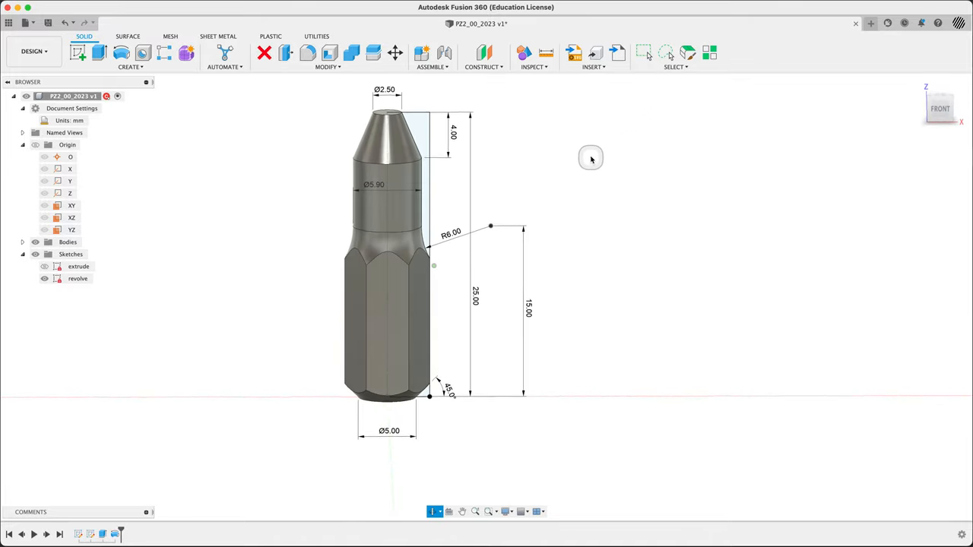
Return from the reference image and reopen the profile sketch with Edit Sketch
key(cmd+tab)
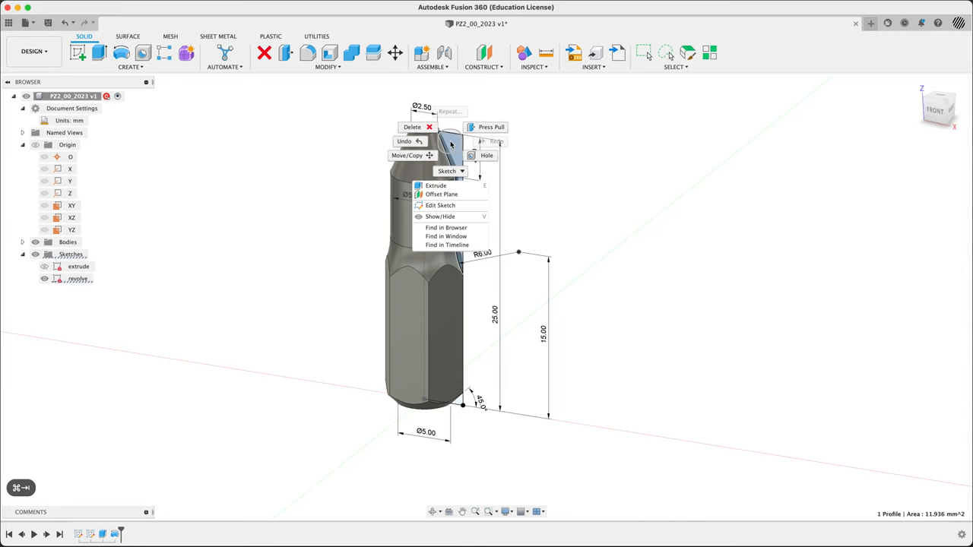
mouse_move(441, 205)
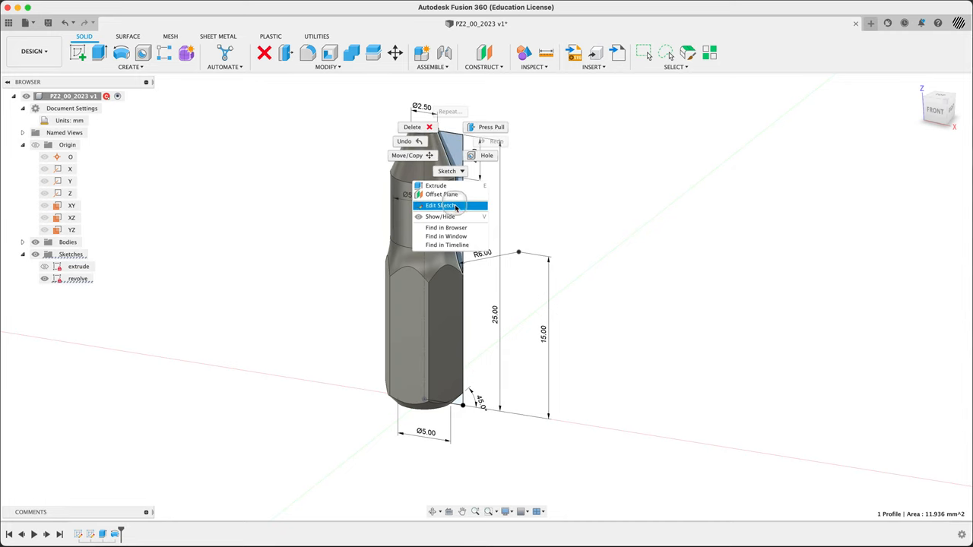
click(440, 206)
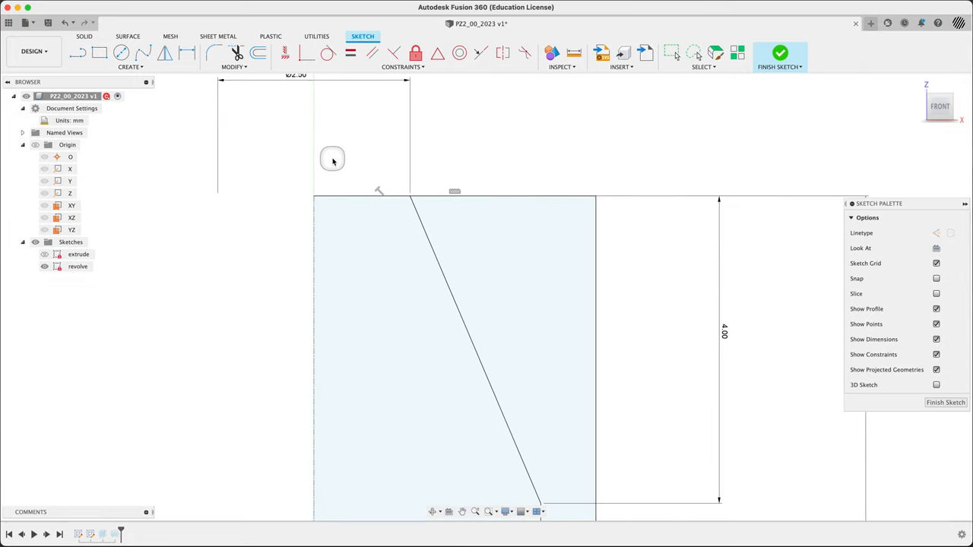
Draw a new line with a tangent arc ending at the slanted tip line's top corner
click(77, 53)
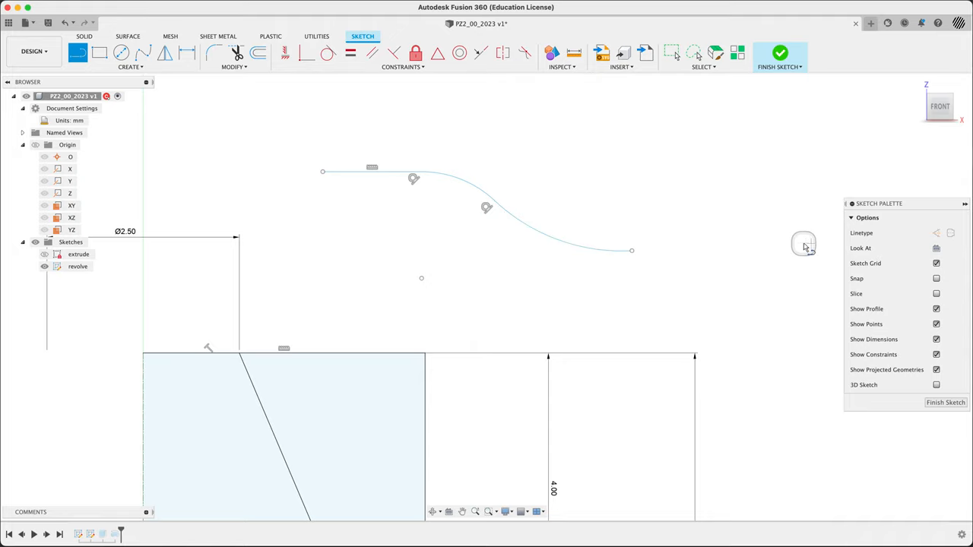
mouse_move(724, 206)
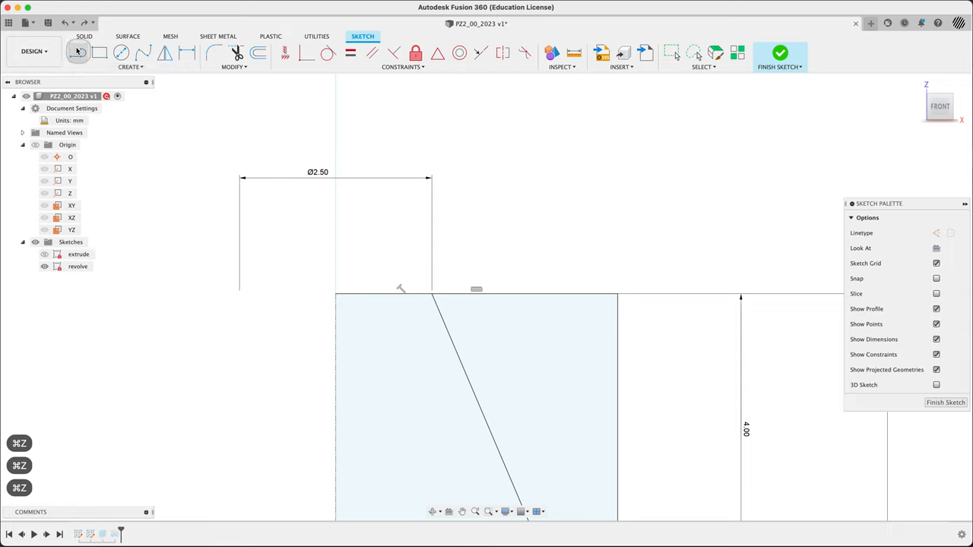
click(100, 52)
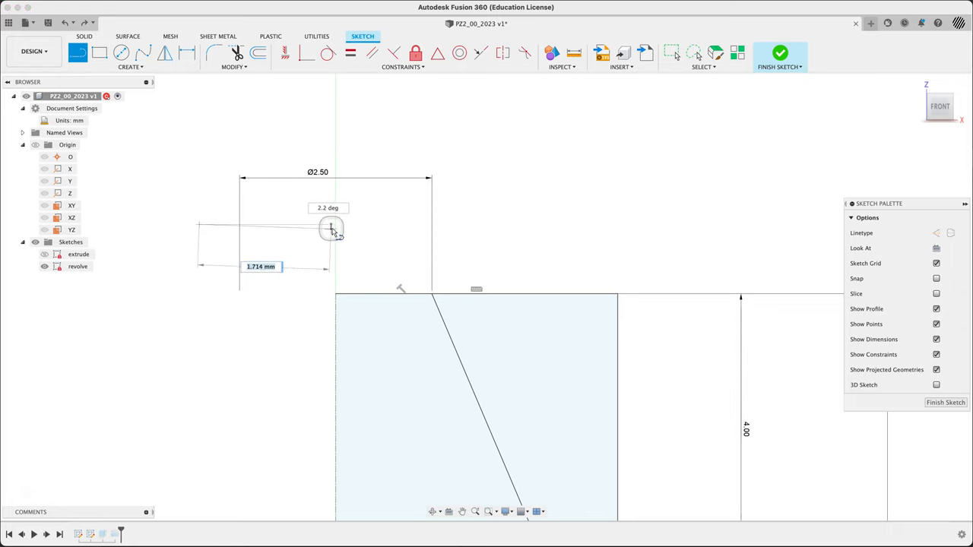
drag(331, 230, 334, 296)
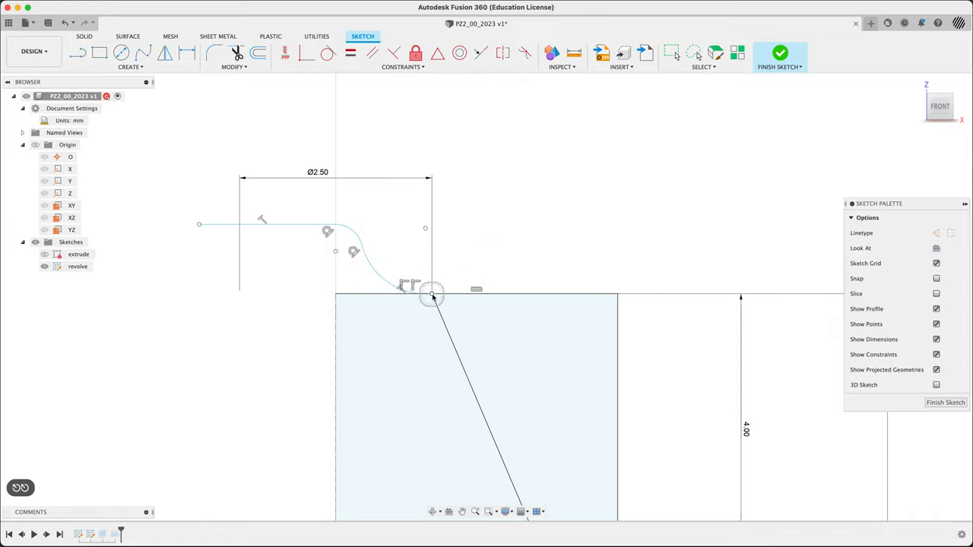
Complete the curve, constrain it, and move its flat segment to sit 0.10 above the top edge
click(417, 287)
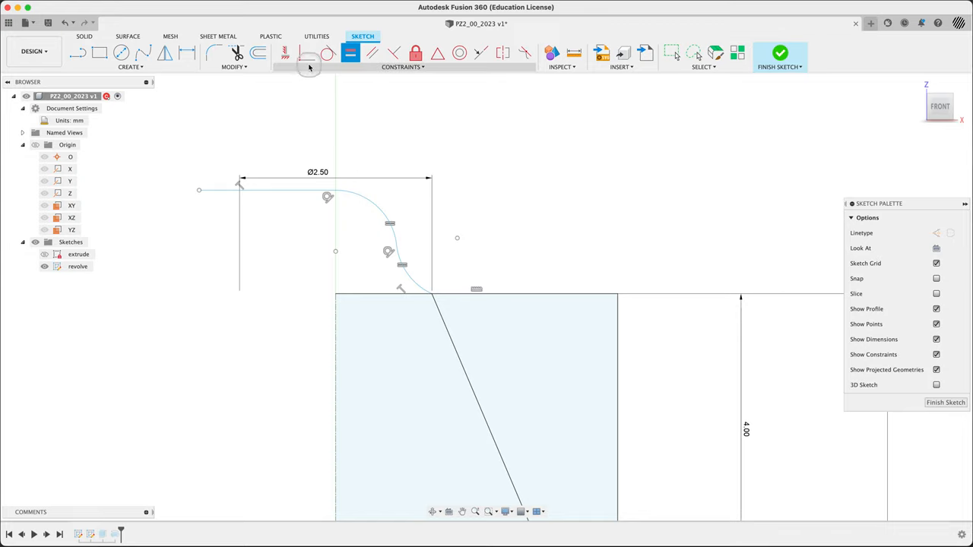
click(307, 53)
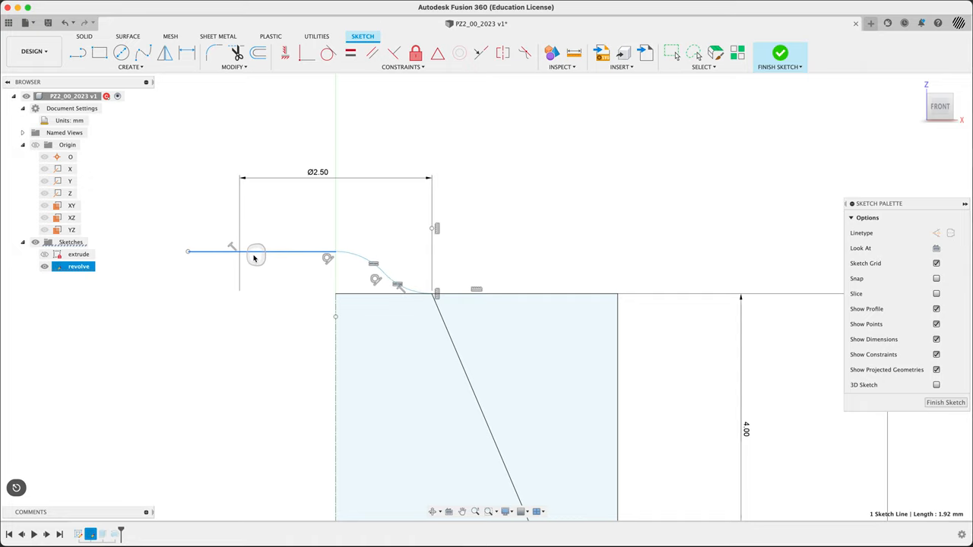
drag(256, 252, 257, 268)
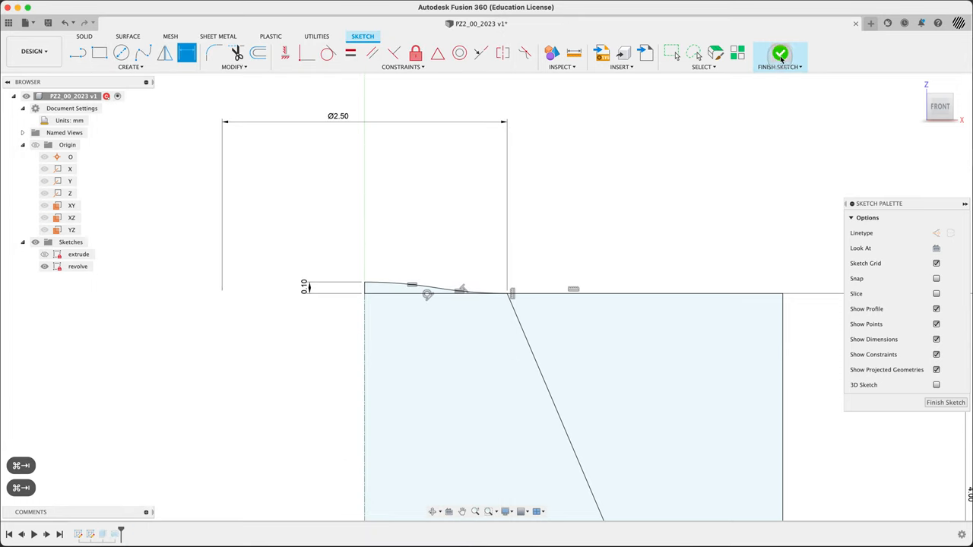
Finish the sketch and set the hex extrusion extent to To Object at the tip sketch point
click(780, 53)
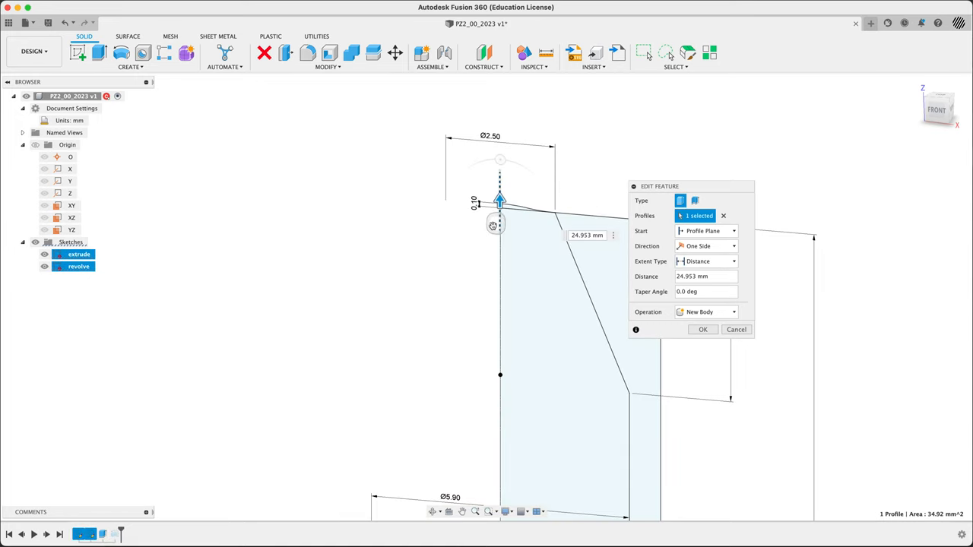
drag(500, 200, 500, 277)
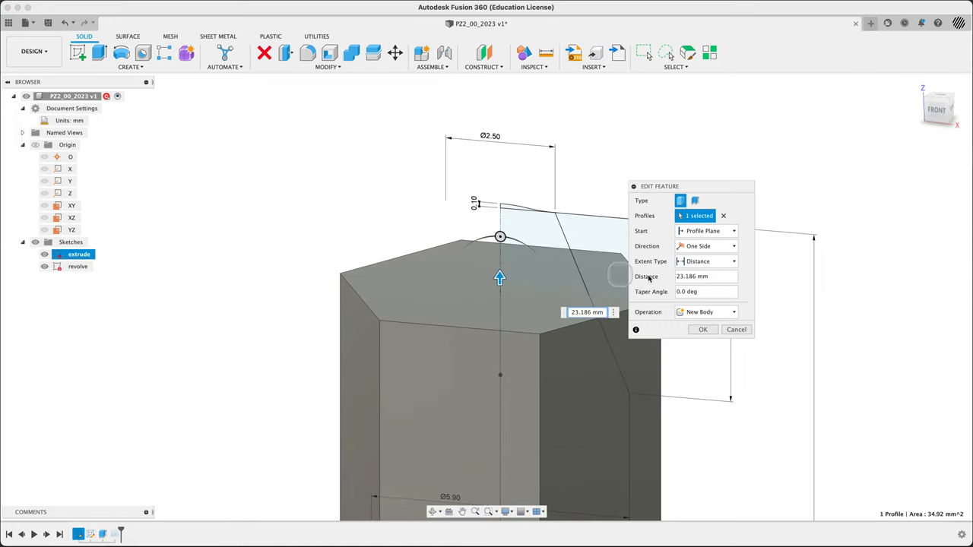
click(732, 260)
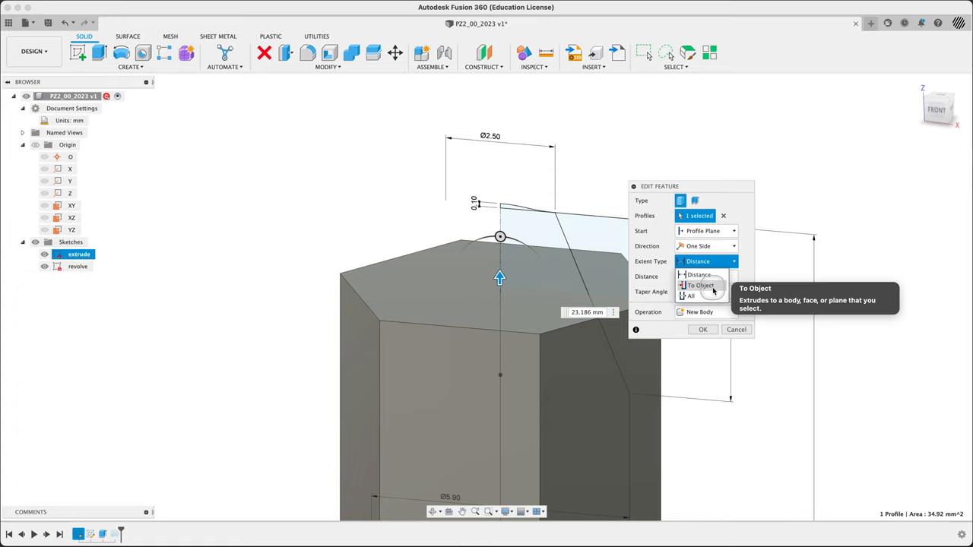
click(700, 285)
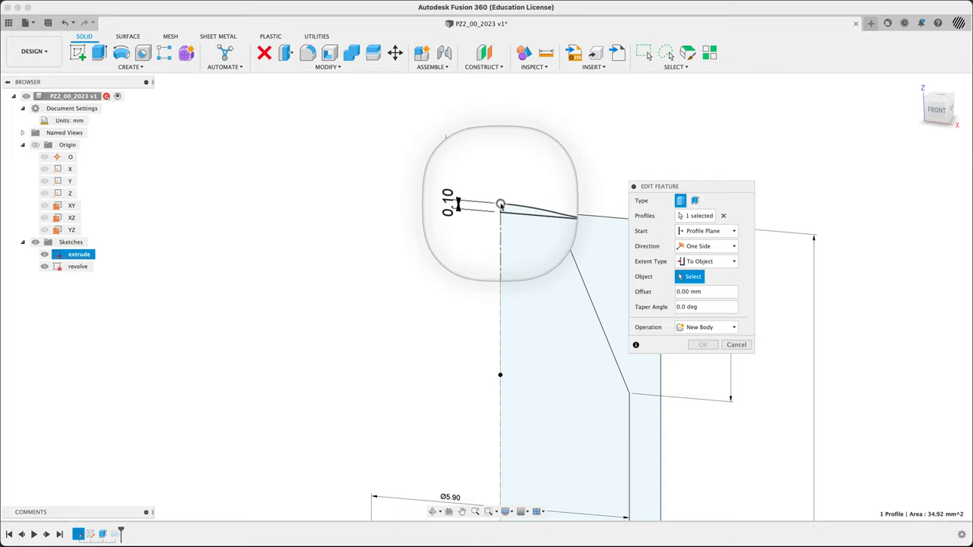
right_click(500, 204)
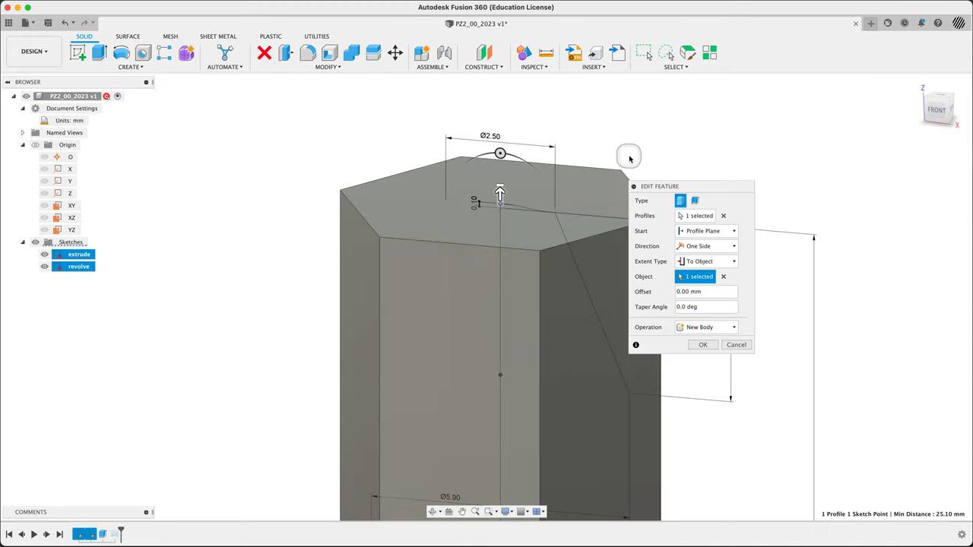
click(703, 344)
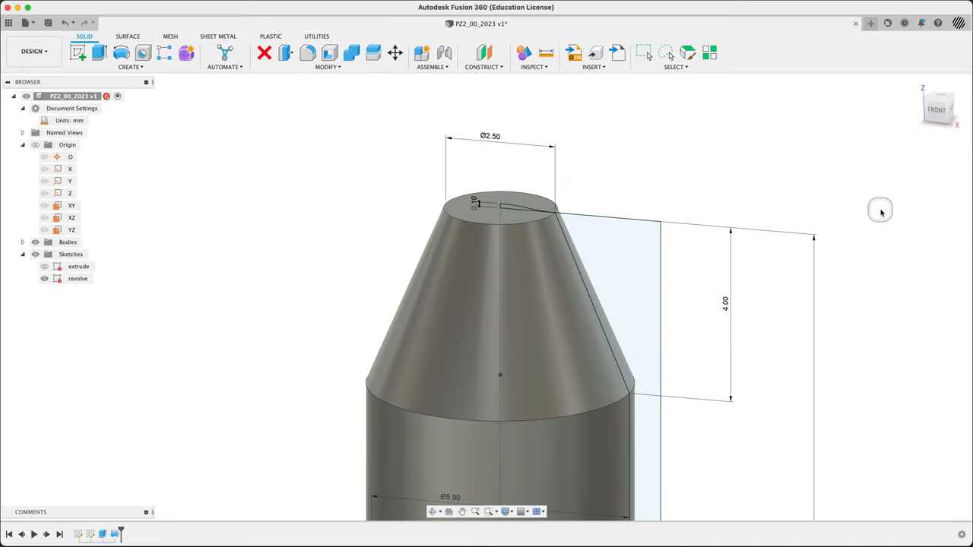
mouse_move(793, 175)
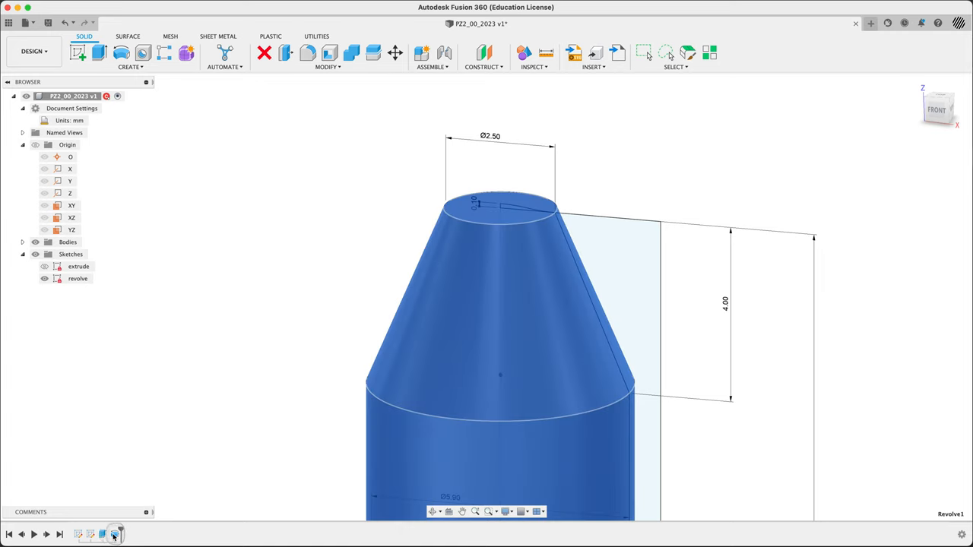
Edit the Revolve to include the second, small tip profile and confirm it
double_click(78, 278)
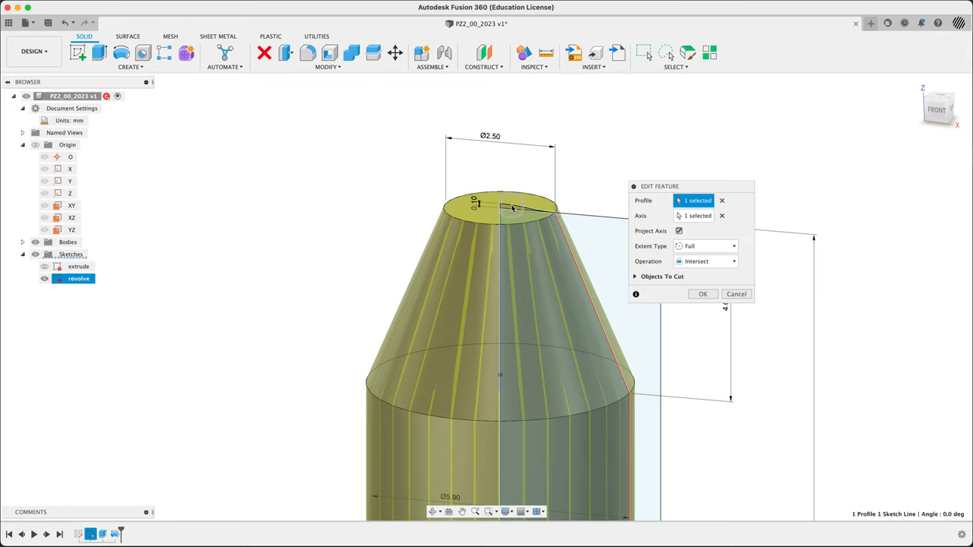
mouse_move(508, 209)
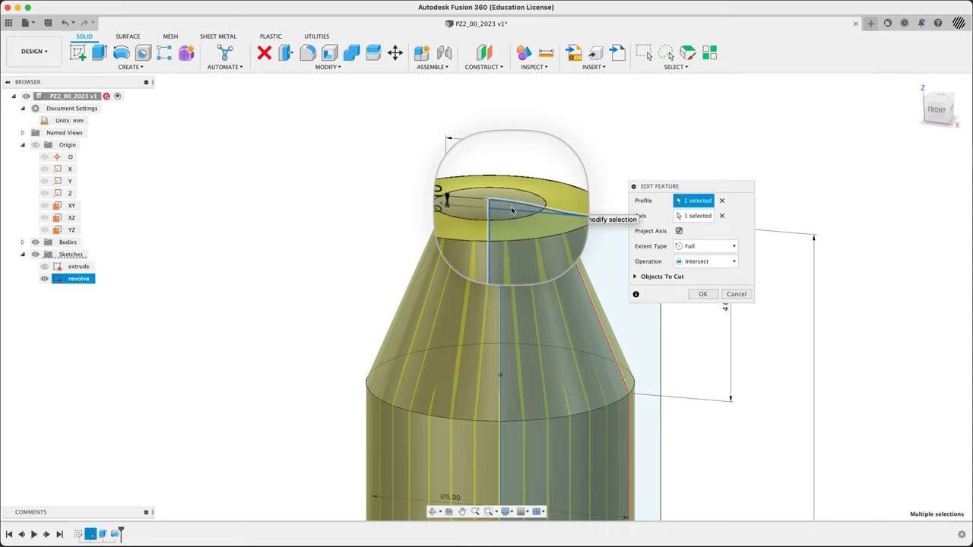
click(702, 294)
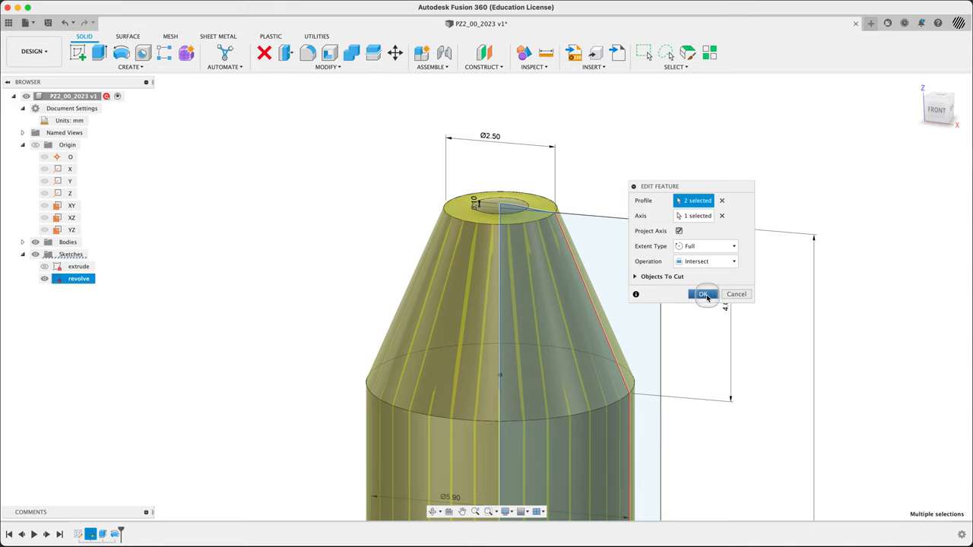
click(702, 294)
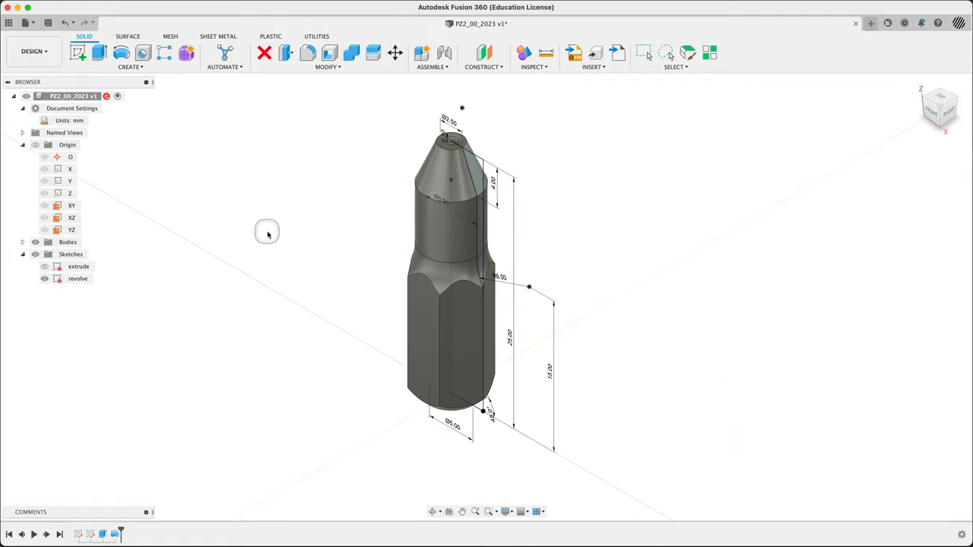
Compare with the PZ2 bit image and dimensioned drawing, then return to Fusion 360
key(cmd+tab)
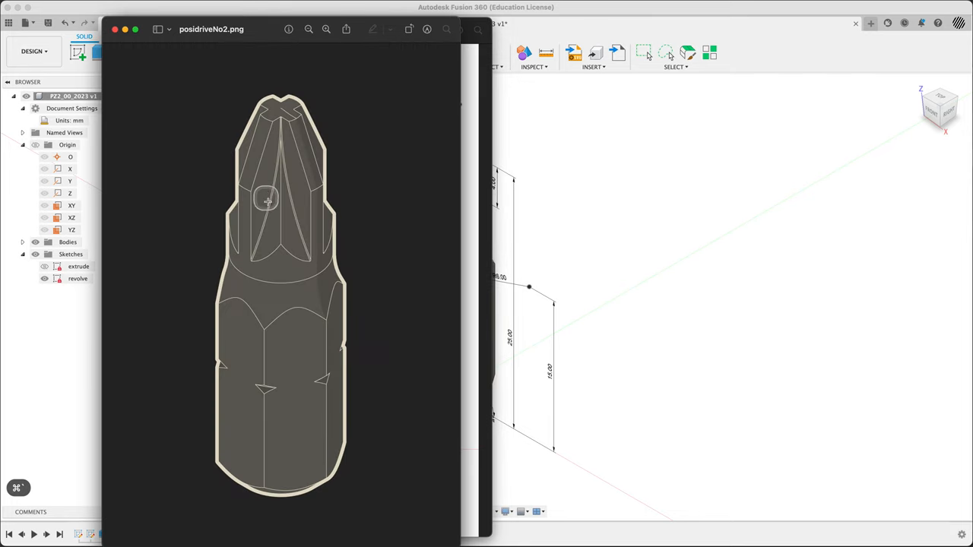
mouse_move(294, 128)
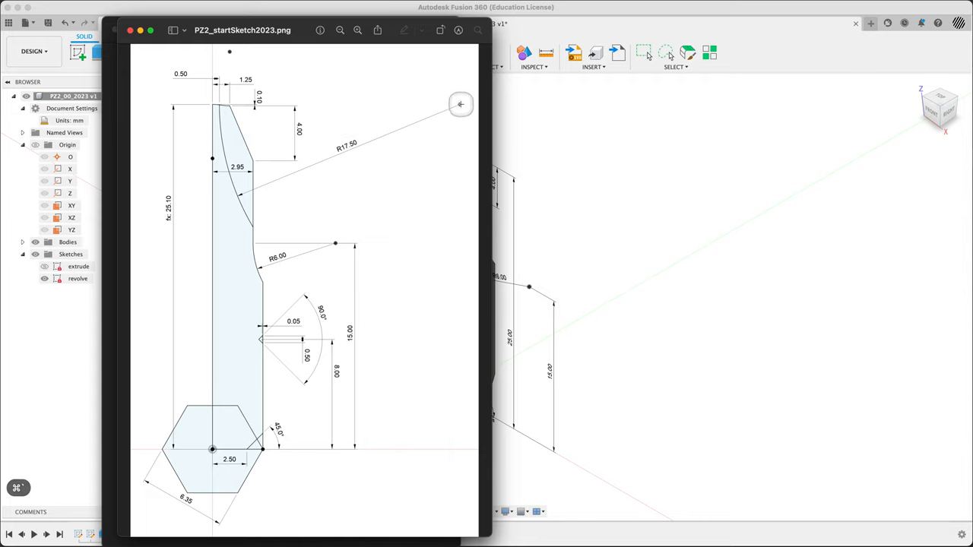
mouse_move(229, 107)
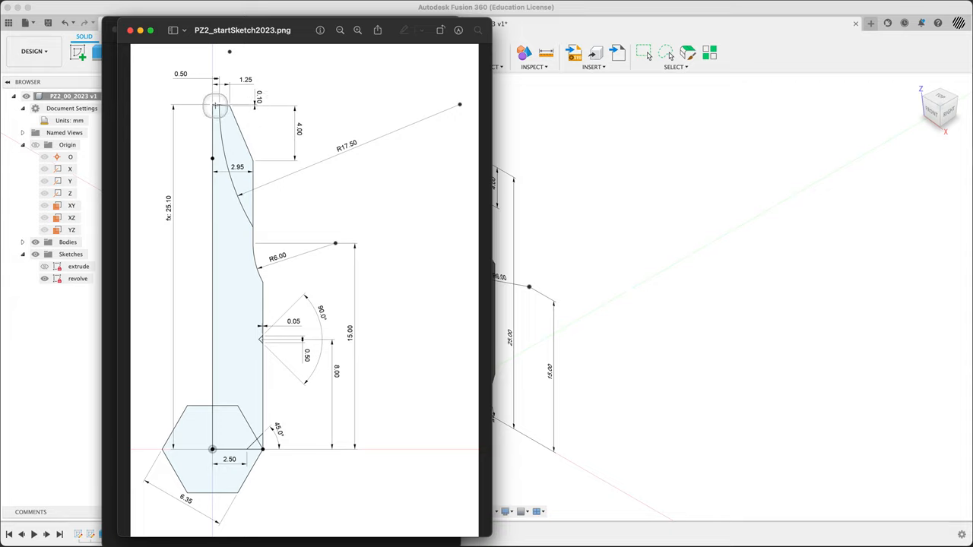
mouse_move(585, 229)
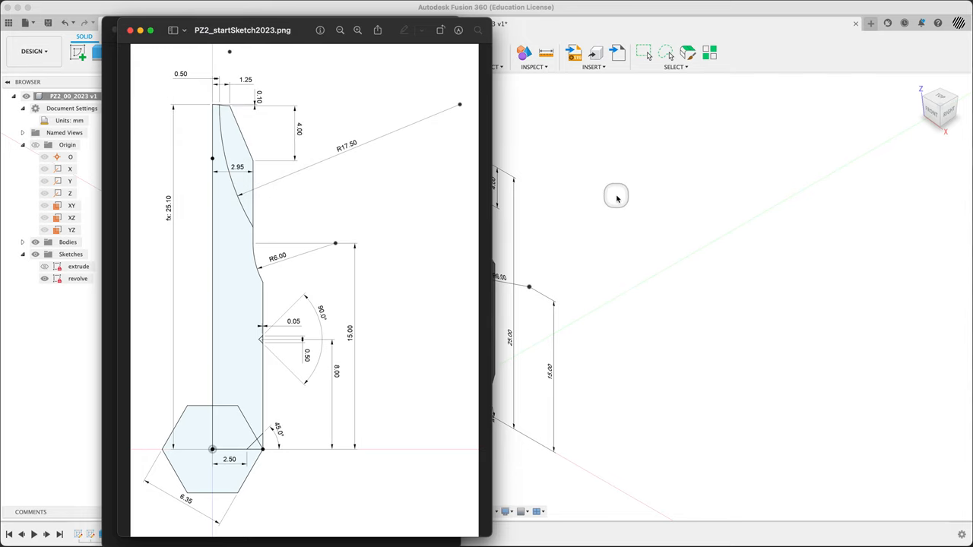
click(130, 30)
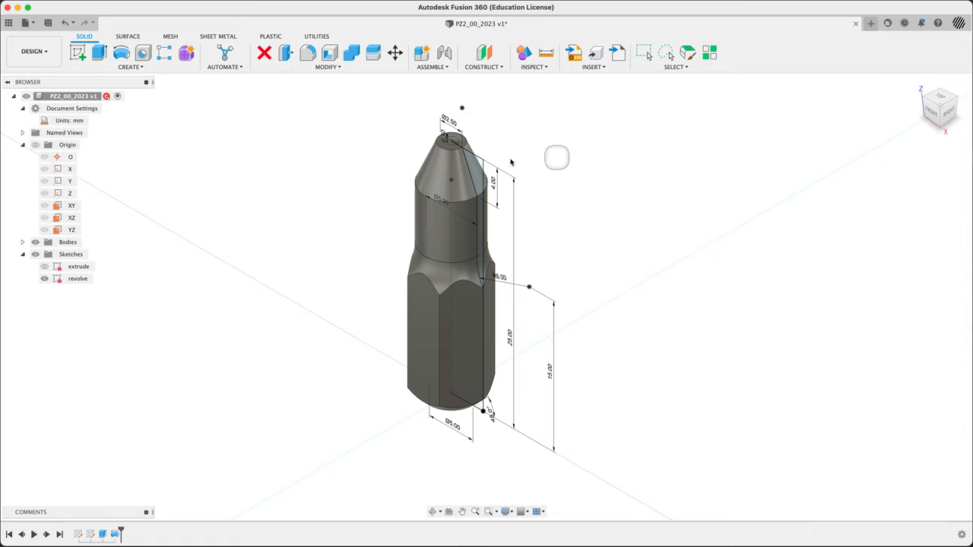
Reopen the tip's revolve profile sketch with its Ø2.50, Ø5.90 and R6.00 dimensions
right_click(475, 163)
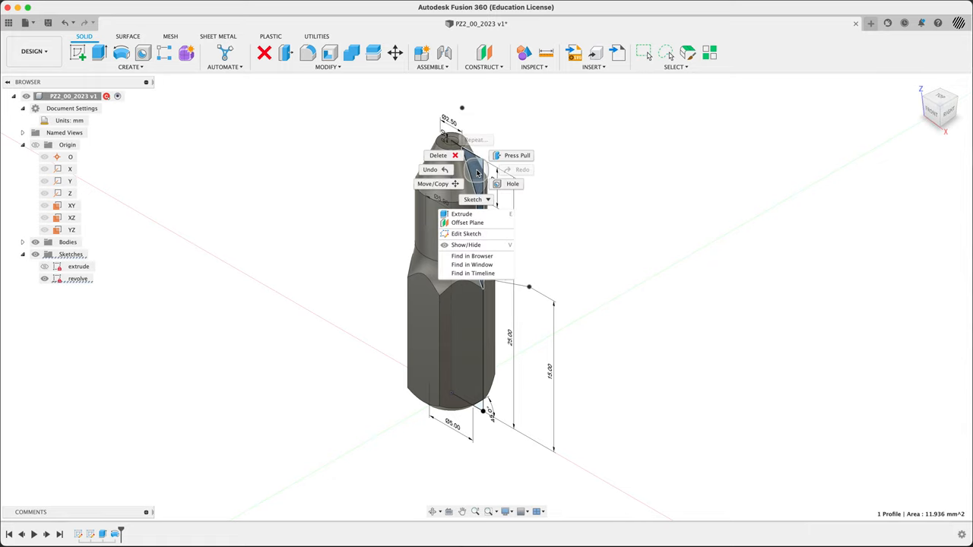
click(465, 234)
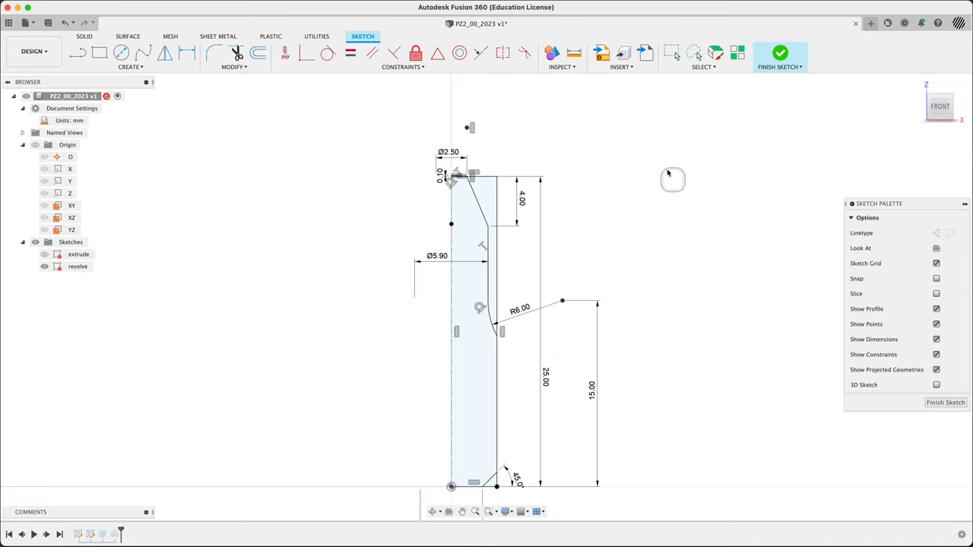
mouse_move(122, 52)
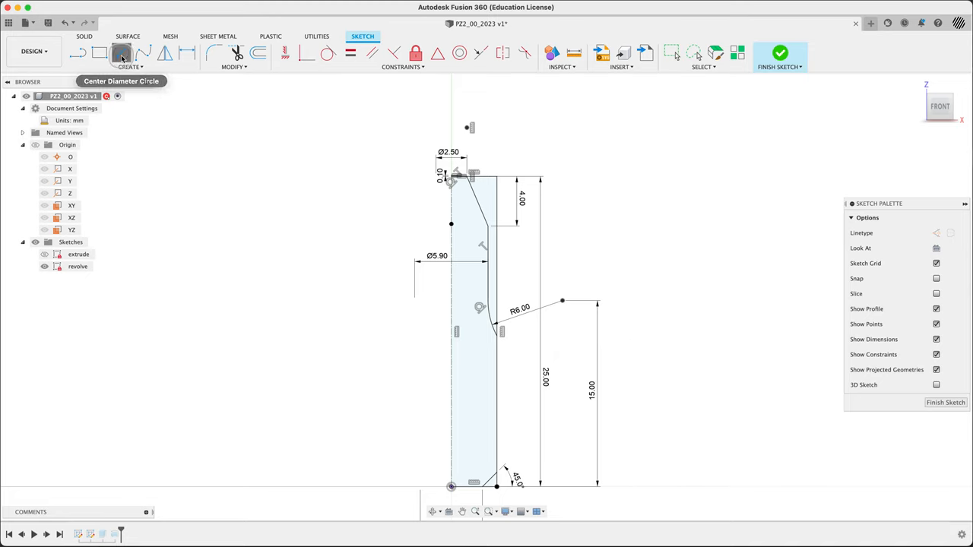
Draw a Ø35 center-diameter circle to the left of the tip profile
click(121, 52)
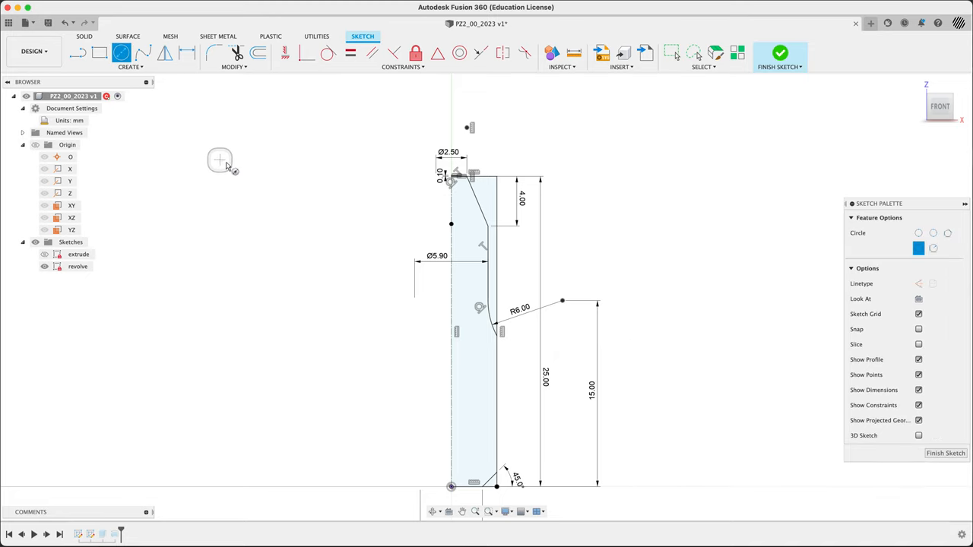
drag(220, 160, 316, 249)
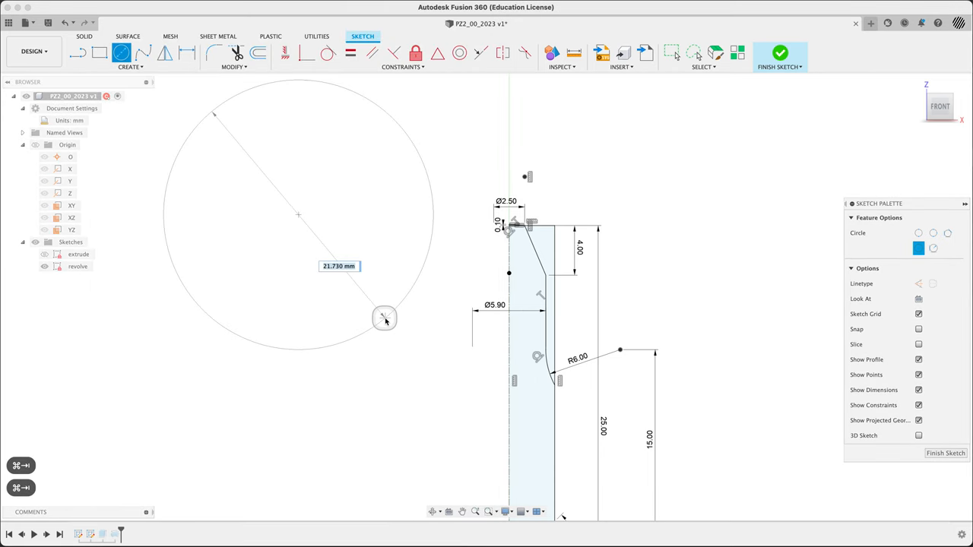
text(1)
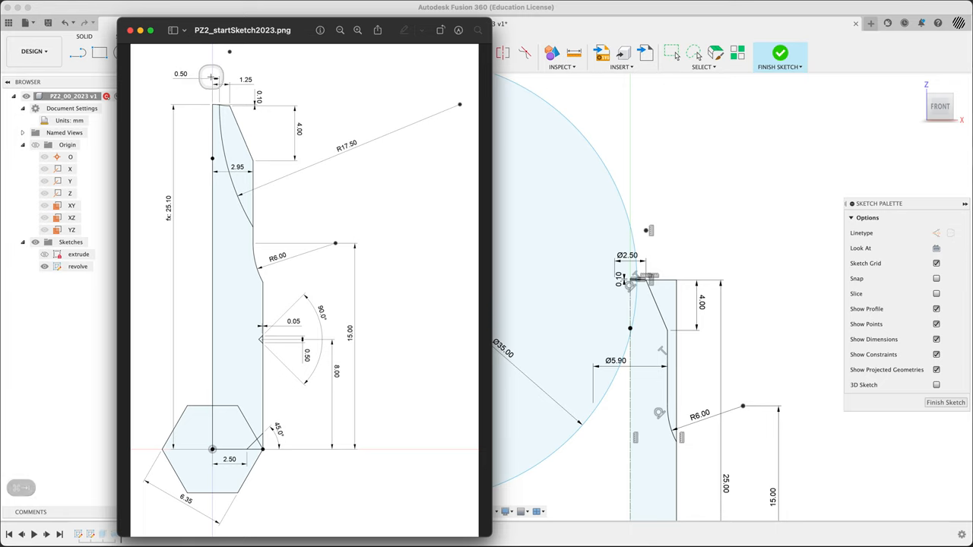
Return from the reference's R17.50 arc to the open sketch in Fusion 360
click(150, 29)
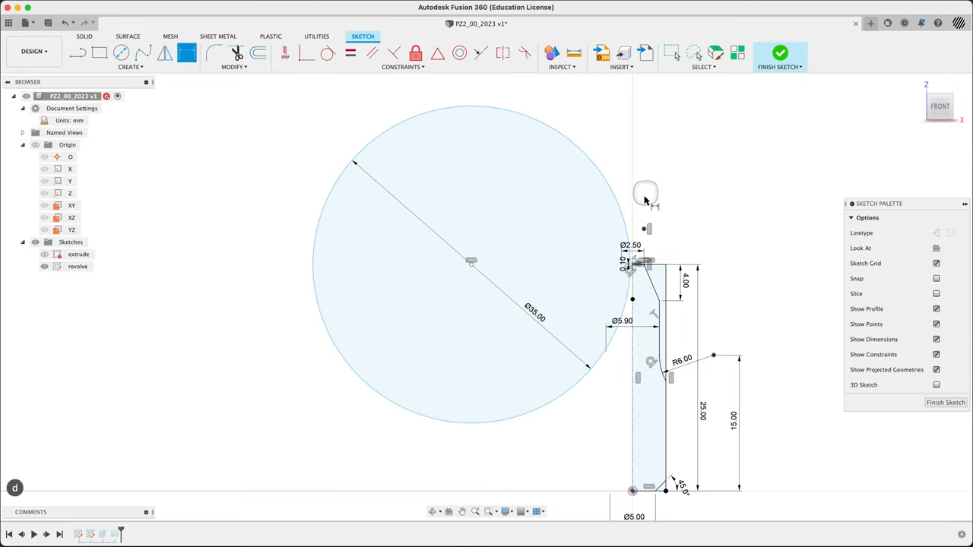
mouse_move(633, 427)
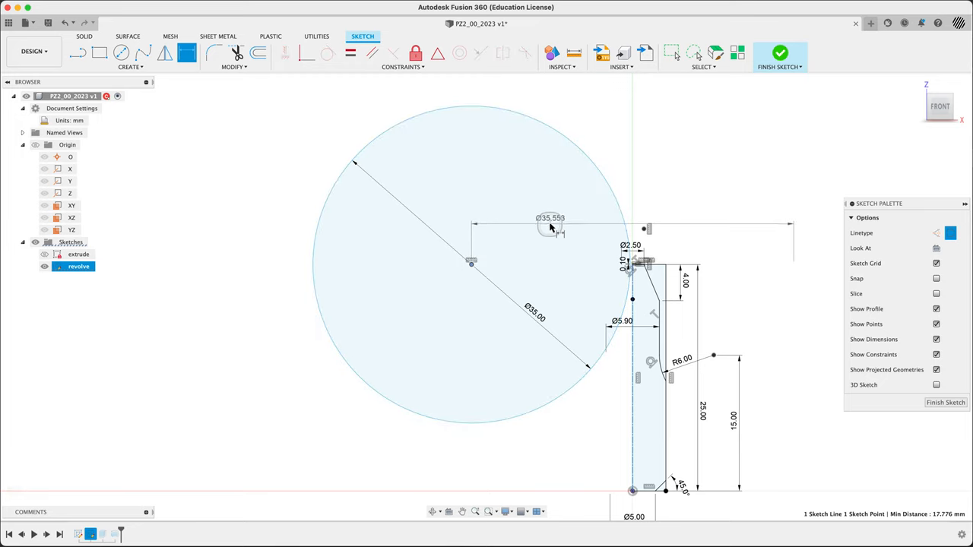
mouse_move(561, 226)
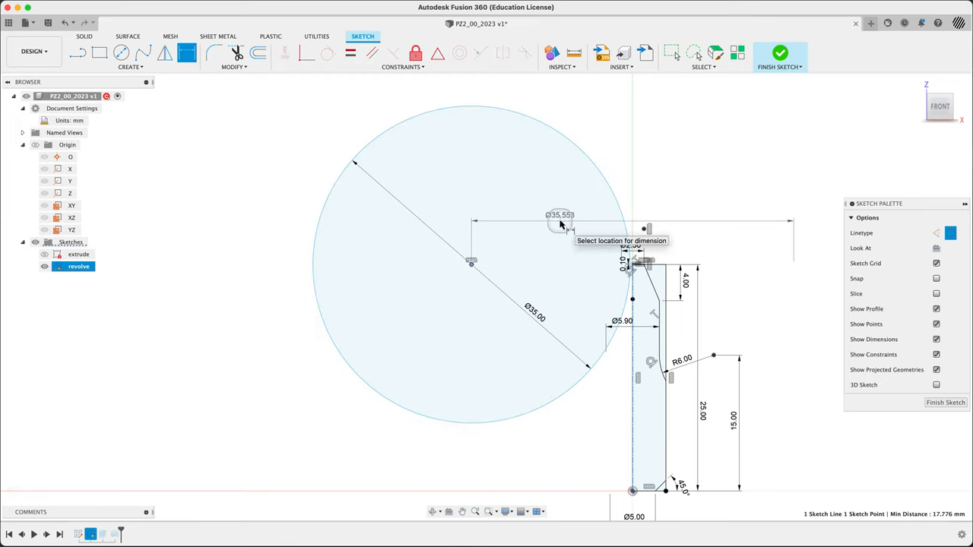
Dimension the circle centre to the bit axis as d14/2 and finish the sketch
right_click(560, 227)
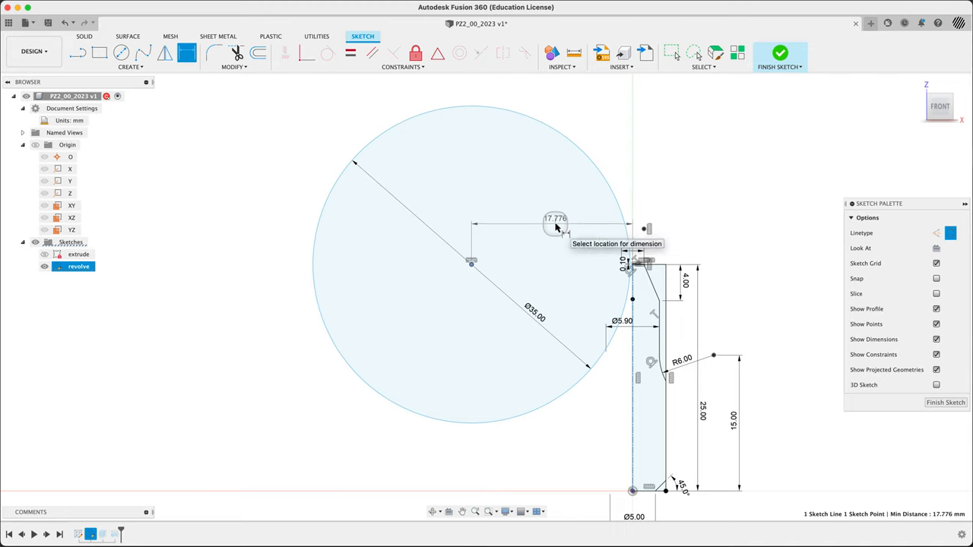
click(555, 223)
text(d14)
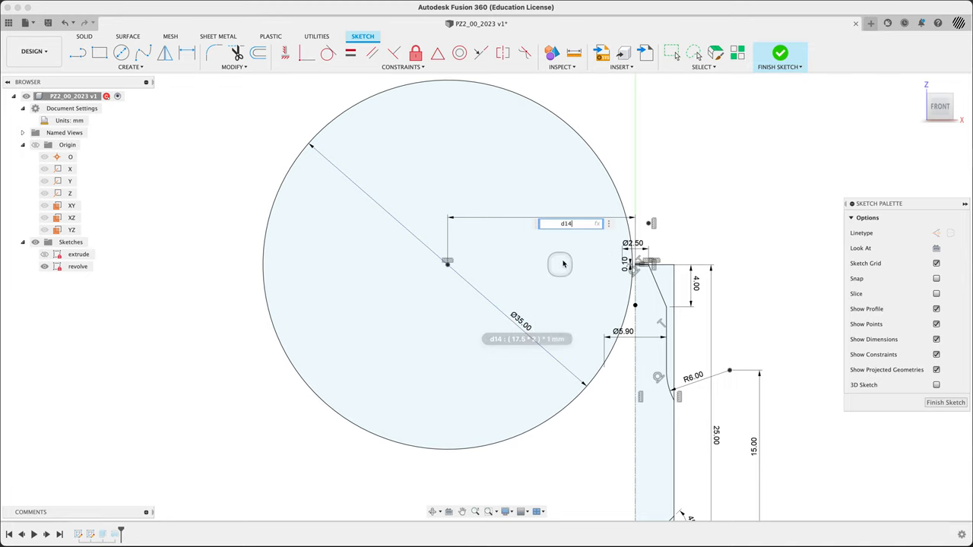
text(/2)
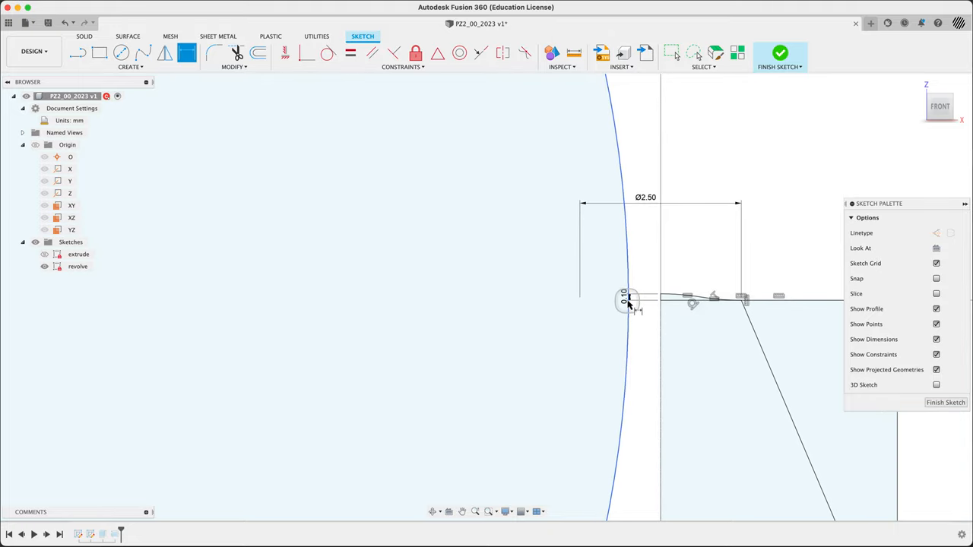
mouse_move(627, 304)
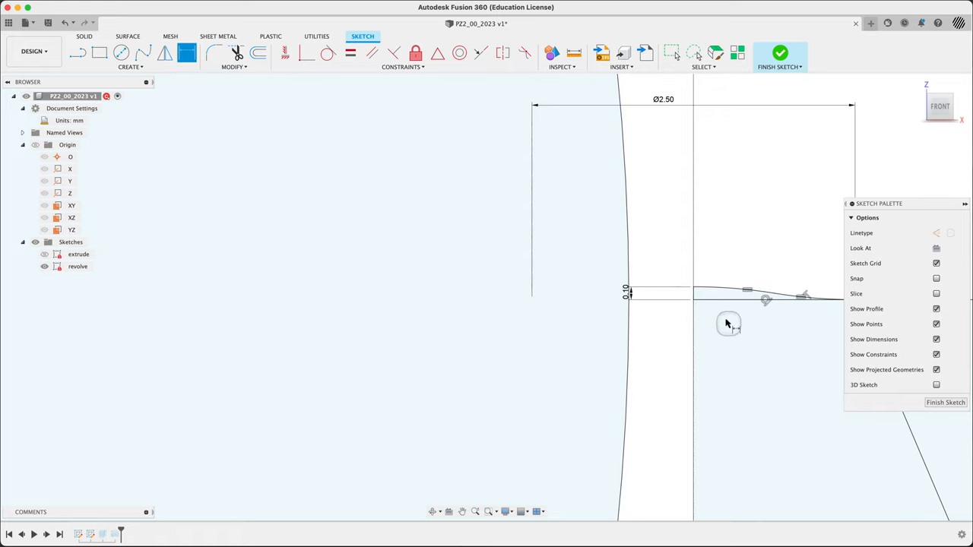
mouse_move(945, 402)
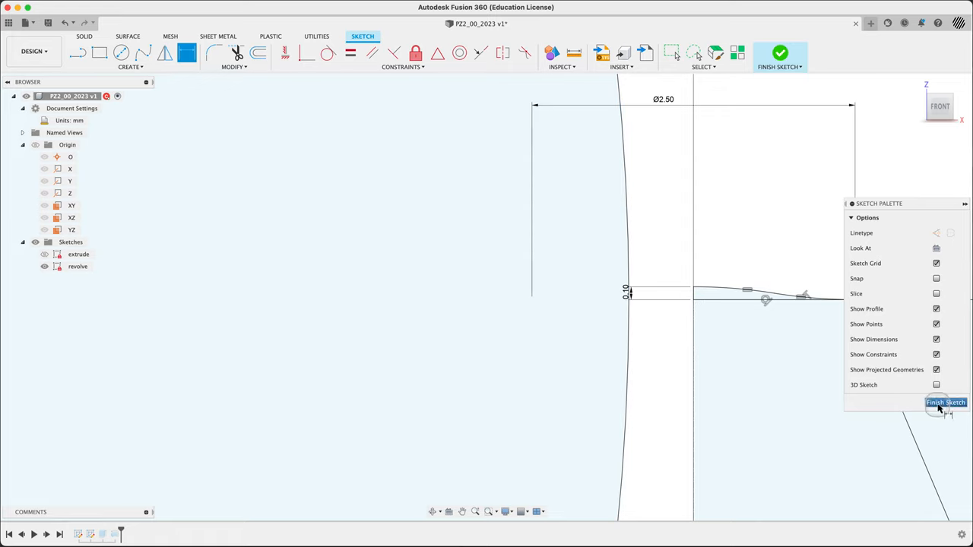
click(945, 402)
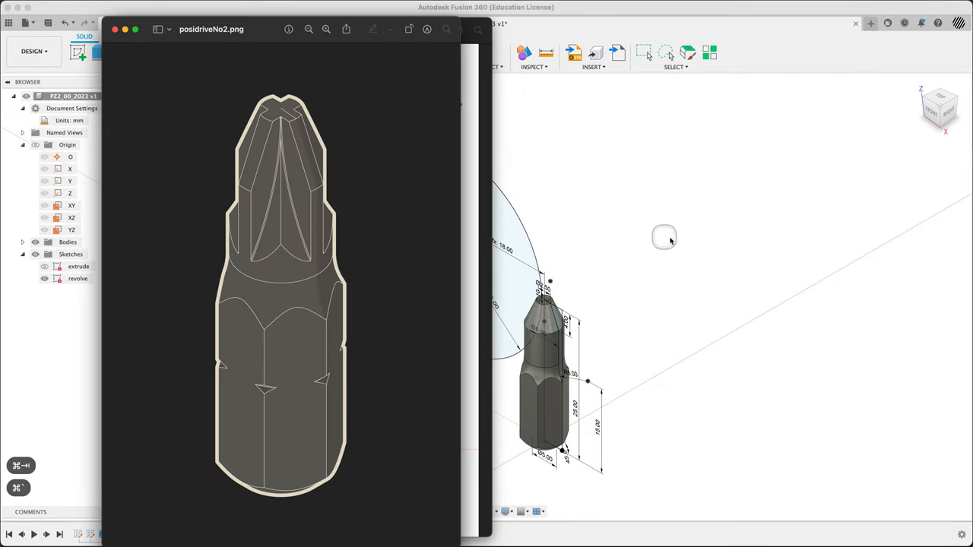
click(115, 29)
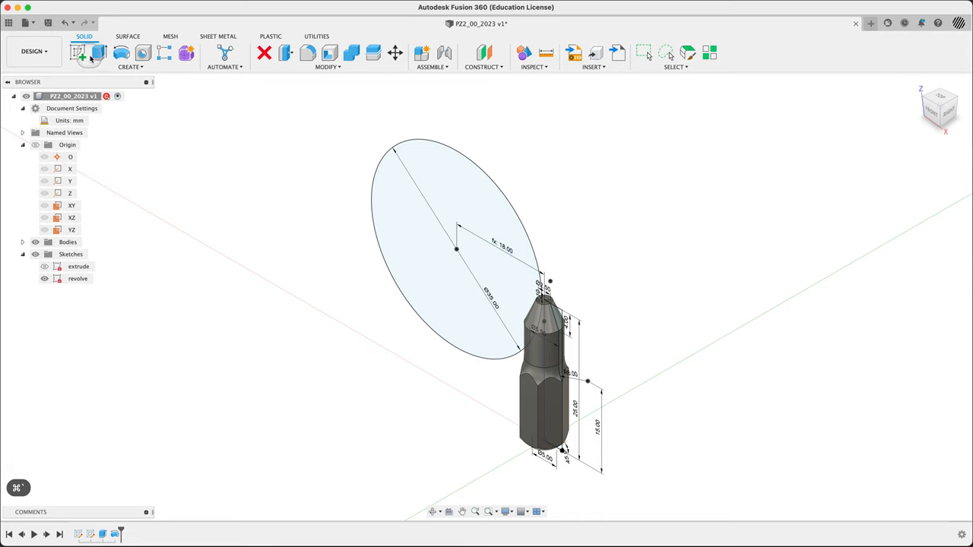
click(76, 52)
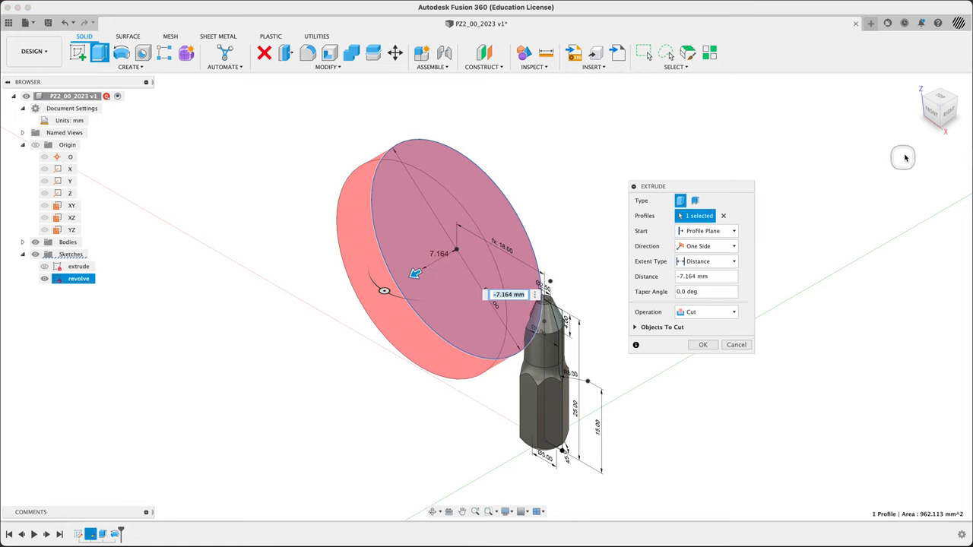
mouse_move(941, 95)
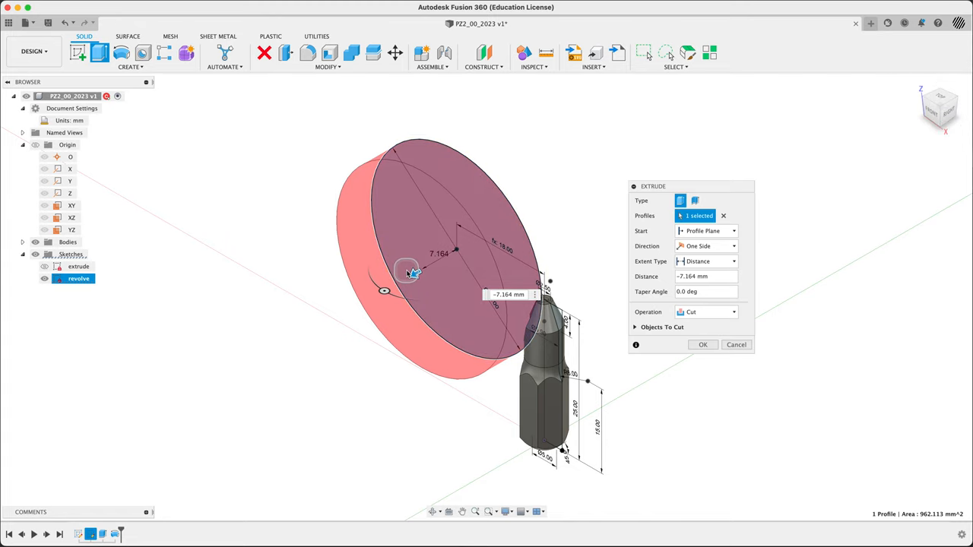
Extrude-cut the circle profile through all, carving a curved flute into the tip
drag(406, 271, 427, 266)
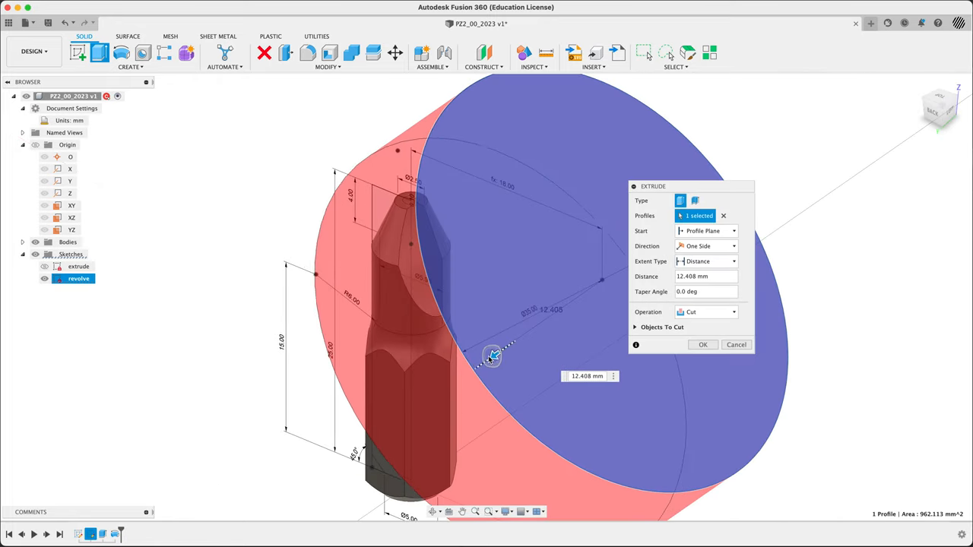
drag(492, 357, 448, 403)
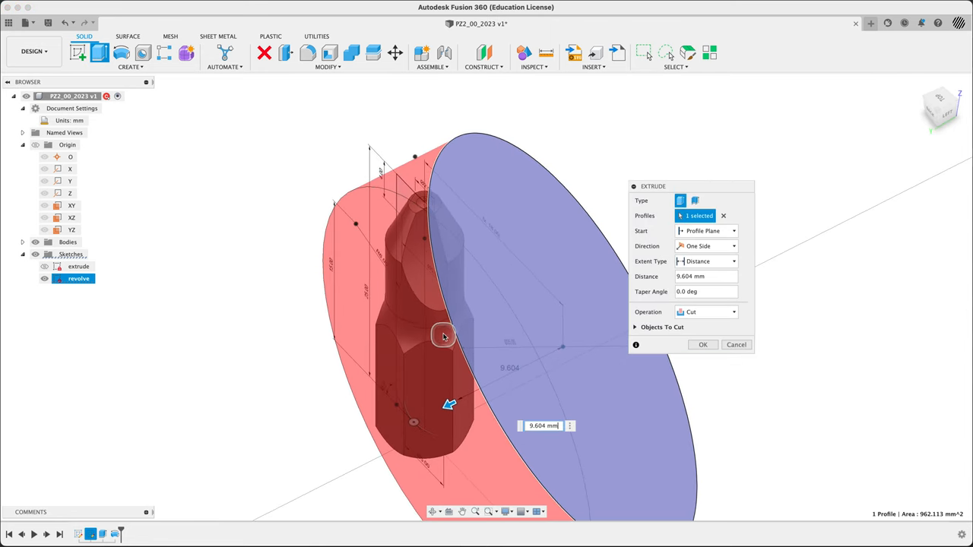
click(706, 261)
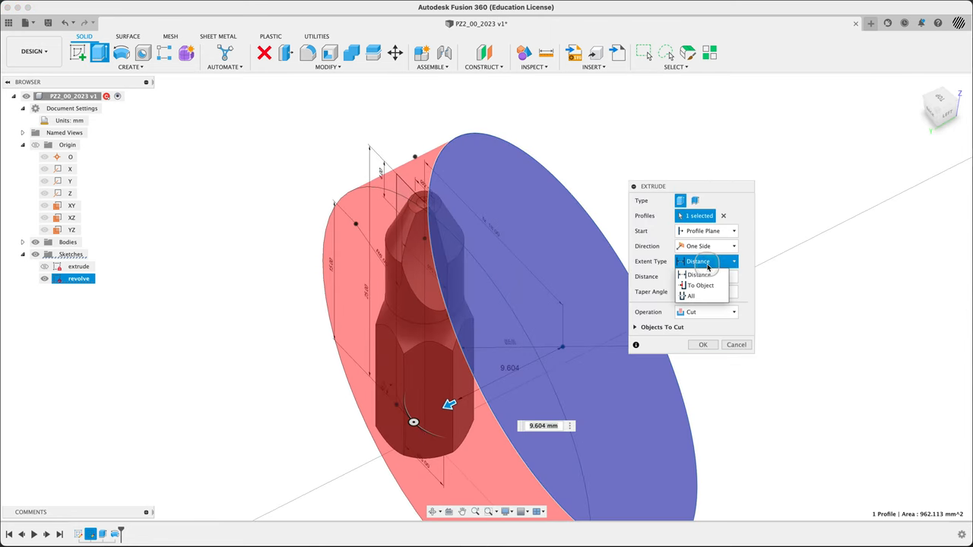
click(690, 295)
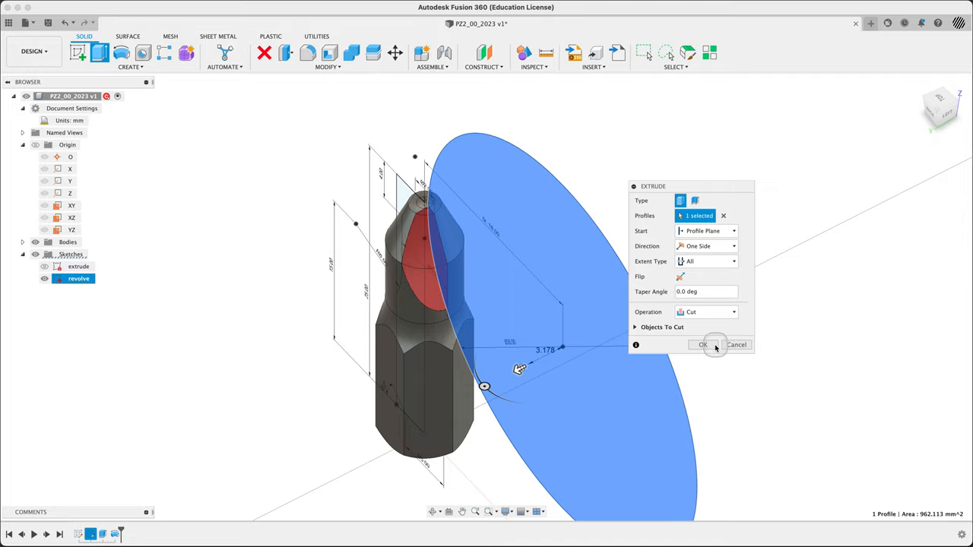
click(701, 344)
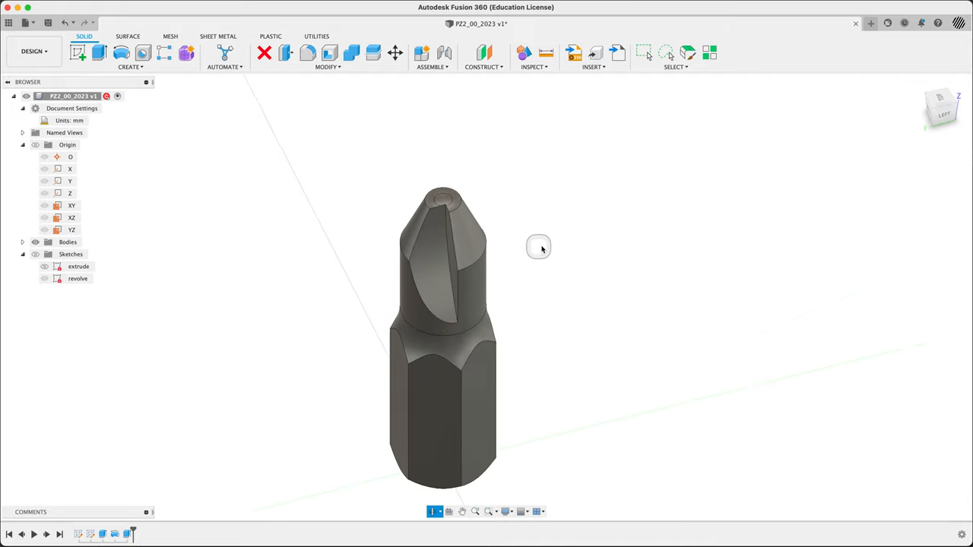
Mirror the flute cut feature across the XZ plane using Identical compute type
drag(540, 248, 555, 242)
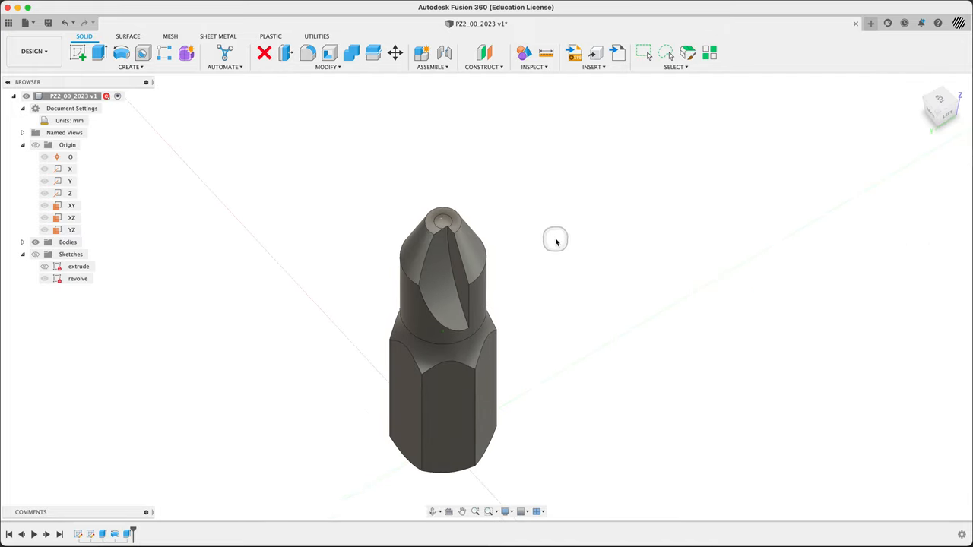
text(mirr)
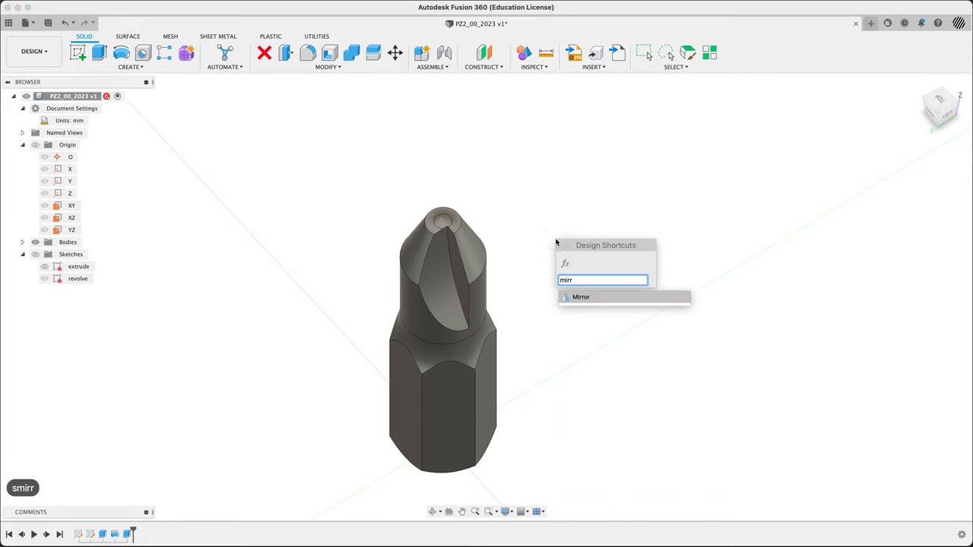
click(581, 297)
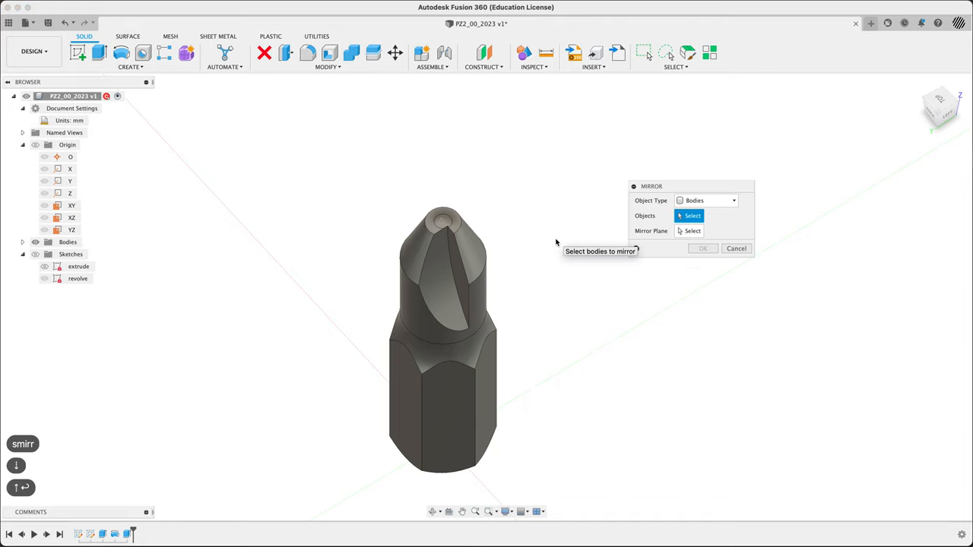
click(706, 200)
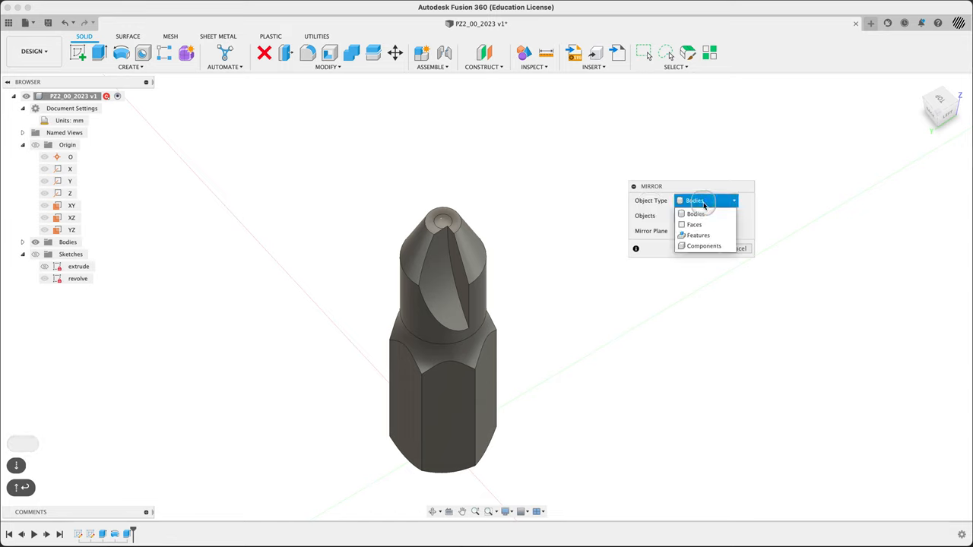
click(696, 235)
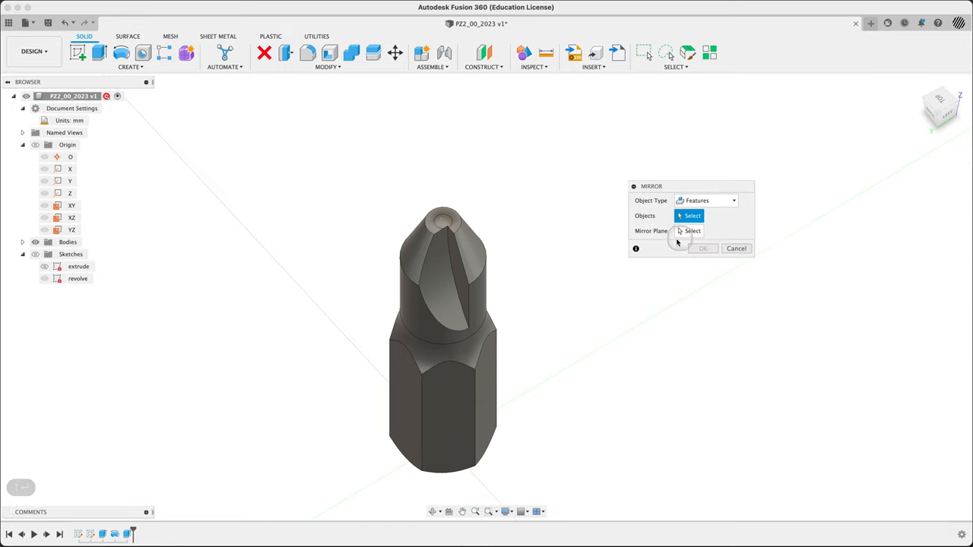
click(445, 281)
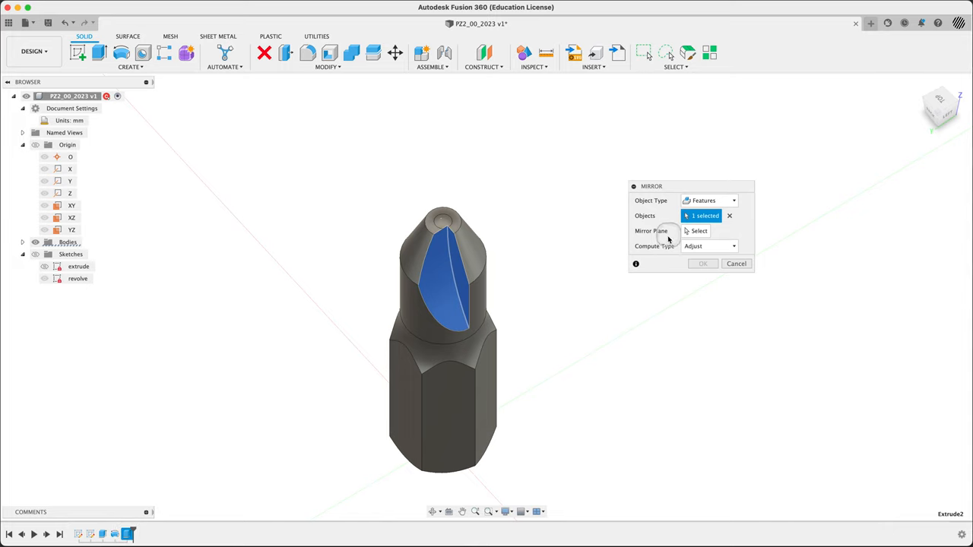
click(698, 231)
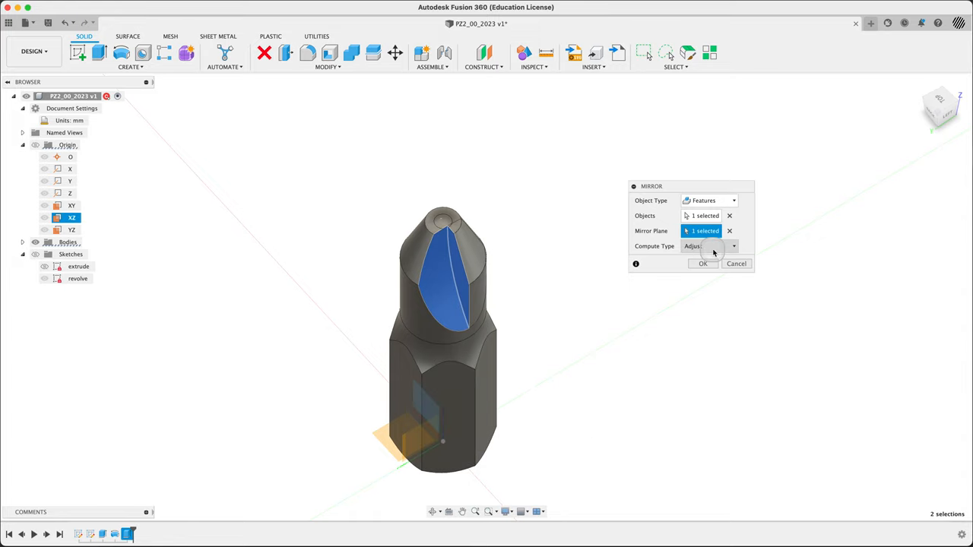
mouse_move(712, 251)
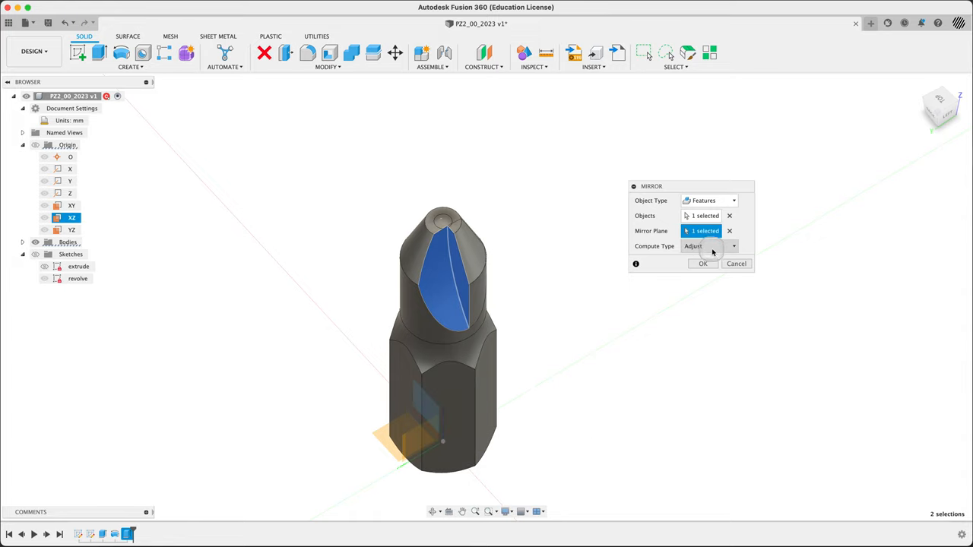
click(709, 245)
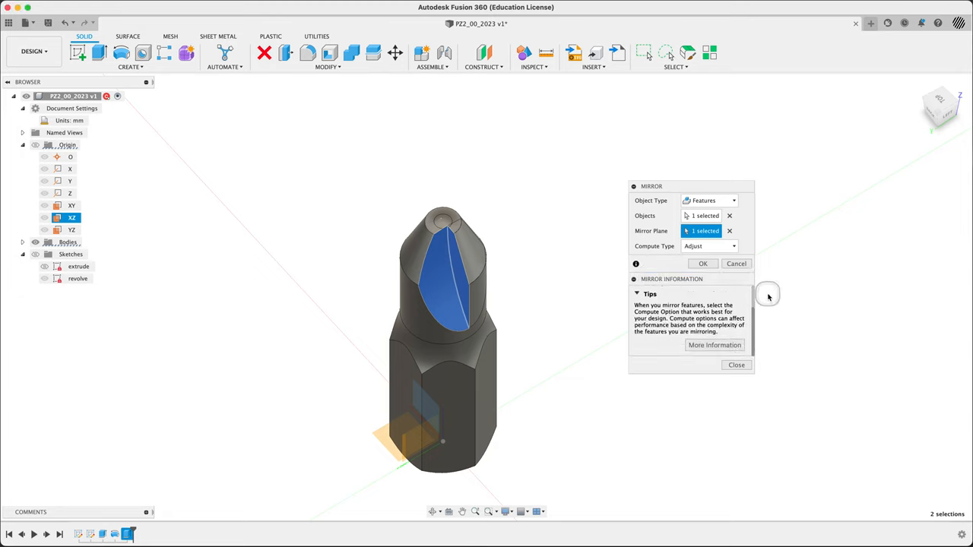
mouse_move(675, 311)
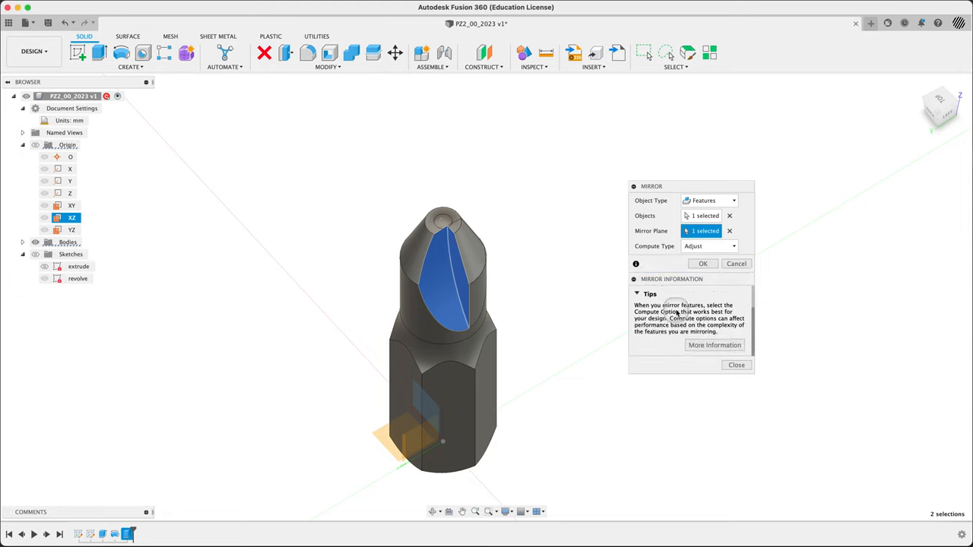
click(709, 246)
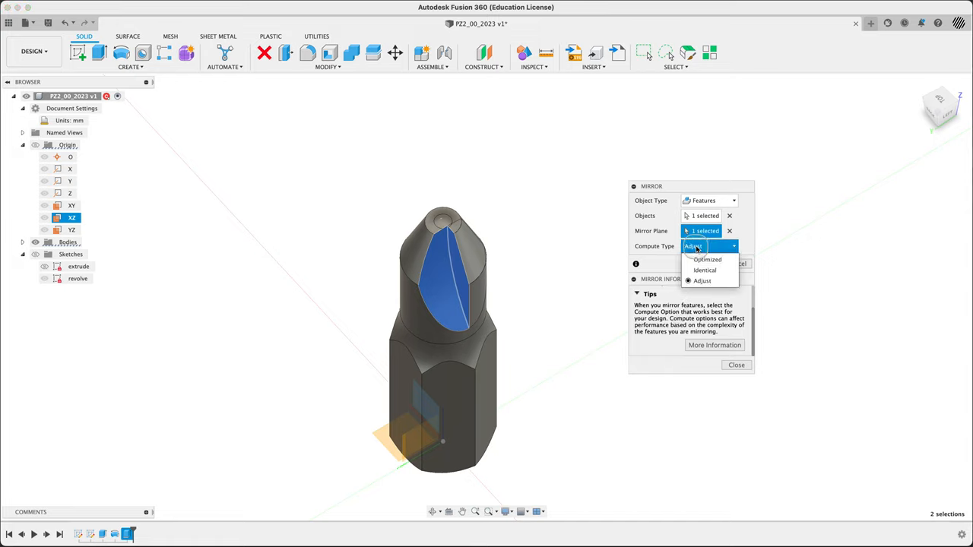
click(703, 270)
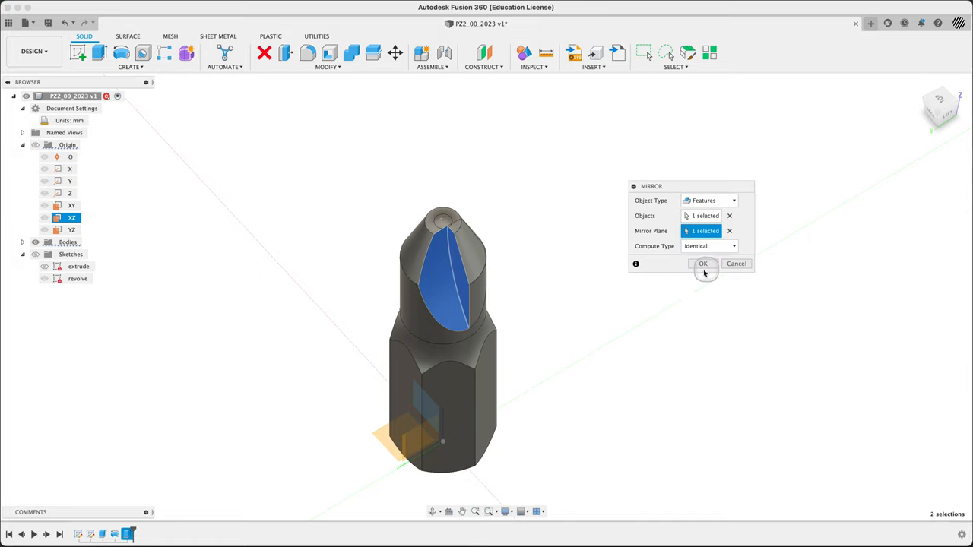
click(702, 264)
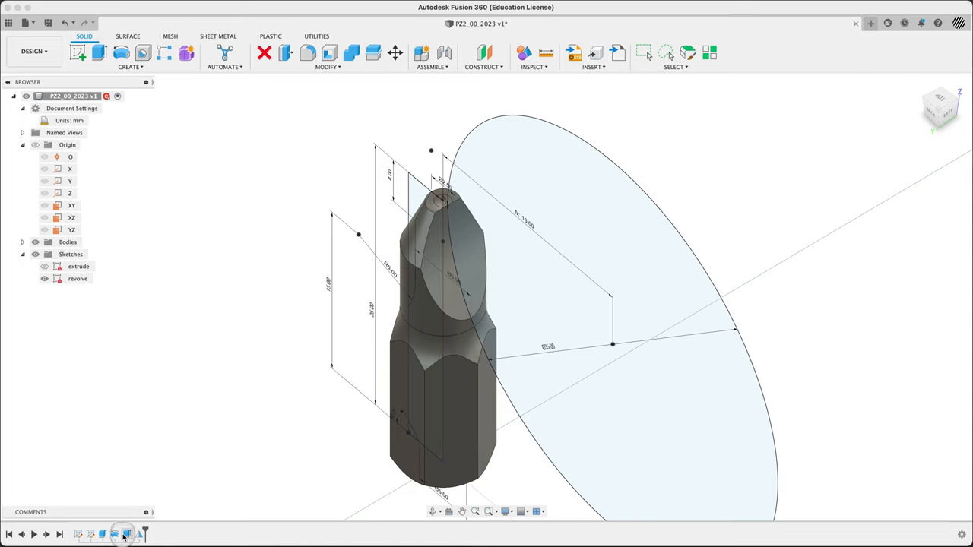
Edit the tip cut so its start is offset 0.5 mm from the sketch plane
double_click(77, 278)
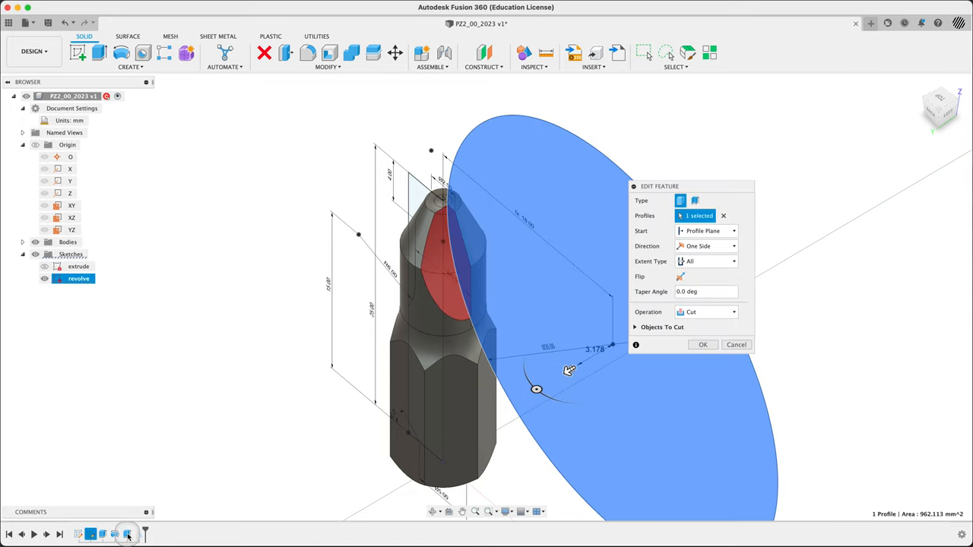
click(706, 230)
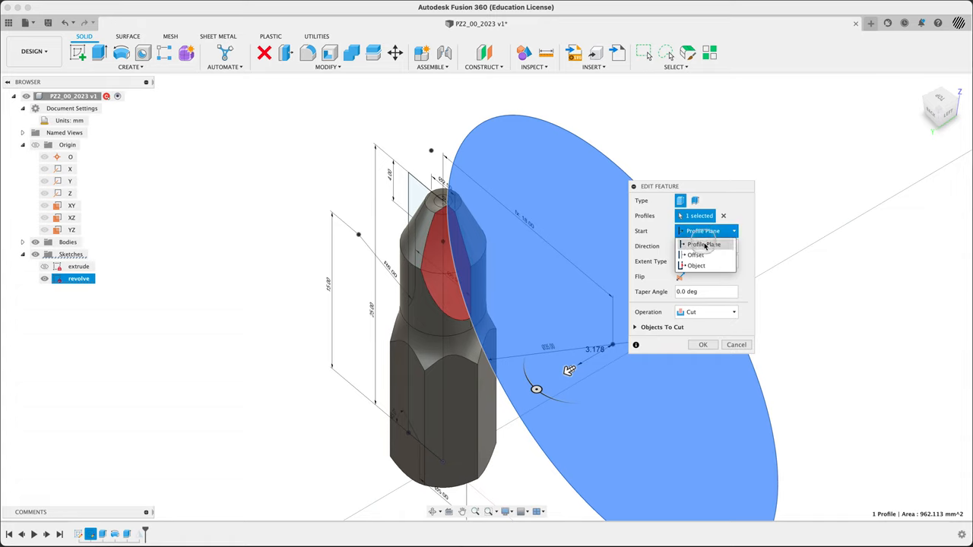
click(695, 255)
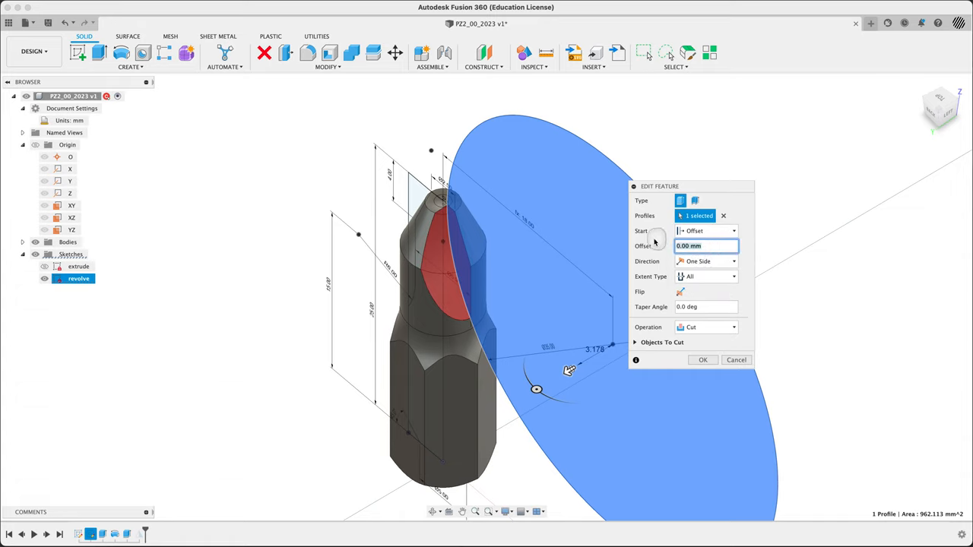
text(.5)
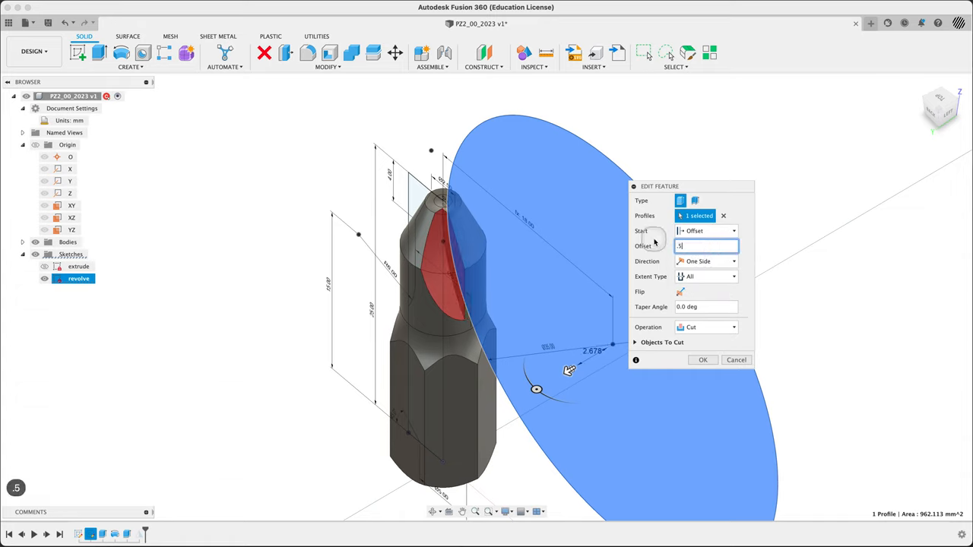
click(702, 360)
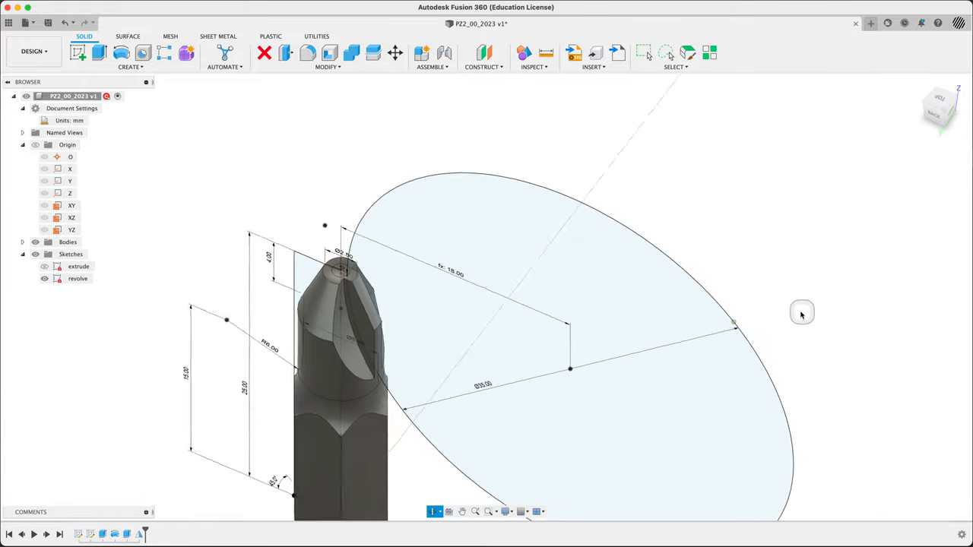
Start a Circular Pattern found through the 'patter' command search
drag(801, 313, 787, 312)
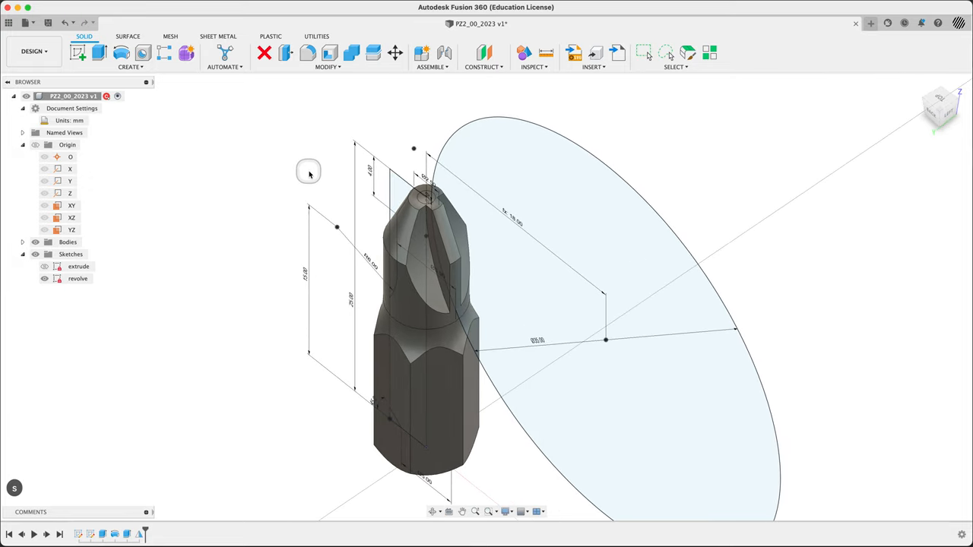
text(patter)
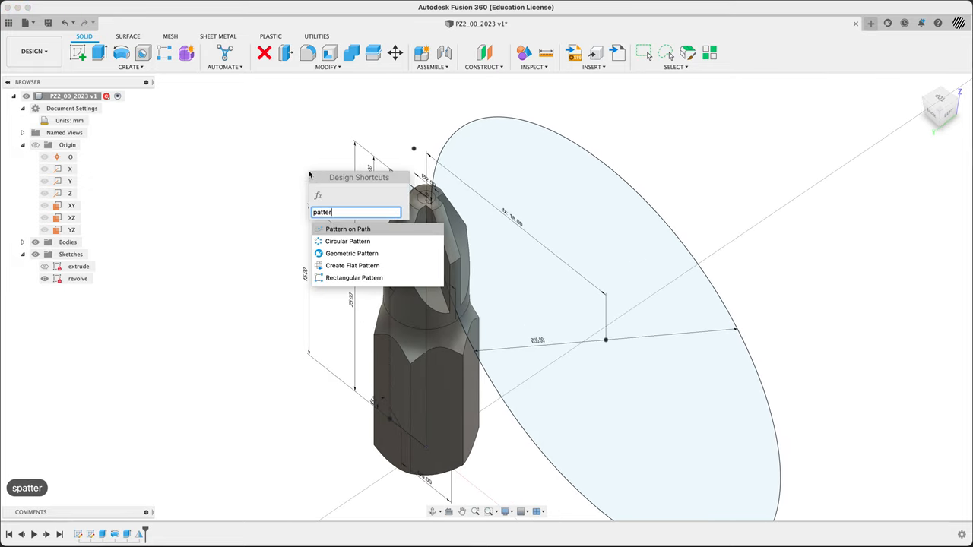
click(347, 241)
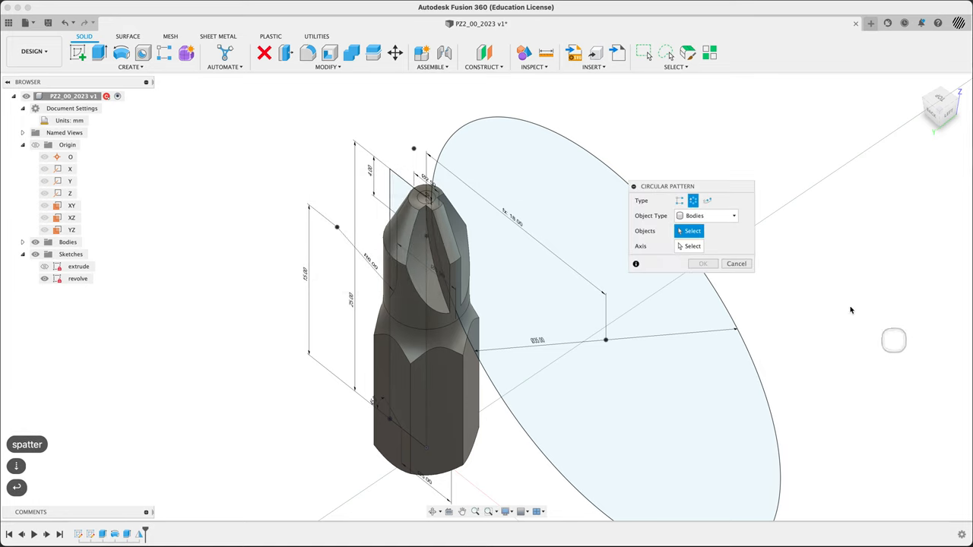
Pattern both tip cut features four times around the bit's central axis
click(705, 215)
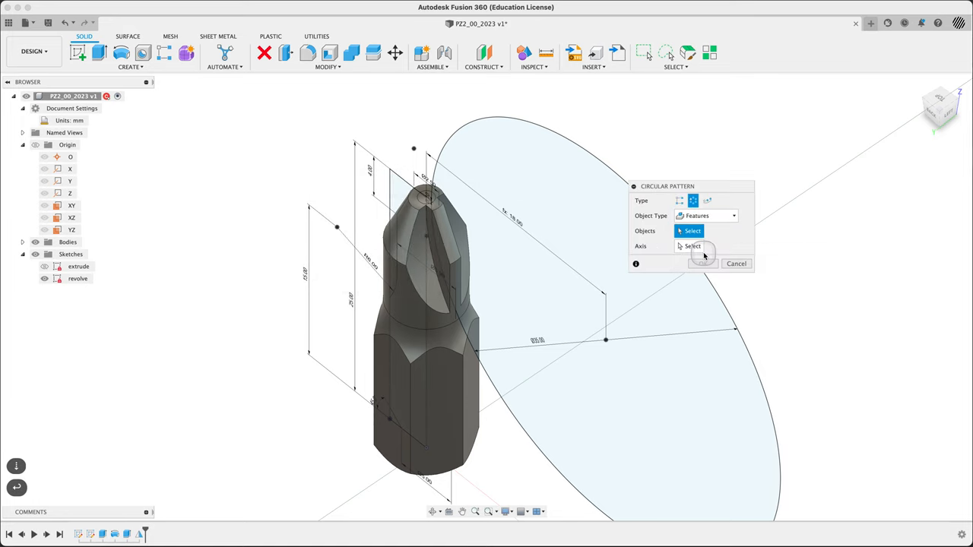
click(433, 259)
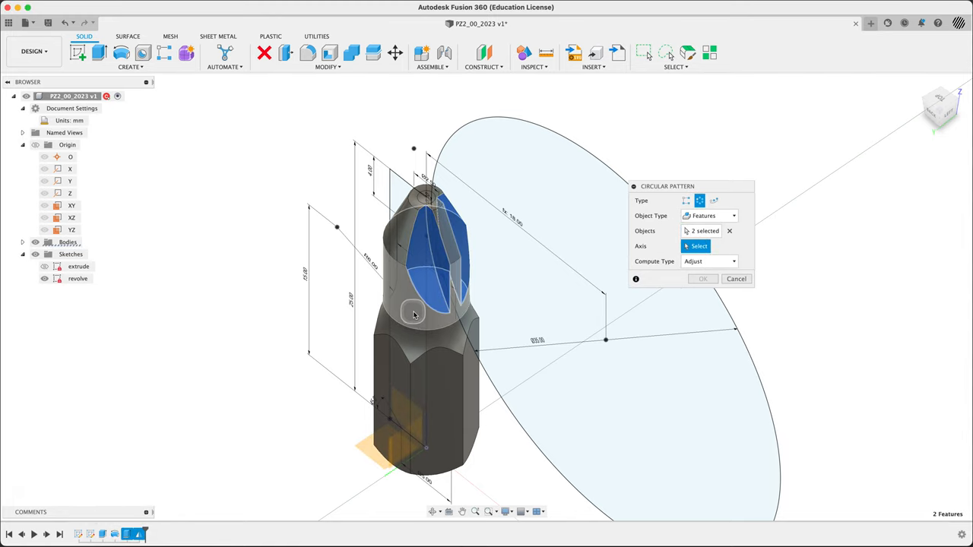
click(450, 238)
text(4)
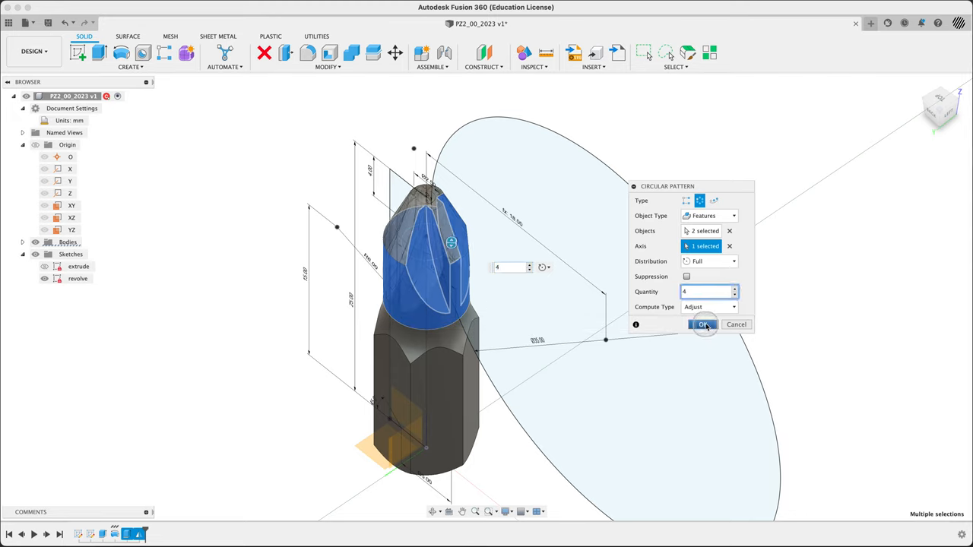
click(702, 324)
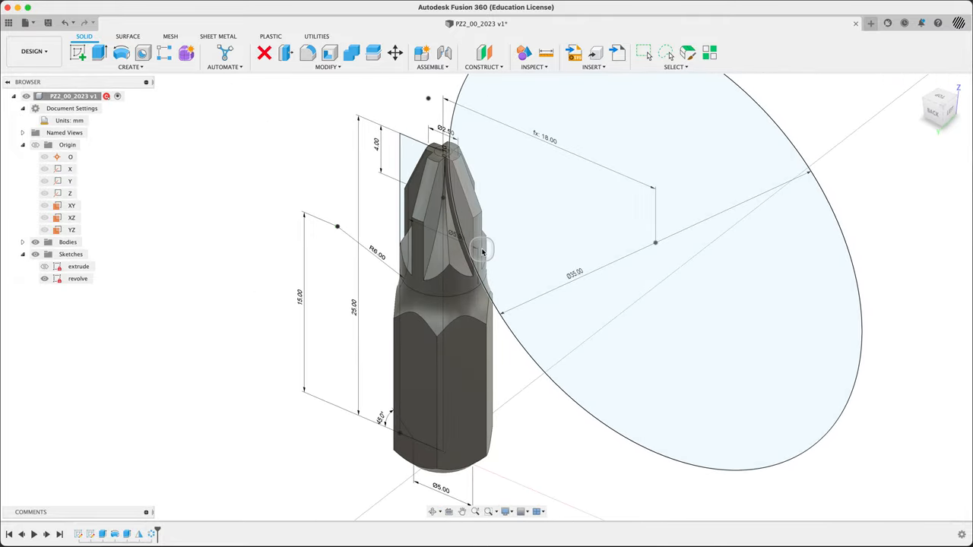
Compare the bit model against the PZ2_startSketch2023.png reference in Preview
key(cmd+tab)
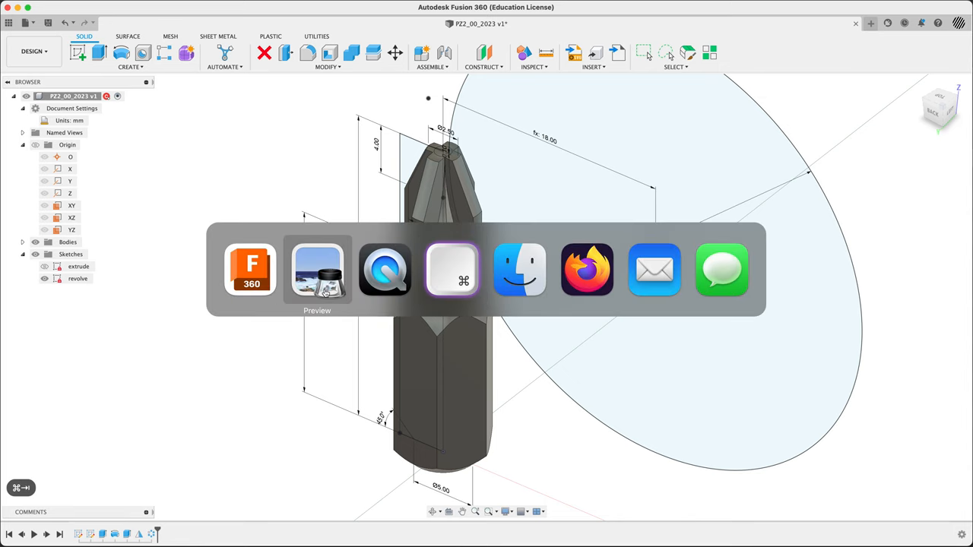
click(317, 270)
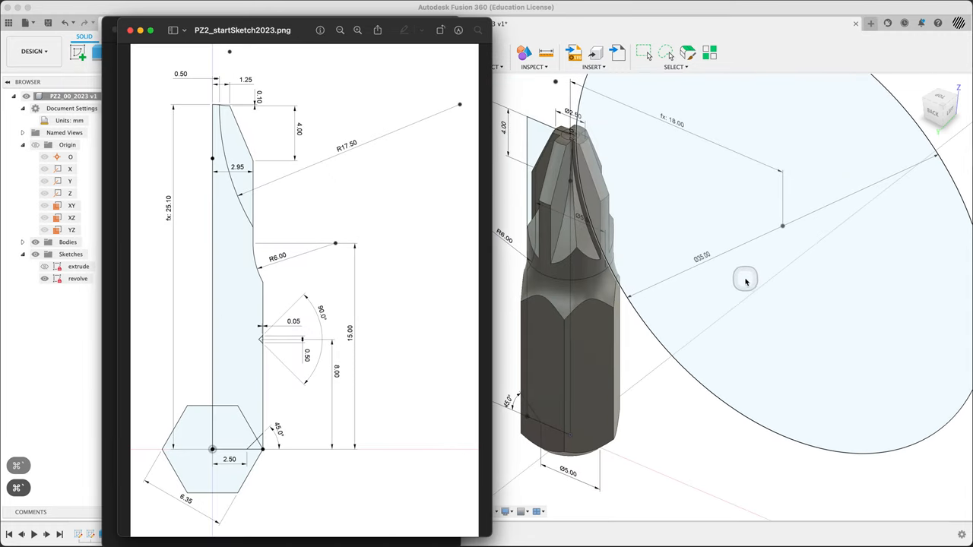
click(130, 30)
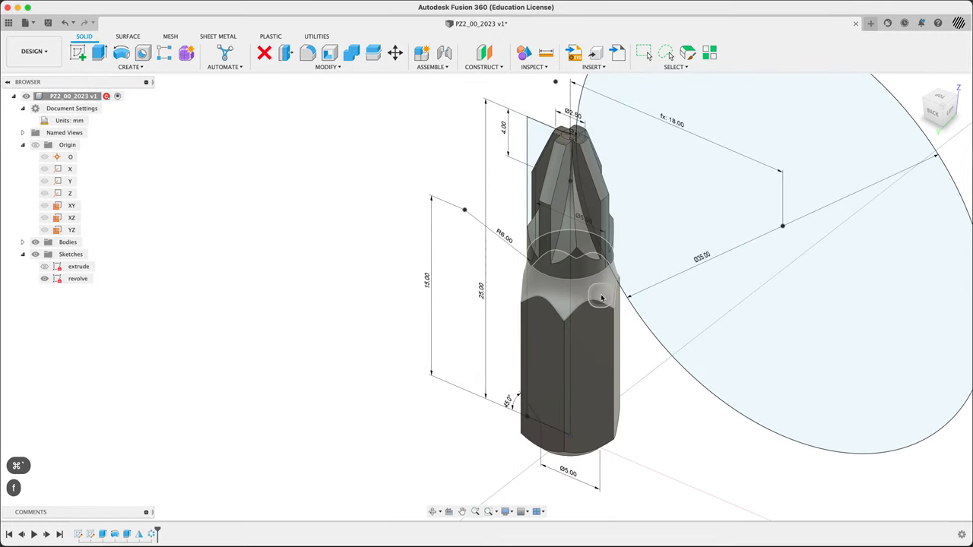
click(308, 53)
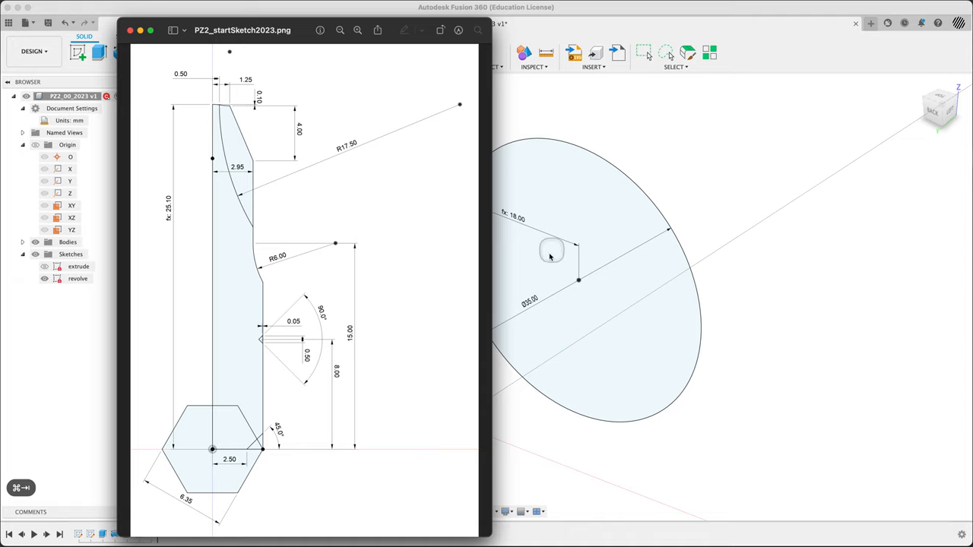
mouse_move(765, 215)
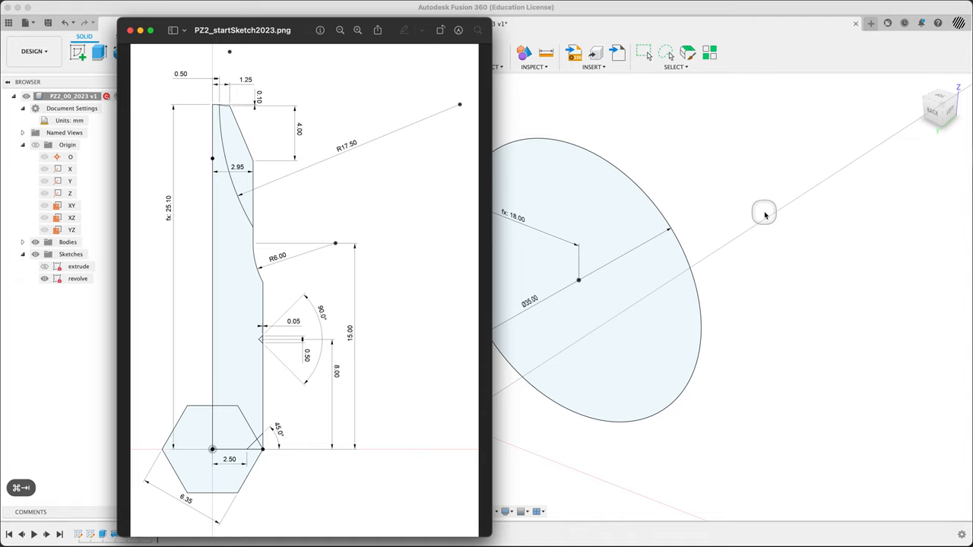
click(130, 29)
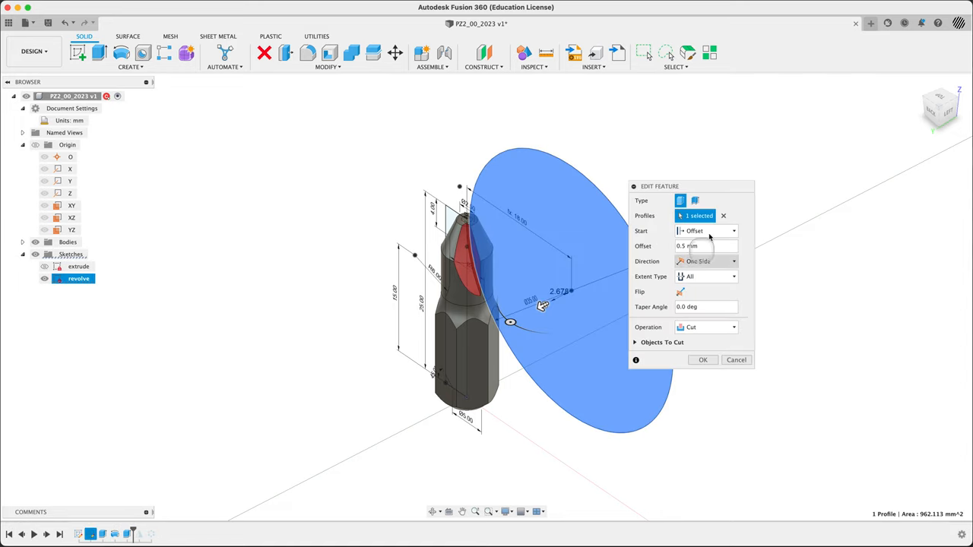
Change the disc extrude to a New Body with a 10 mm distance
click(705, 327)
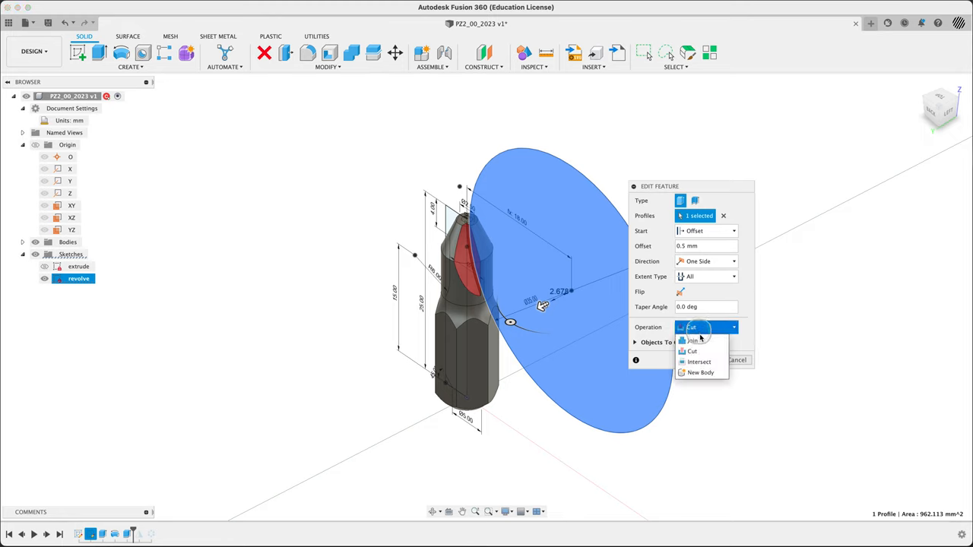
click(700, 373)
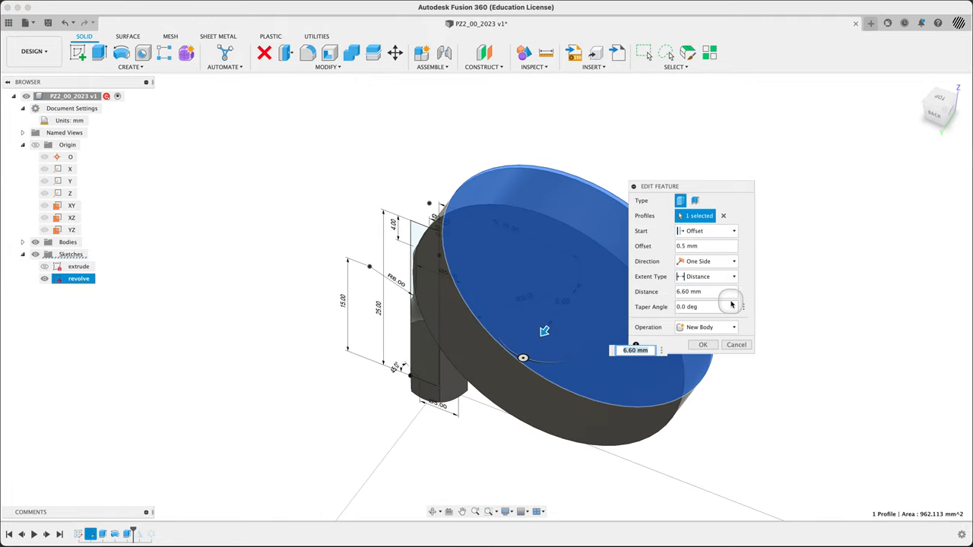
text(10)
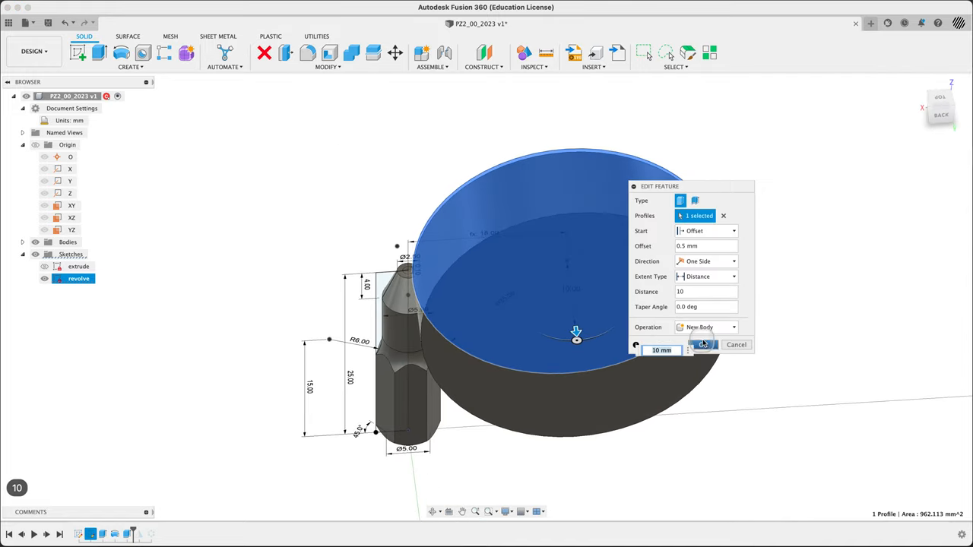
click(700, 344)
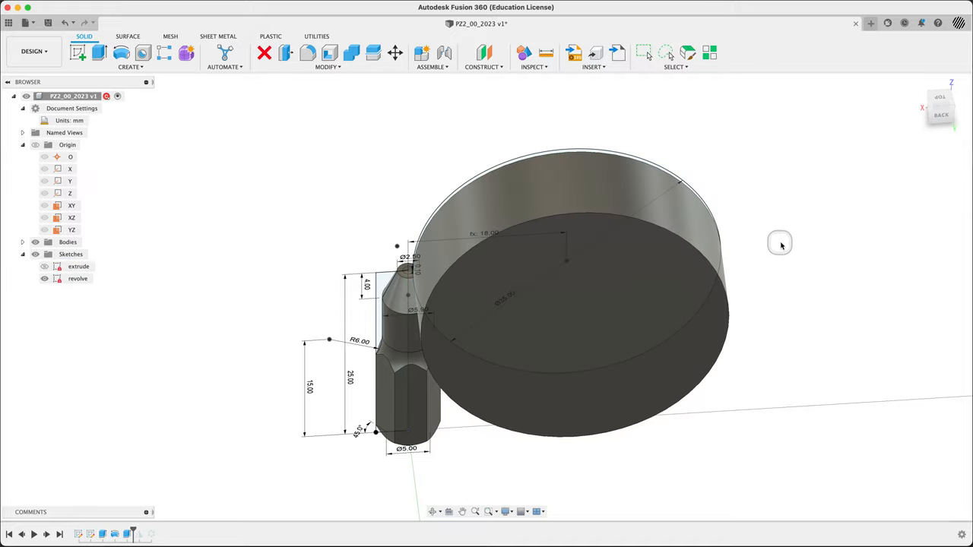
Orbit to the disc and round its outer edge with a 0.1 mm fillet
drag(779, 243, 674, 219)
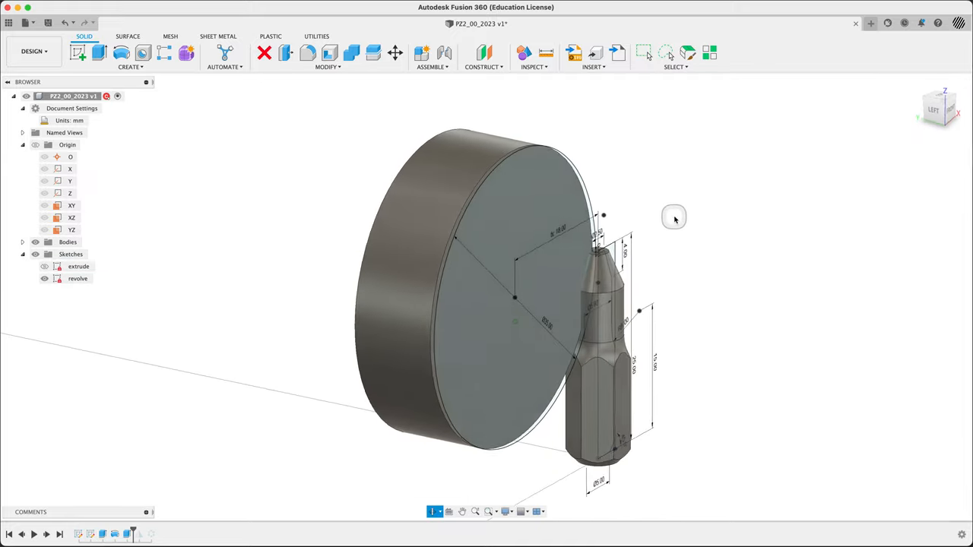
drag(673, 218, 701, 207)
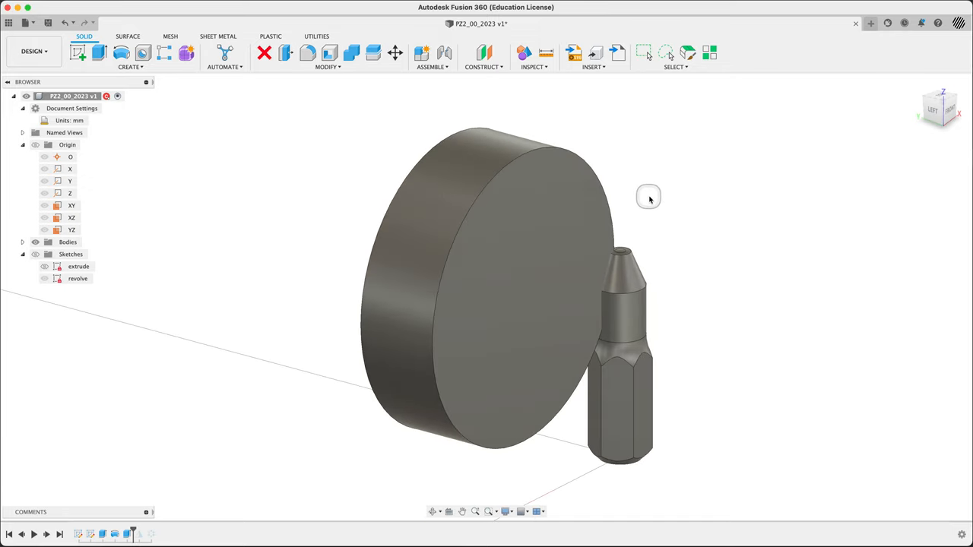
click(308, 52)
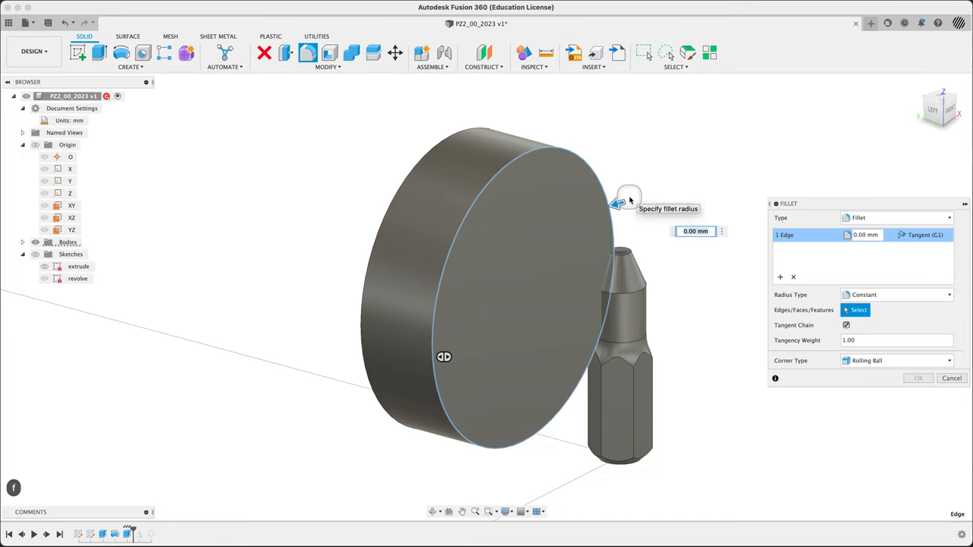
text(.1)
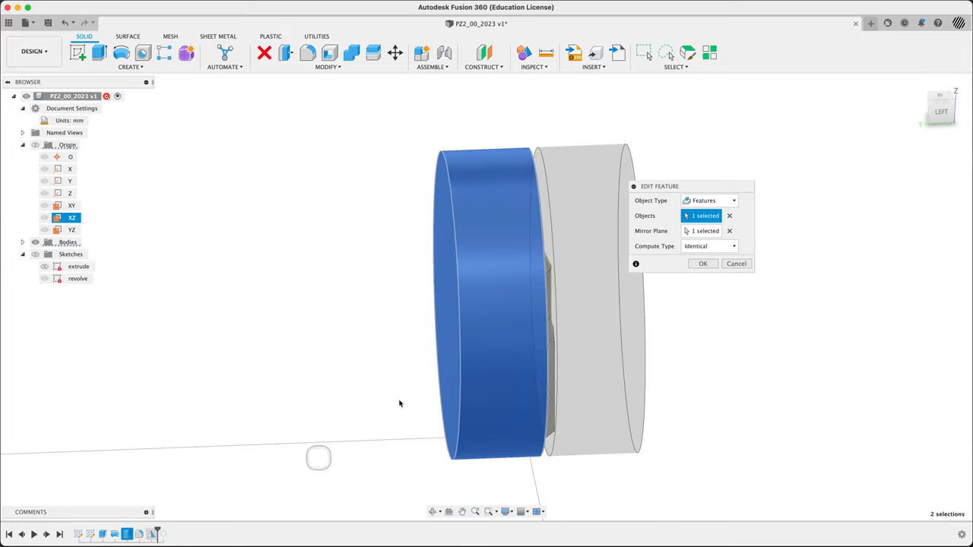
Mirror the disc as a whole body, selecting the disc body, as a new body
click(708, 199)
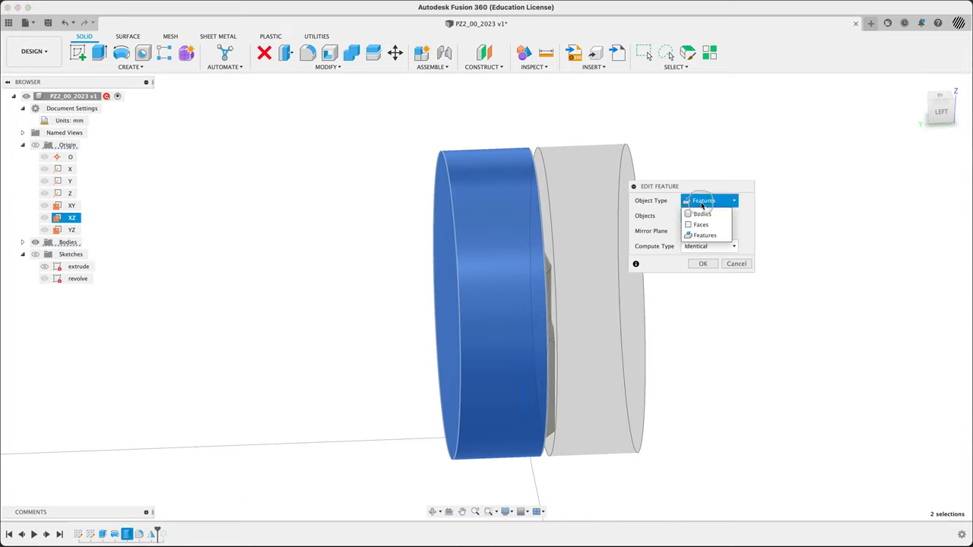
click(700, 213)
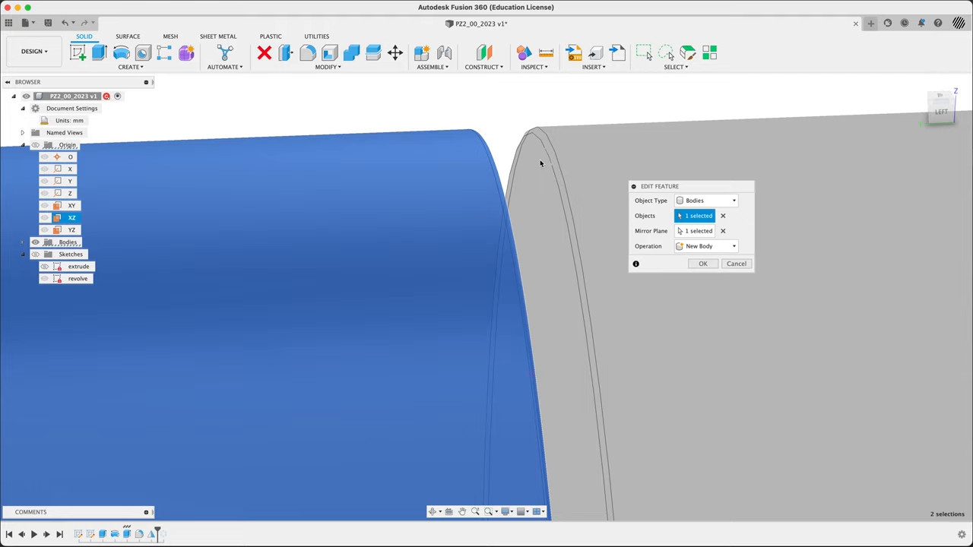
click(701, 264)
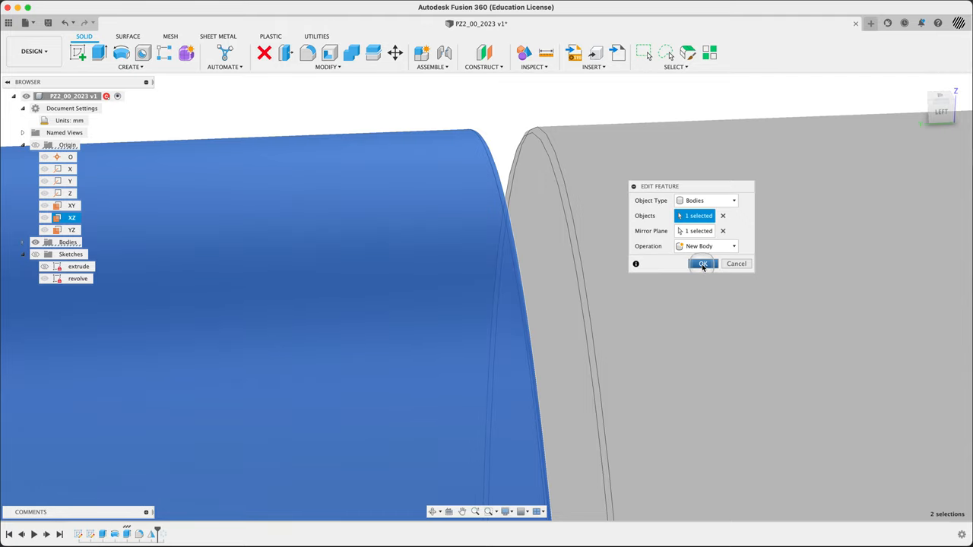
click(701, 263)
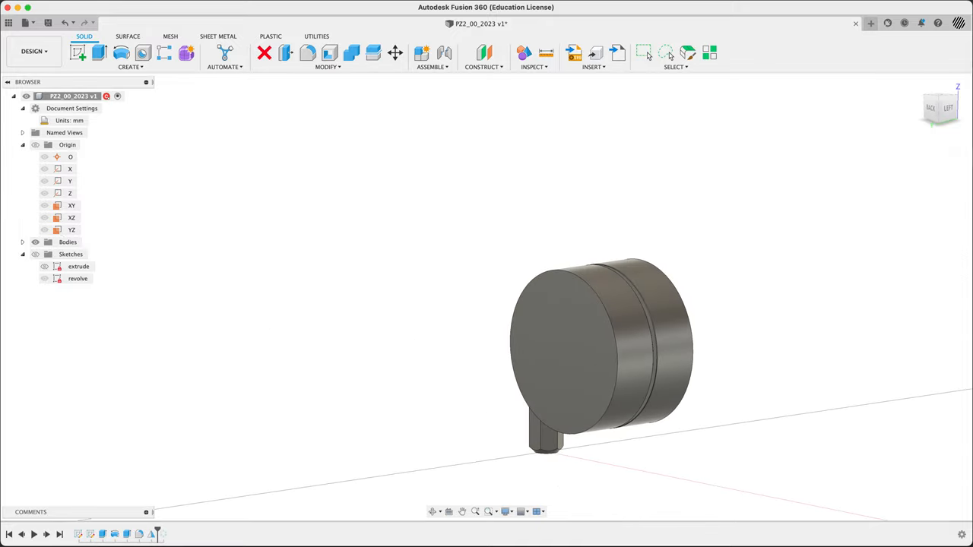
Expand the Bodies list, select Body1, and orbit around the two discs
click(22, 242)
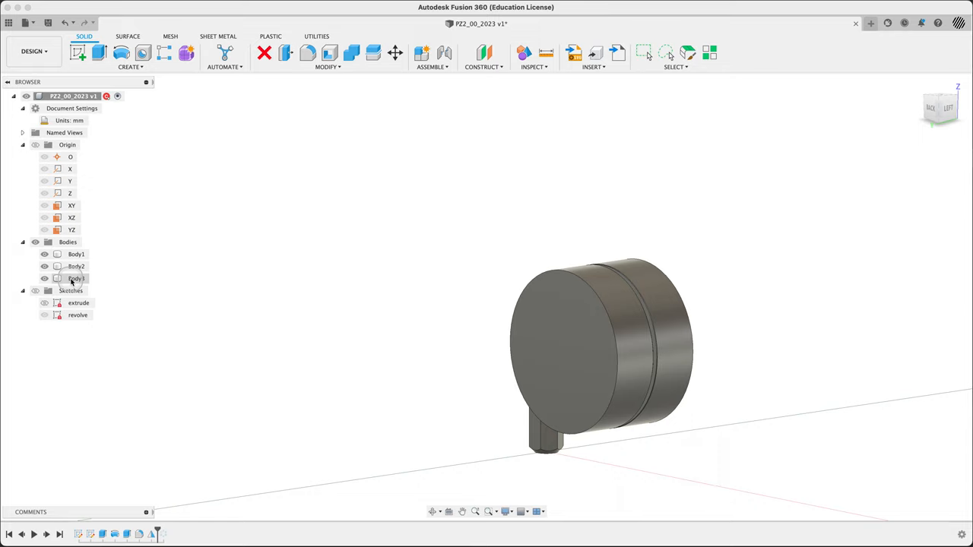
click(76, 278)
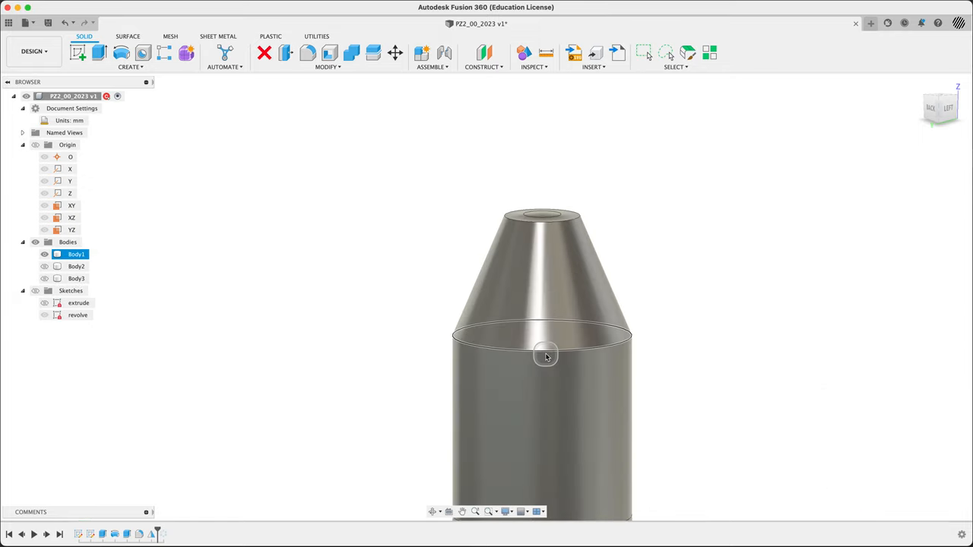
click(76, 278)
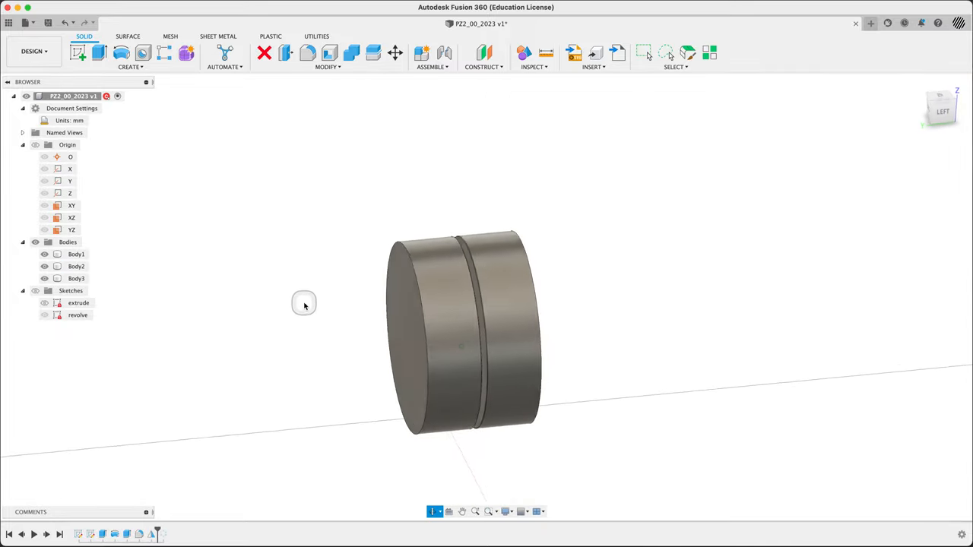
drag(304, 304, 348, 316)
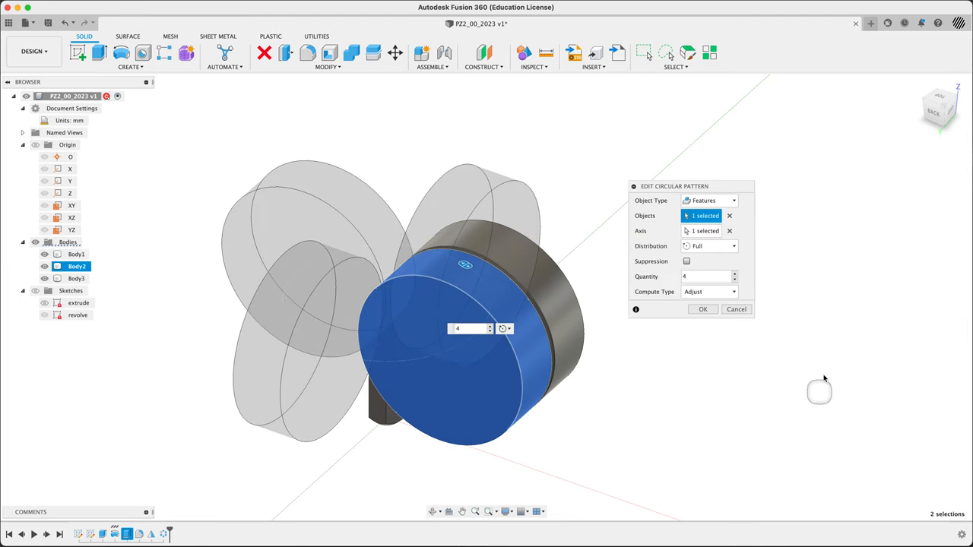
Circular-pattern the two disc bodies four times around the bit's axis as bodies
click(709, 200)
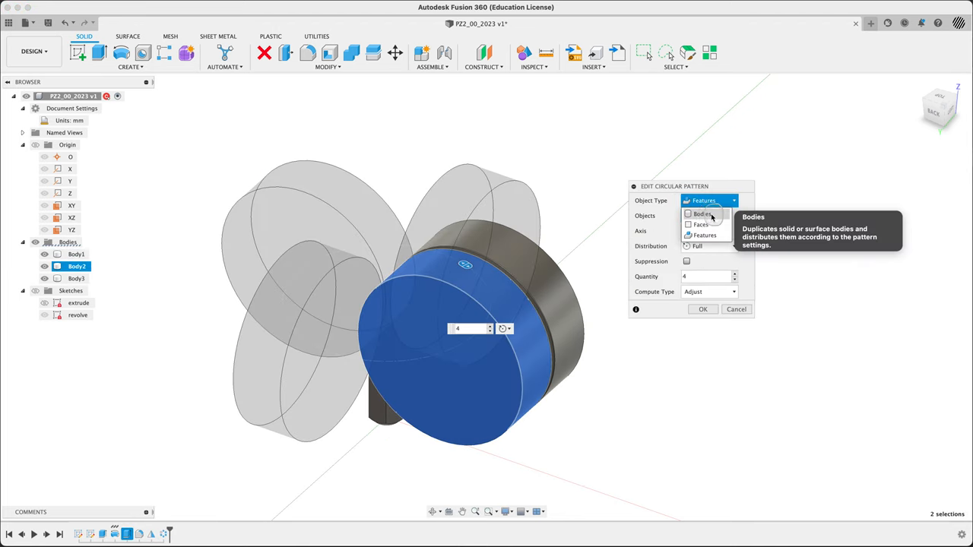
click(701, 214)
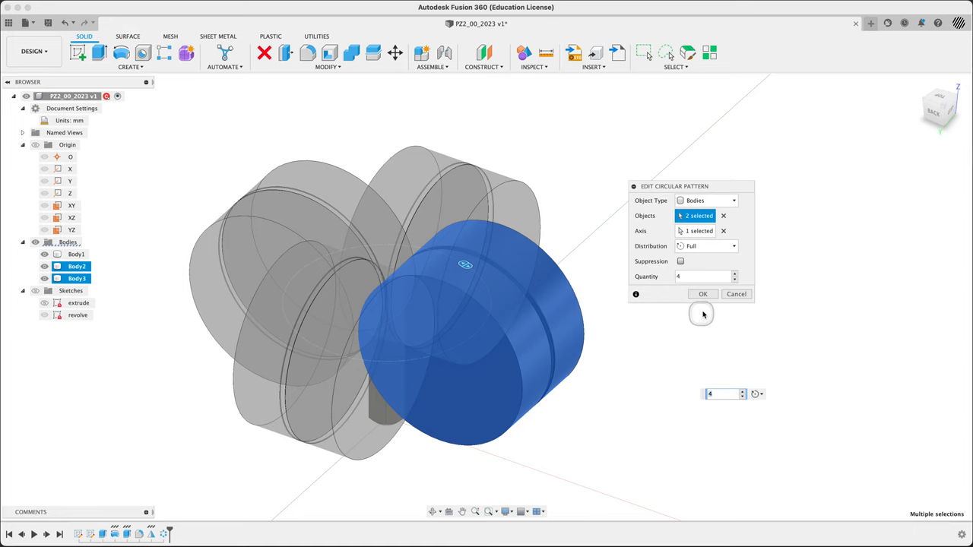
click(703, 294)
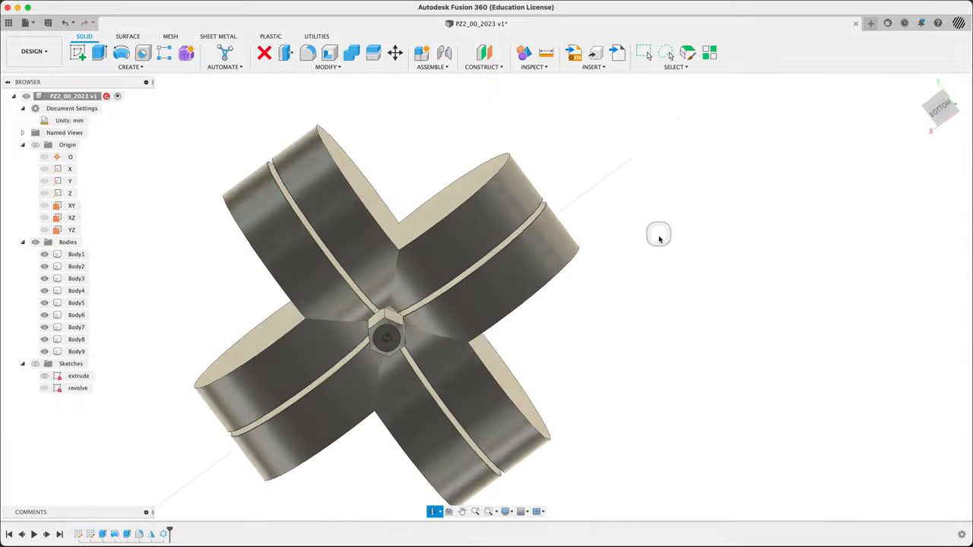
Combine Body1 with the eight patterned discs using the Cut operation
drag(658, 234, 657, 381)
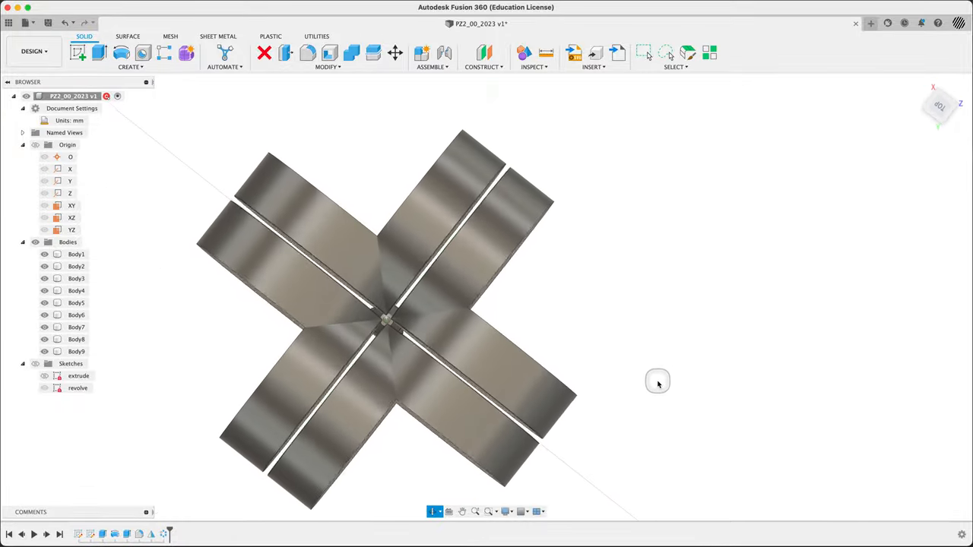
drag(657, 382, 680, 235)
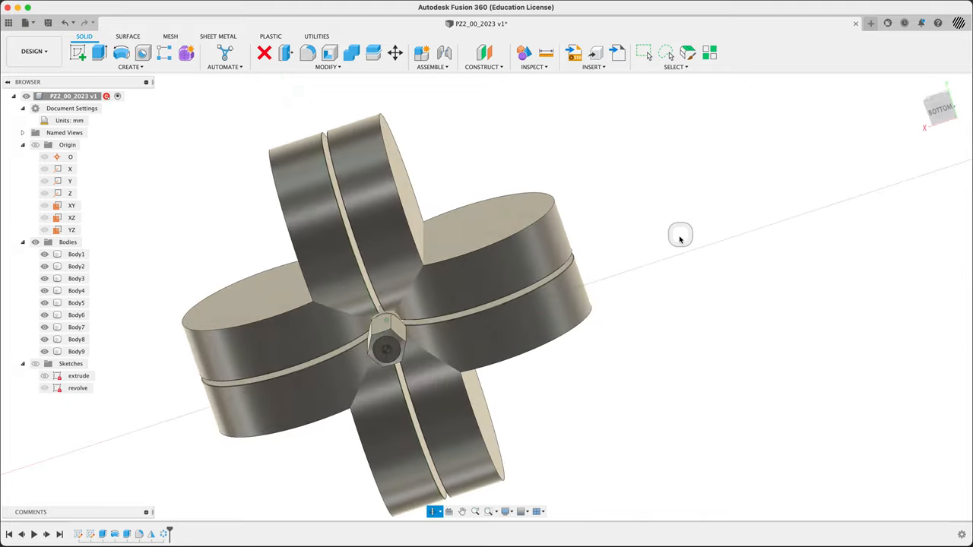
drag(680, 234, 675, 327)
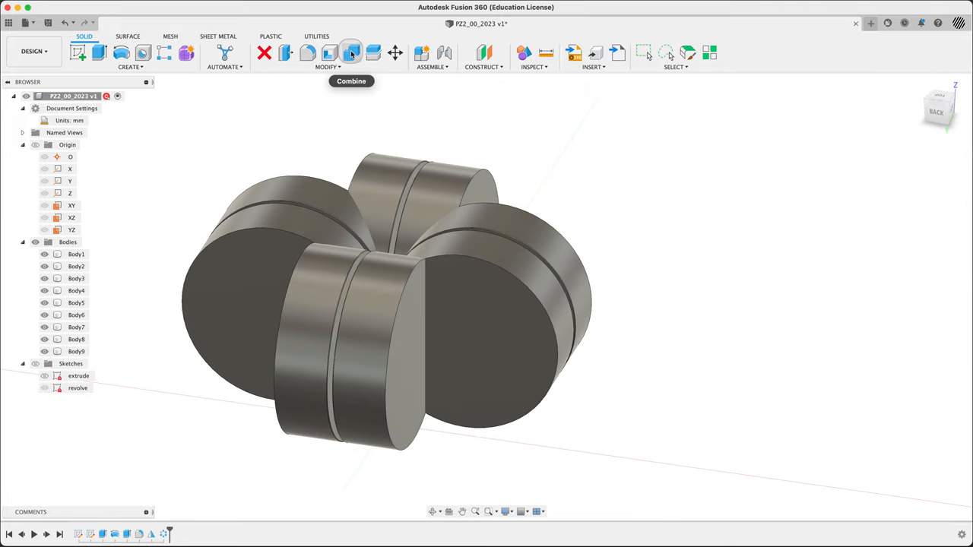
mouse_move(367, 53)
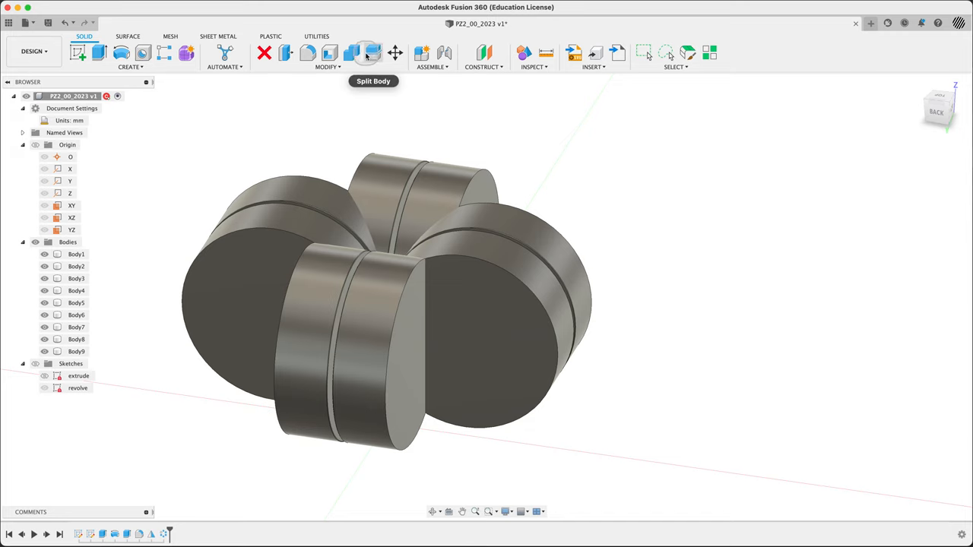
click(351, 53)
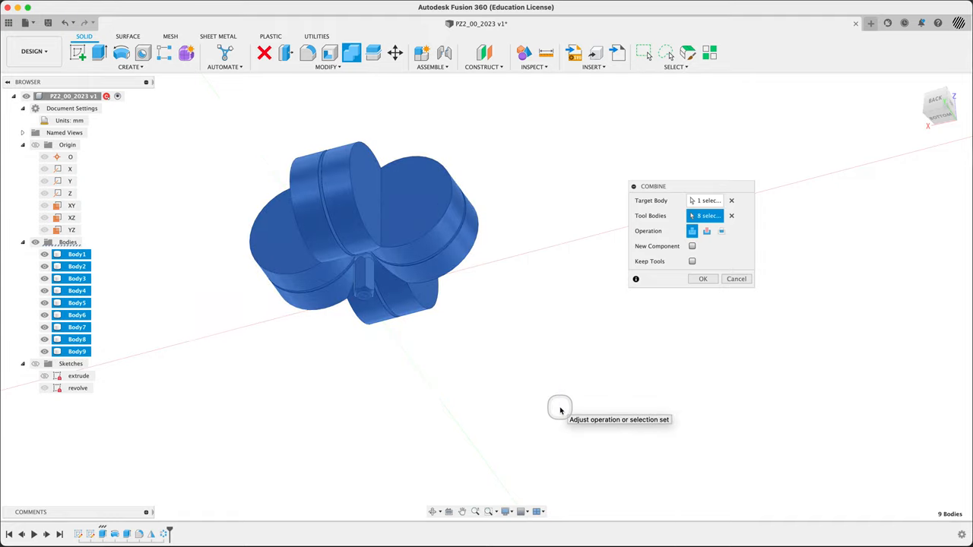
mouse_move(252, 203)
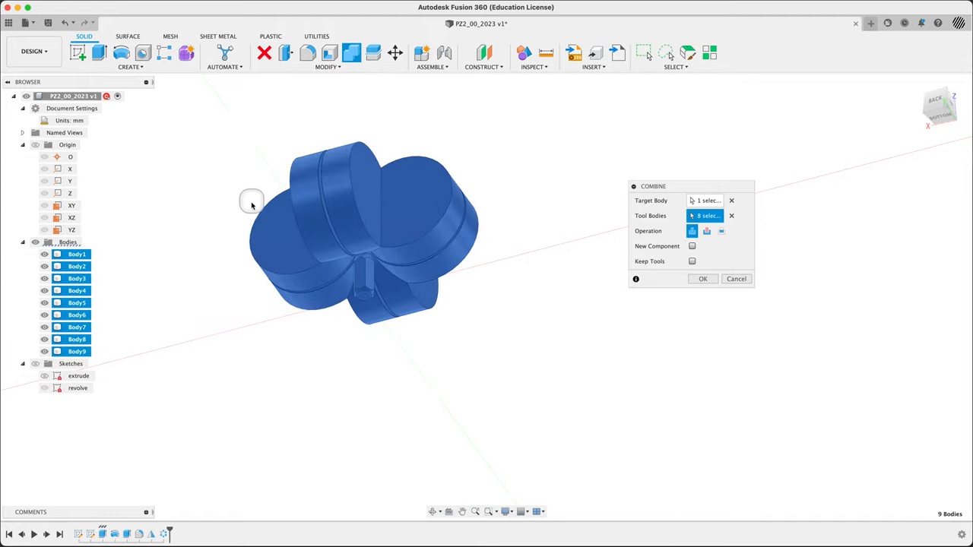
mouse_move(413, 369)
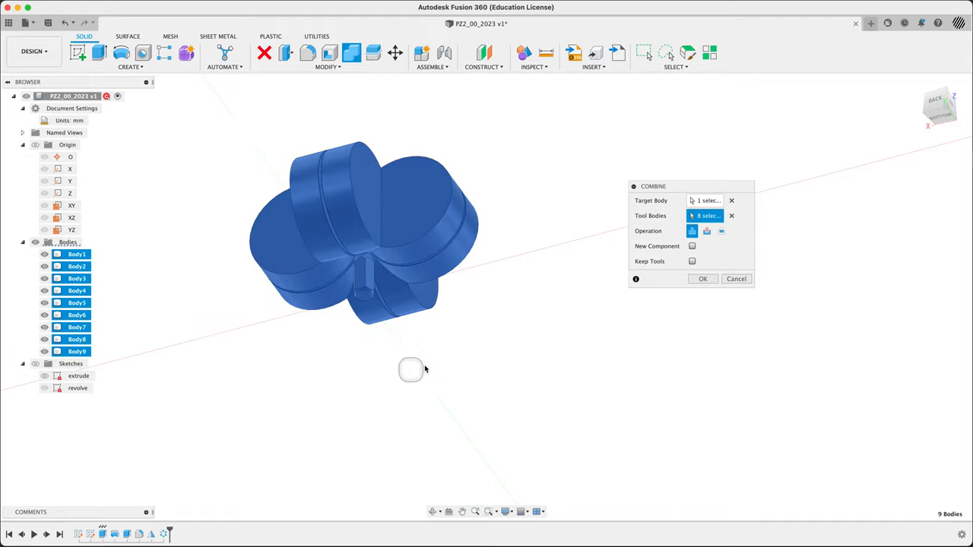
click(706, 231)
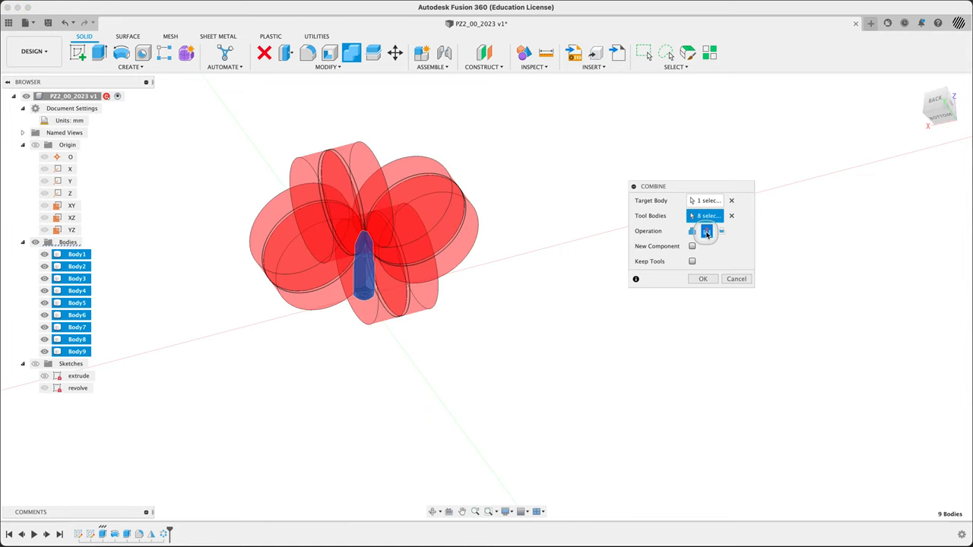
mouse_move(692, 261)
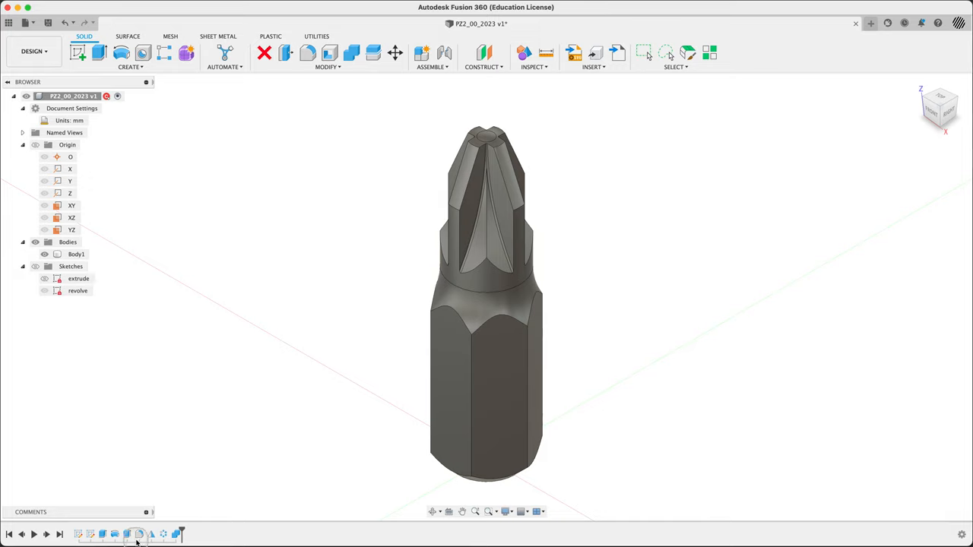
mouse_move(384, 320)
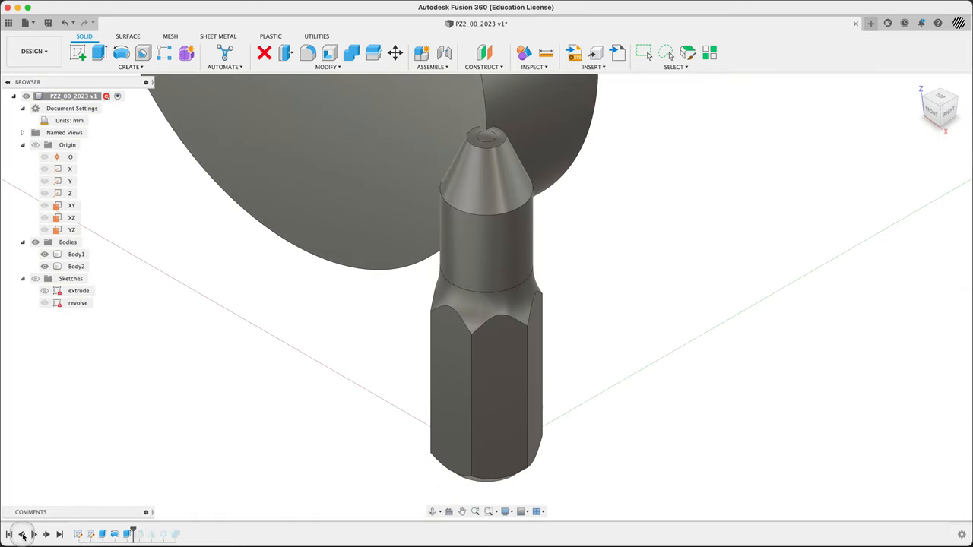
Roll the design timeline back one feature to Extrude2
click(489, 373)
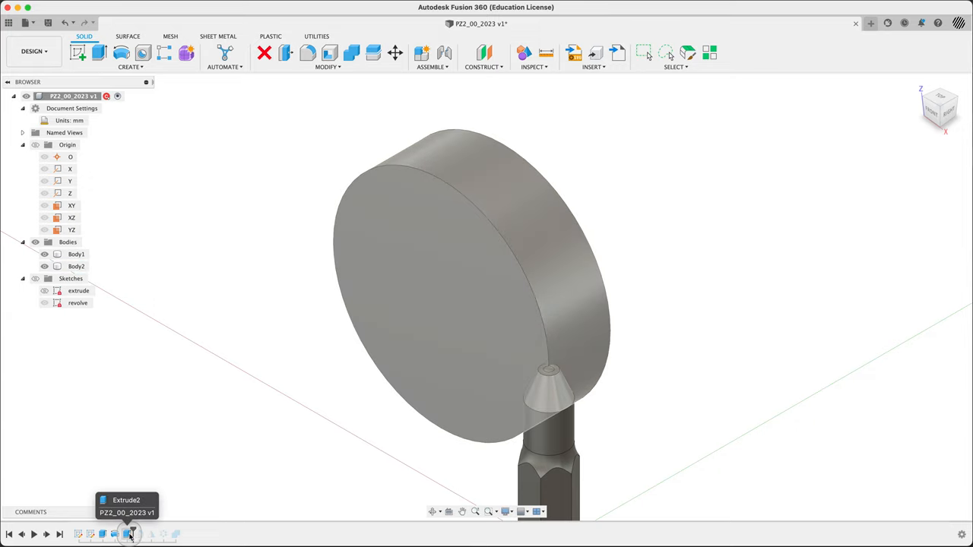
Give the Extrude2 disc extrusion a 5° taper angle
double_click(127, 534)
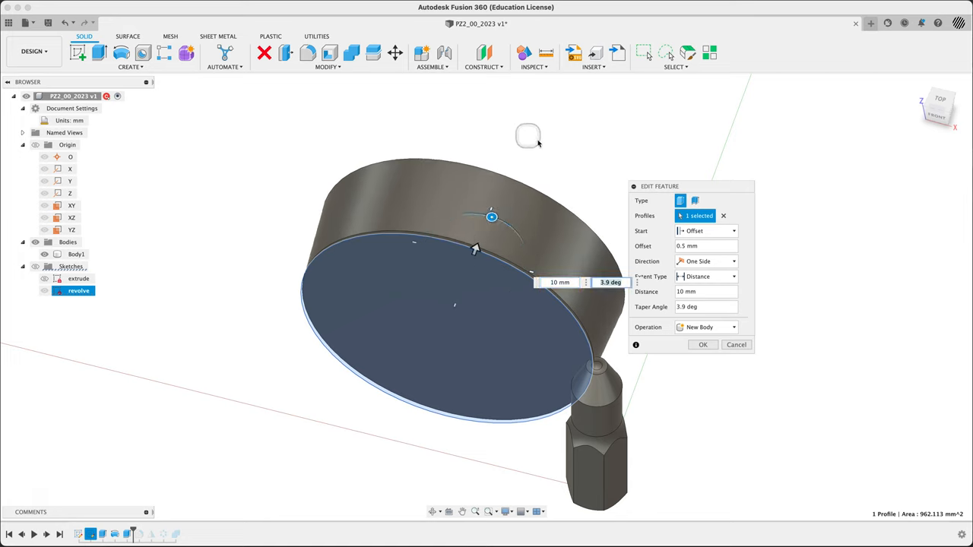
mouse_move(705, 306)
text(5)
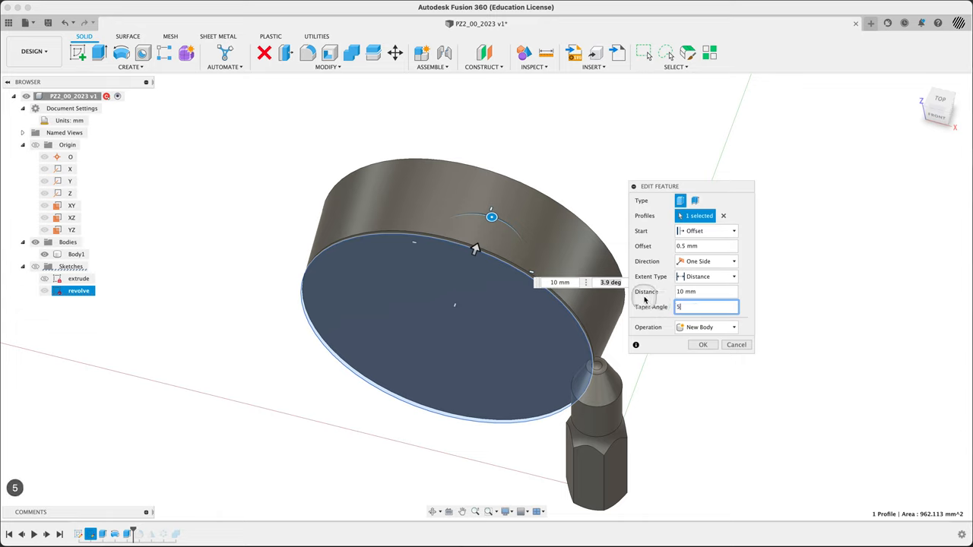
click(702, 345)
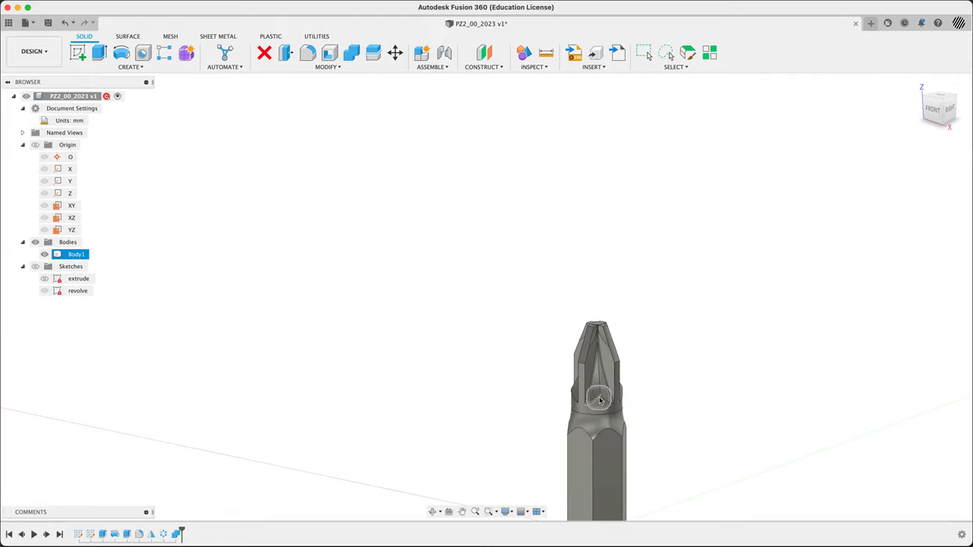
drag(596, 399, 684, 285)
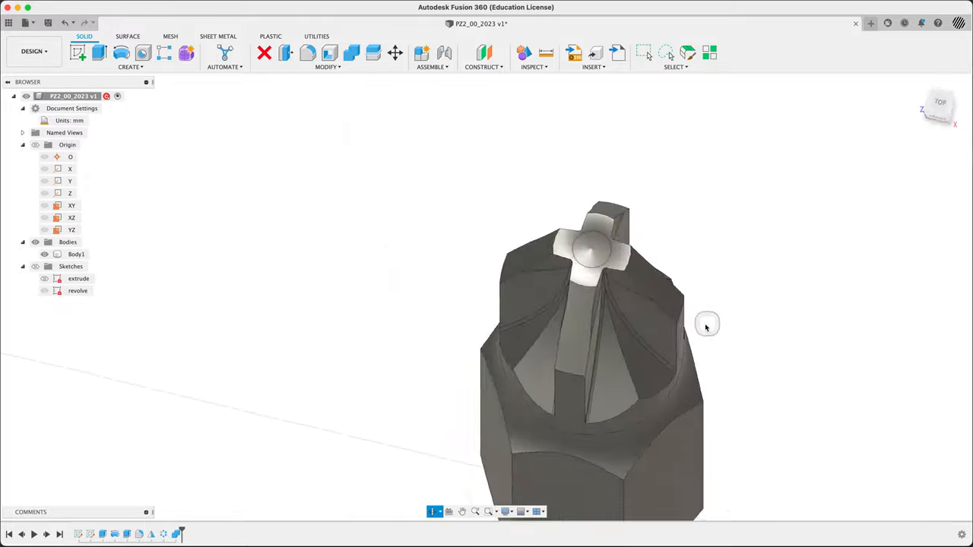
drag(707, 323, 696, 220)
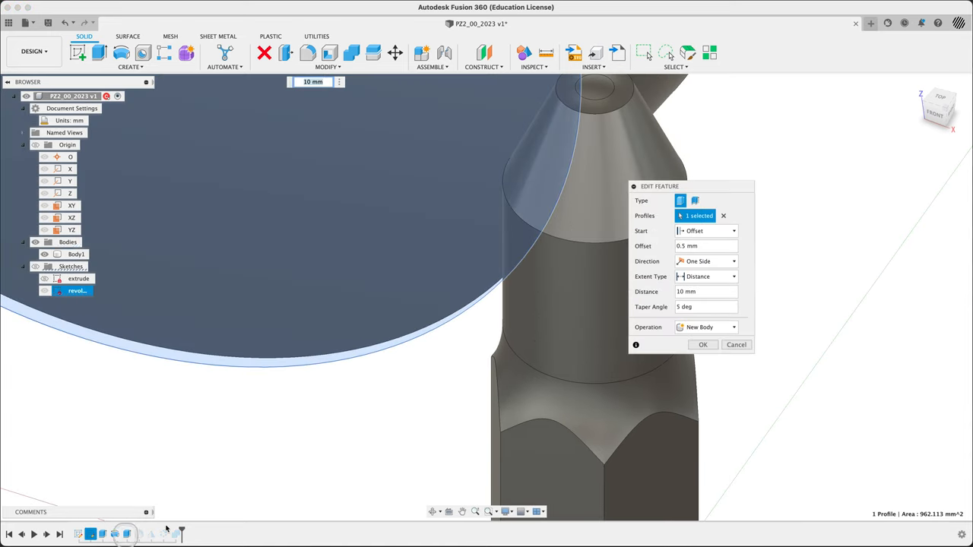
Set Extrude2's taper angle back to 0°
click(705, 306)
text(0)
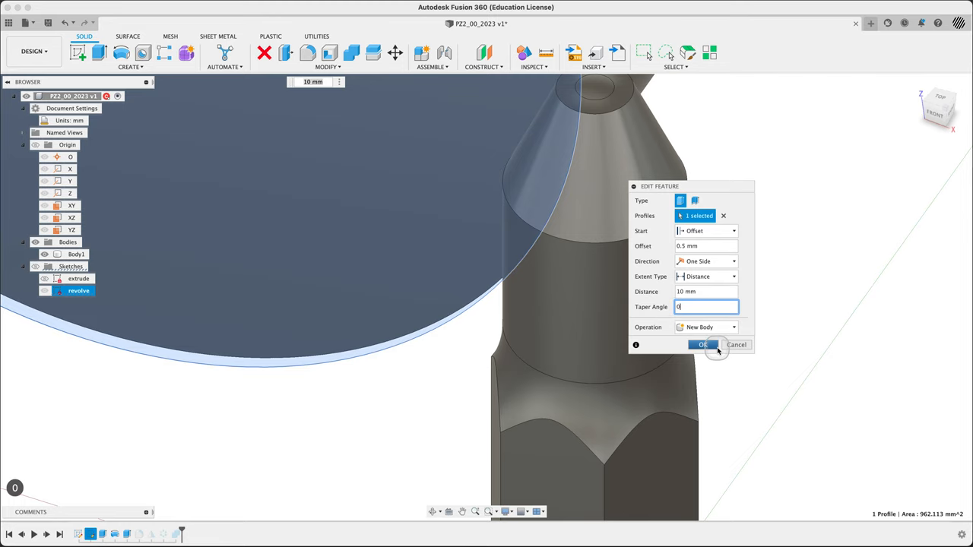
click(702, 345)
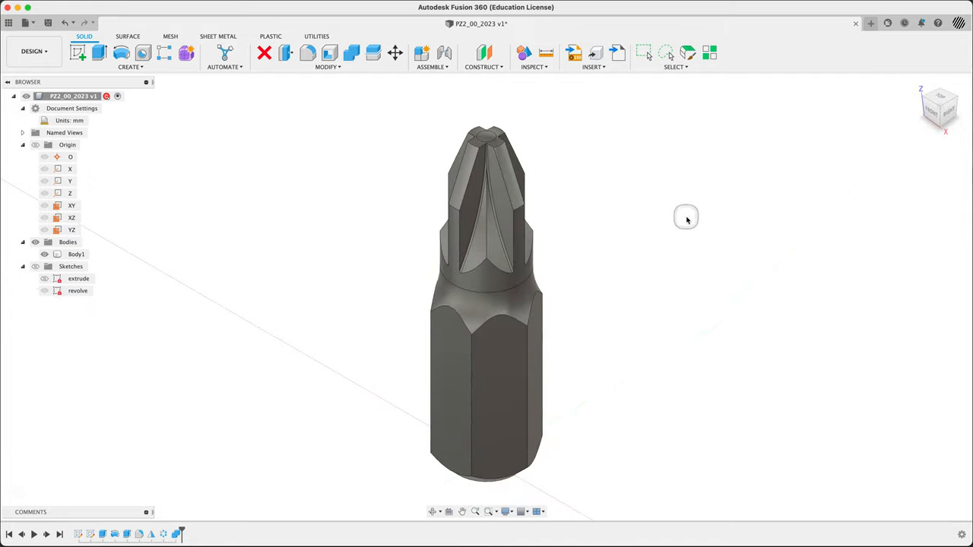
mouse_move(284, 368)
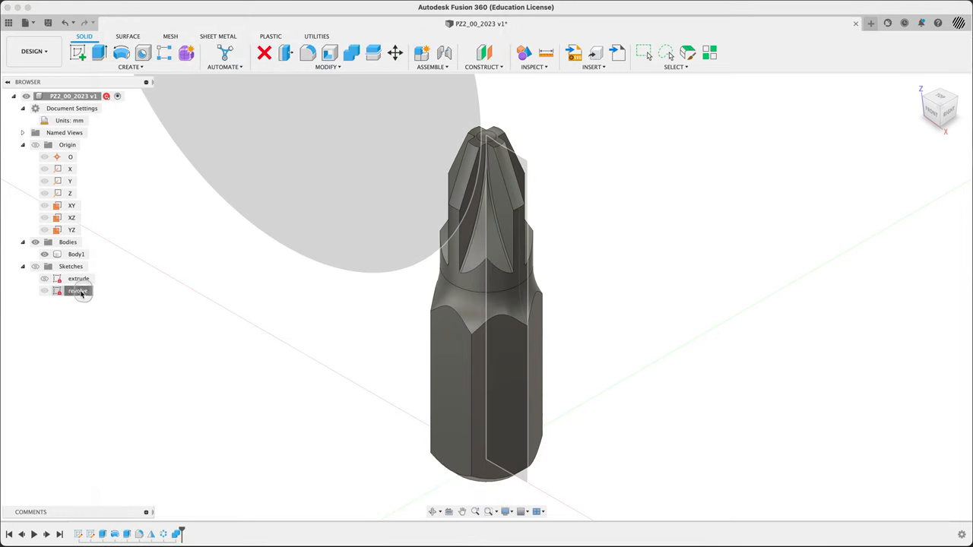
Reopen the revolve sketch and start a rectangle for the notch square
double_click(77, 291)
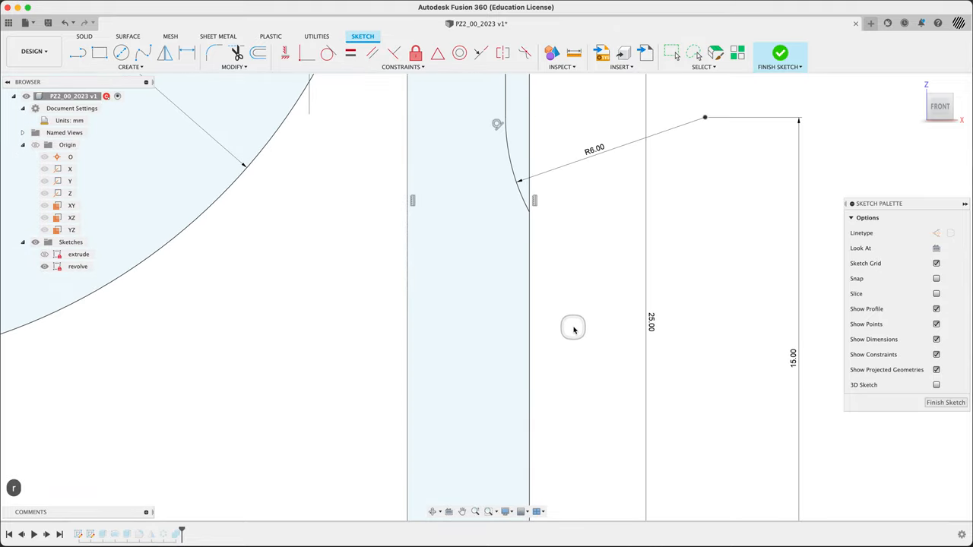
click(100, 52)
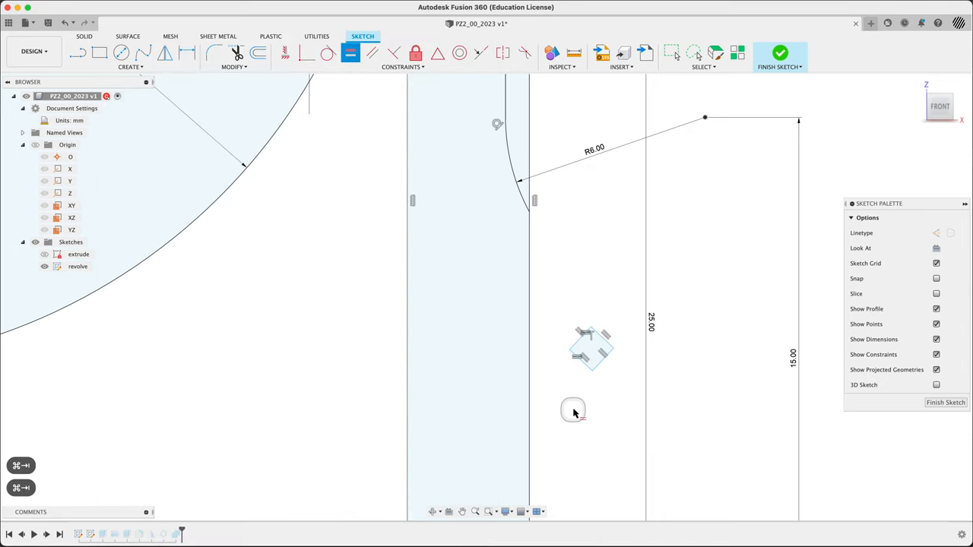
mouse_move(350, 52)
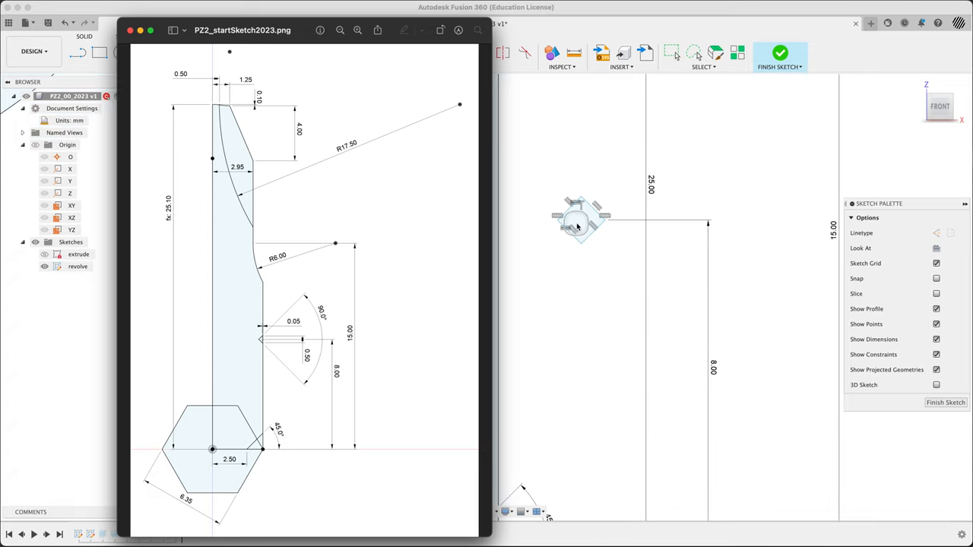
Zoom in on the notch square to compare its 0.50 and 0.05 dimensions
drag(582, 220, 673, 311)
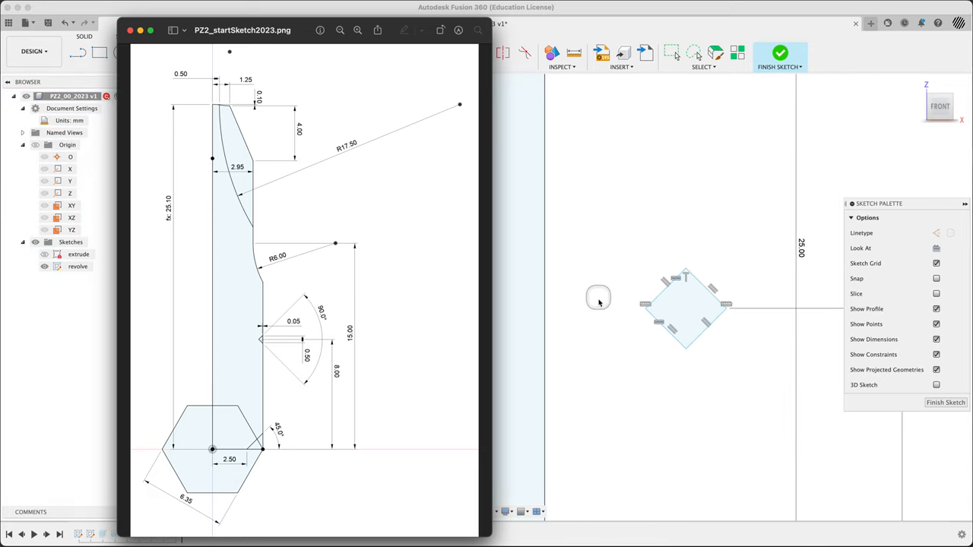
mouse_move(608, 296)
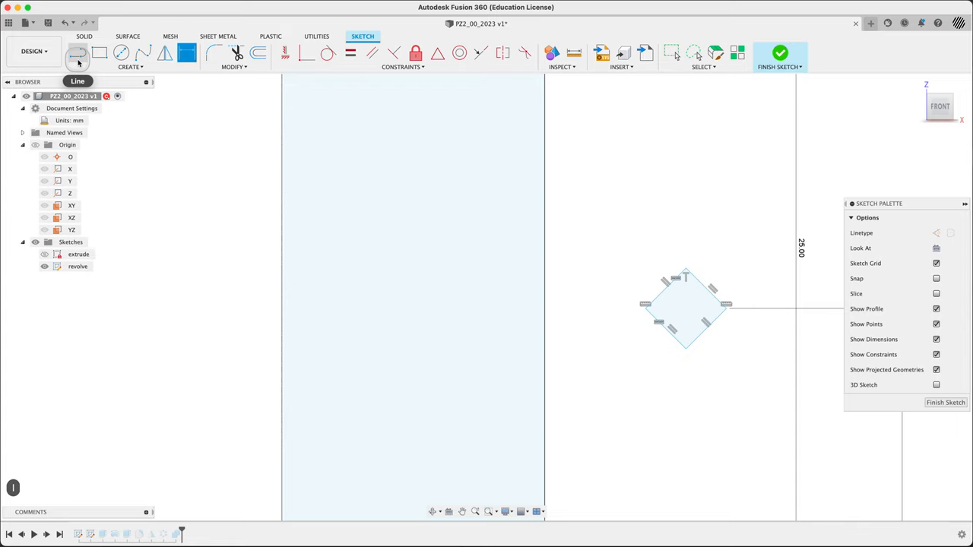
mouse_move(527, 205)
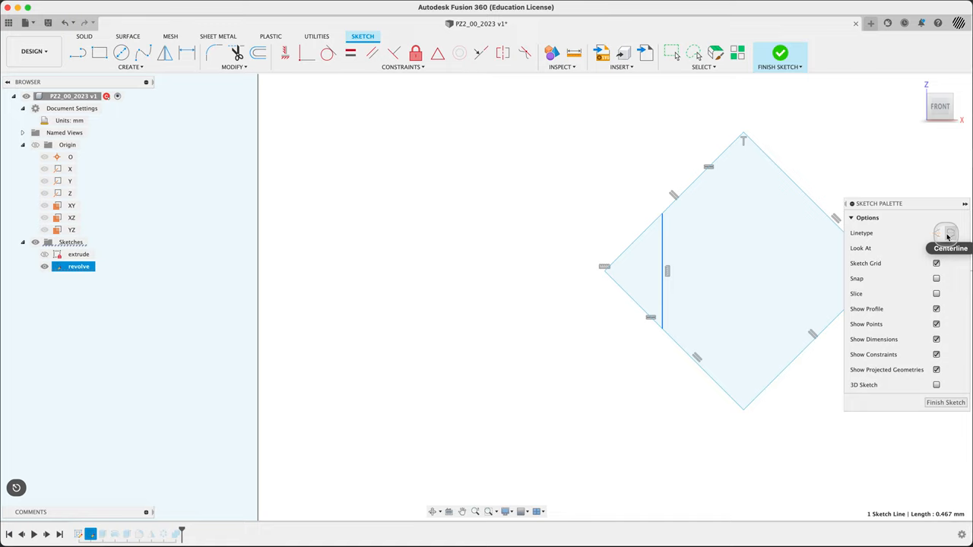
mouse_move(936, 233)
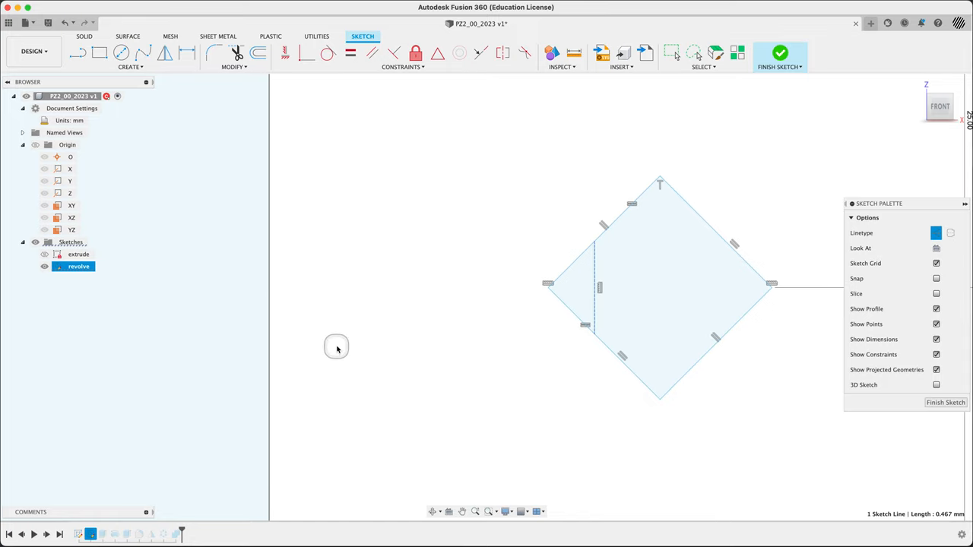
mouse_move(296, 314)
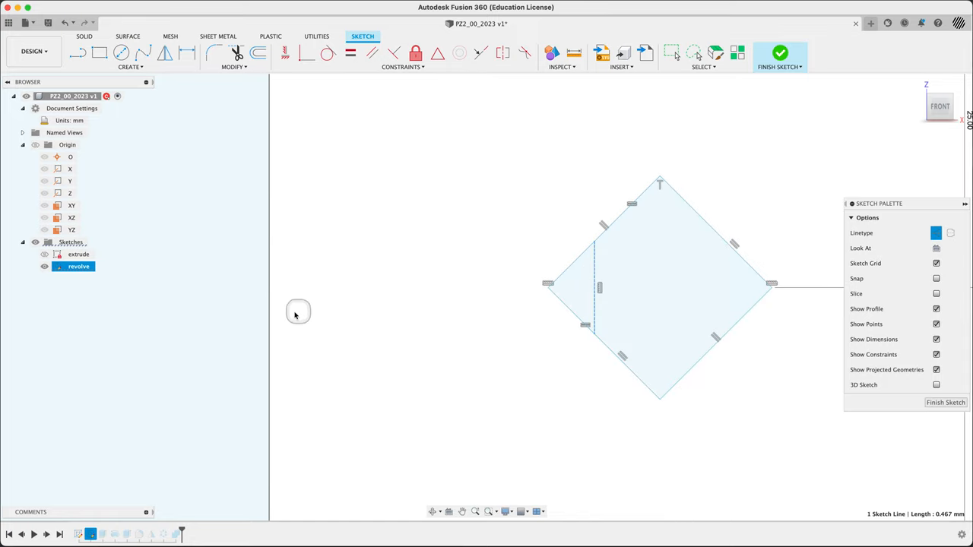
mouse_move(521, 326)
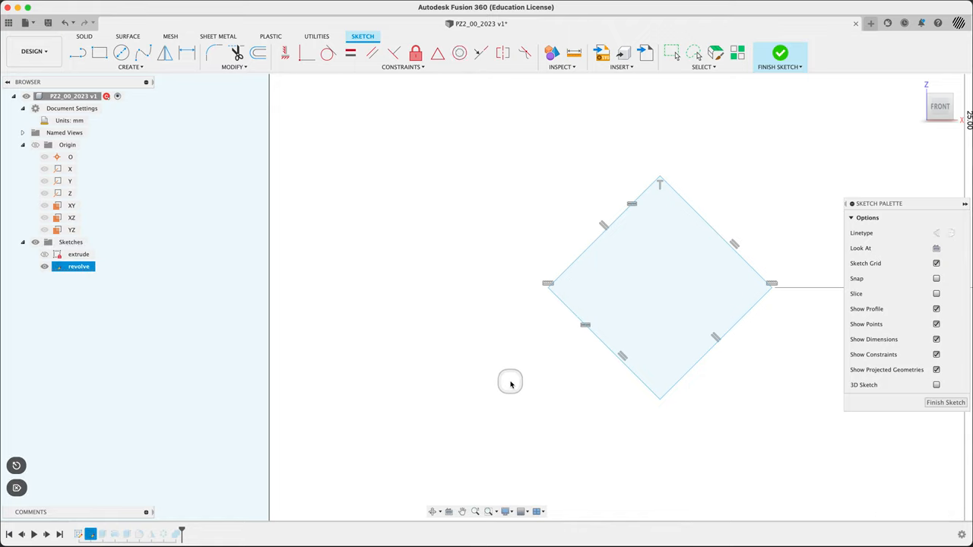
mouse_move(456, 338)
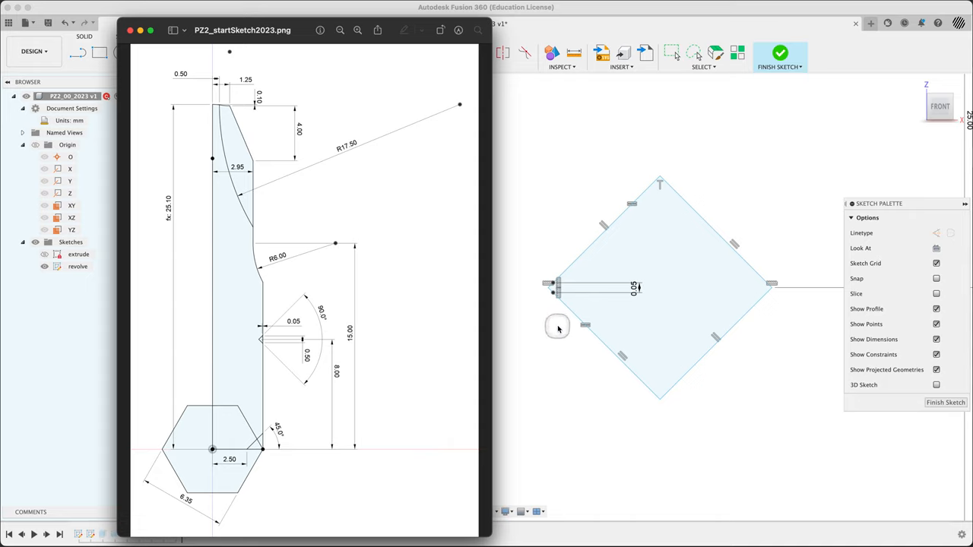
mouse_move(553, 329)
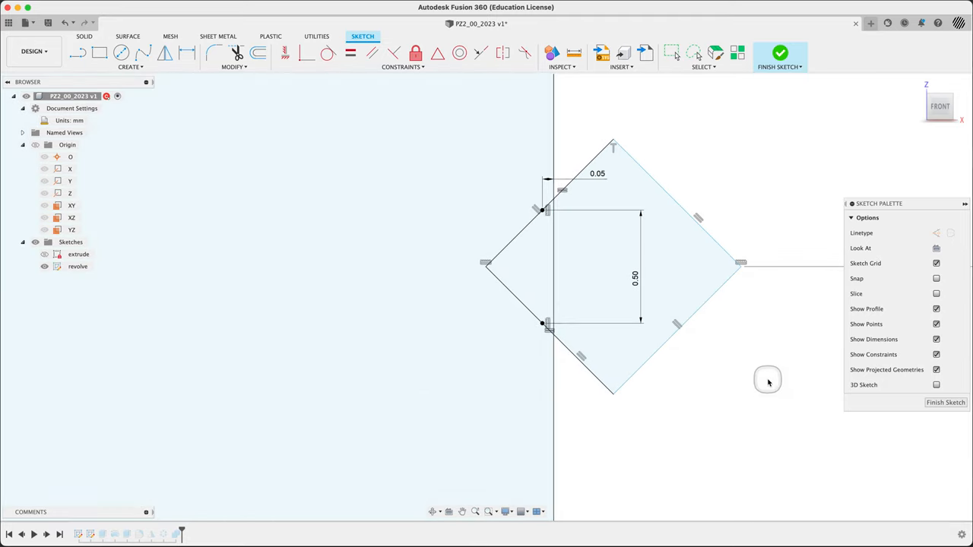
mouse_move(576, 123)
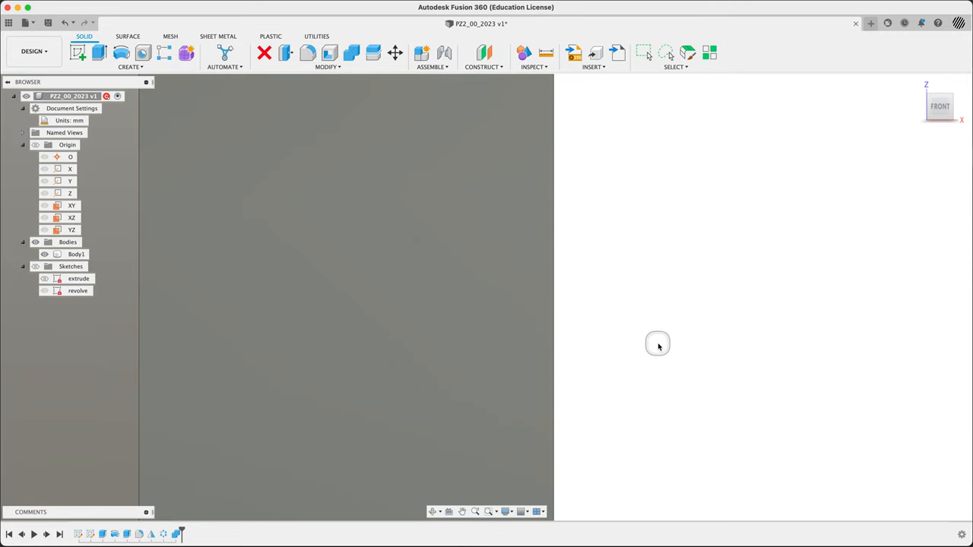
Add the notch profile to the revolve to cut hex-shank notches, then view posidriveNo2.png in Preview
click(35, 266)
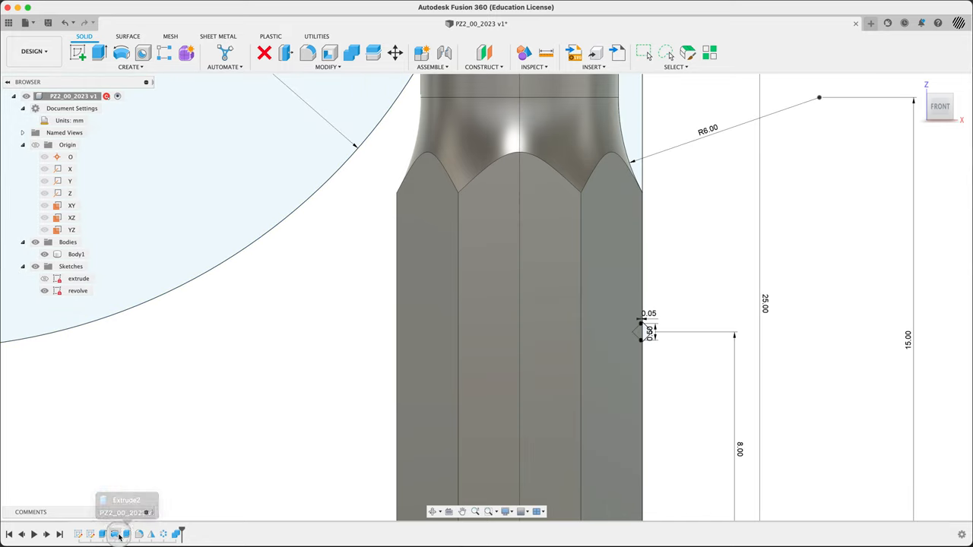
double_click(77, 291)
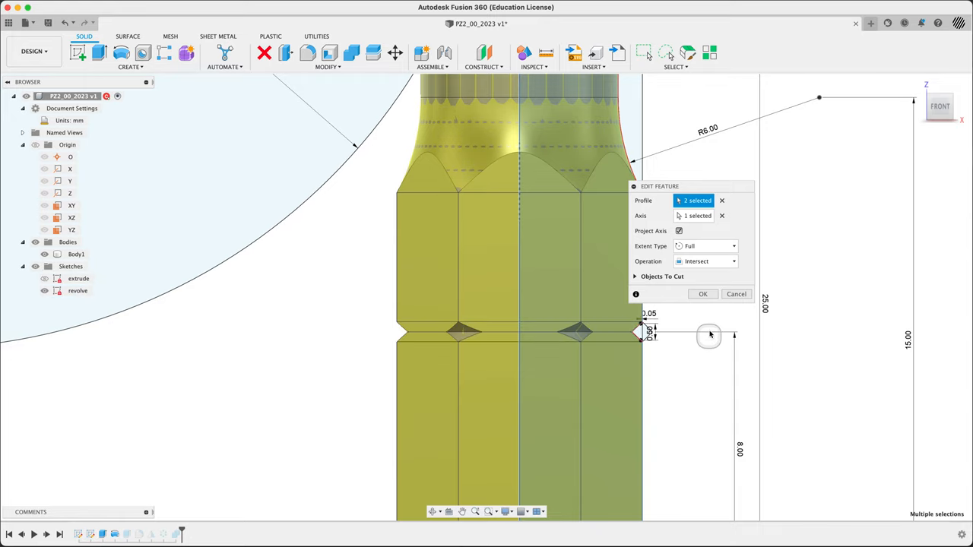
click(702, 294)
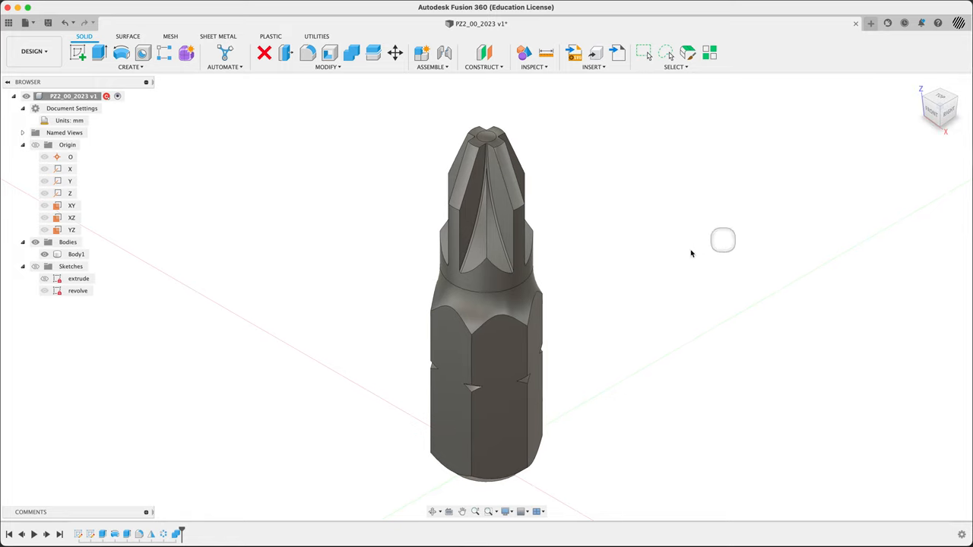
key(cmd+tab)
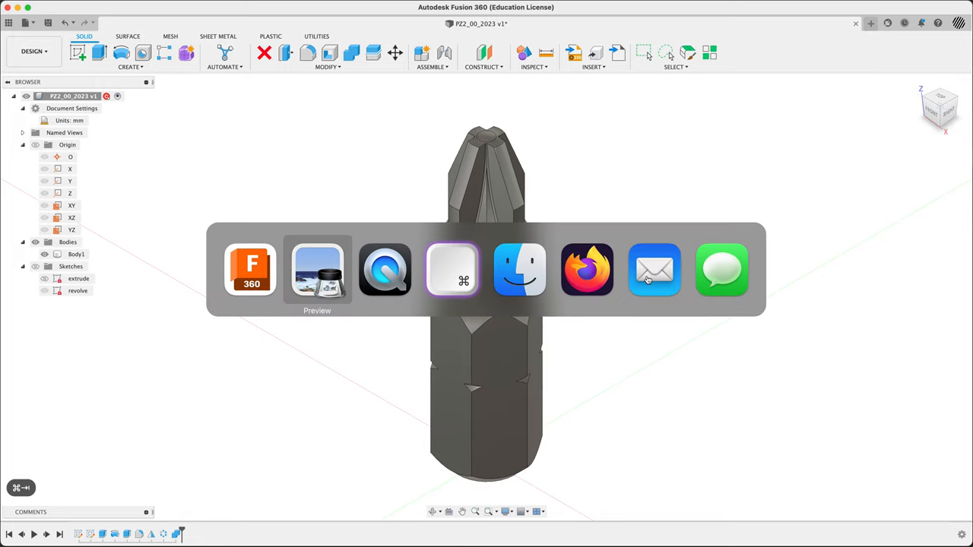
click(317, 270)
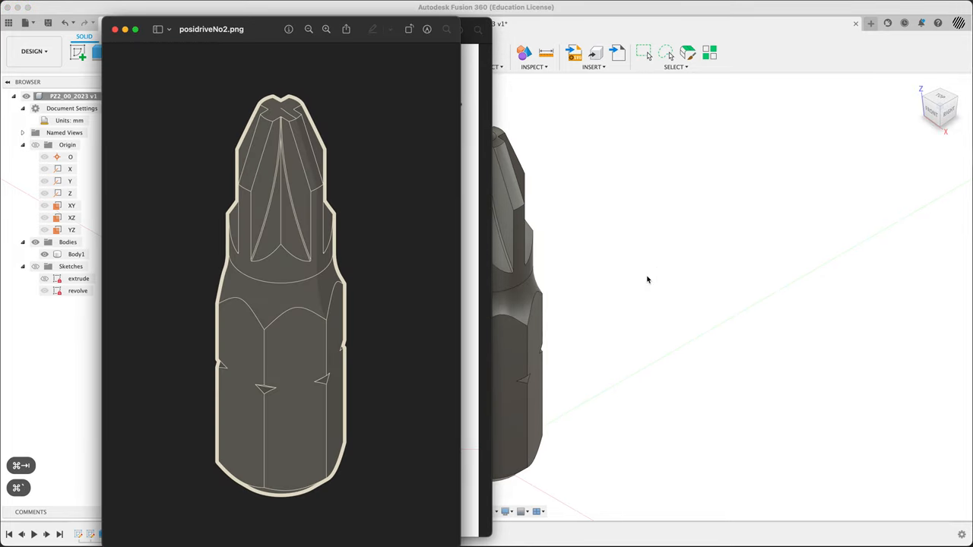